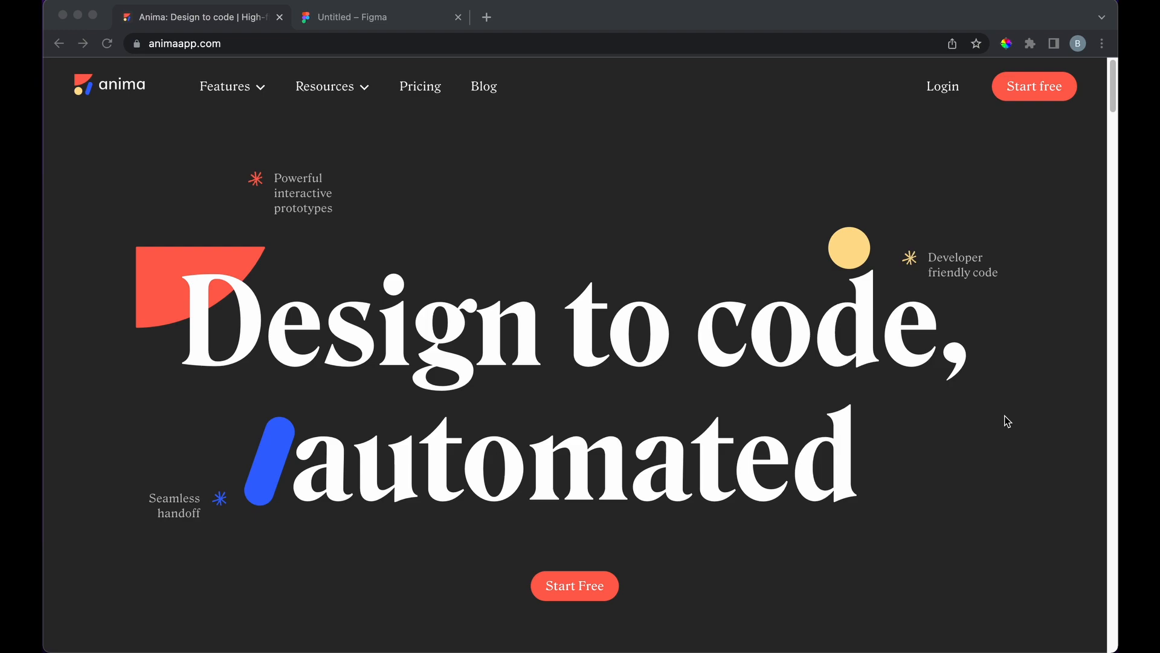
# Step: Scroll the animaapp.com homepage past Design, Code and Collaborate to the integrations logos
pyautogui.scroll(-3)
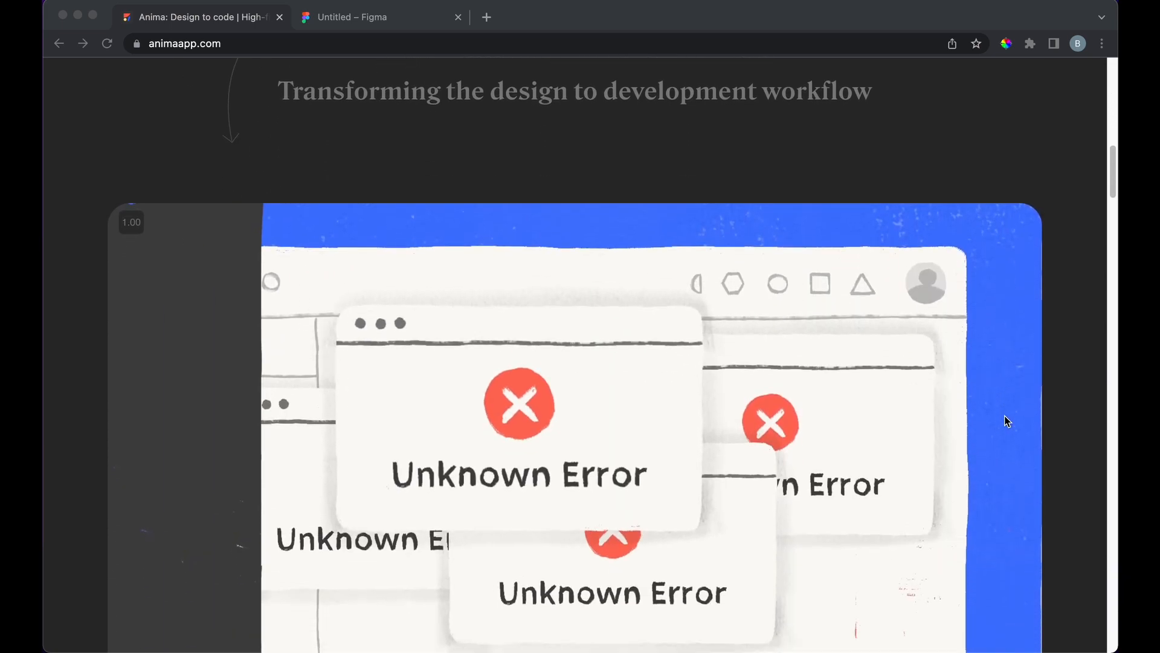
pyautogui.scroll(-3)
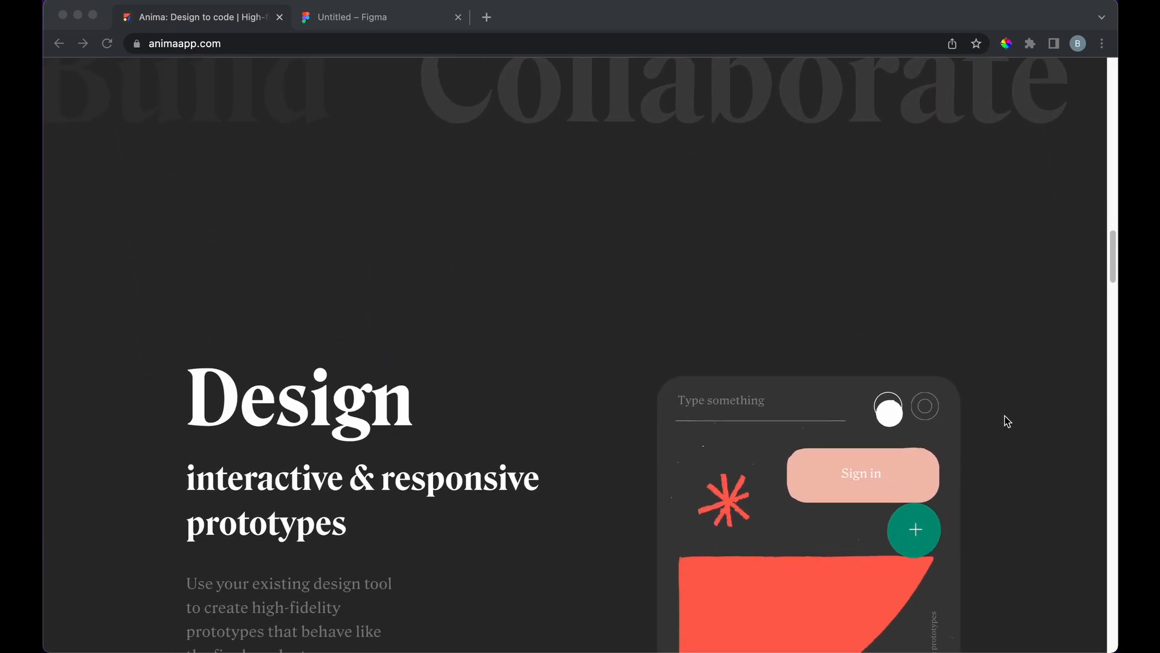
pyautogui.scroll(-3)
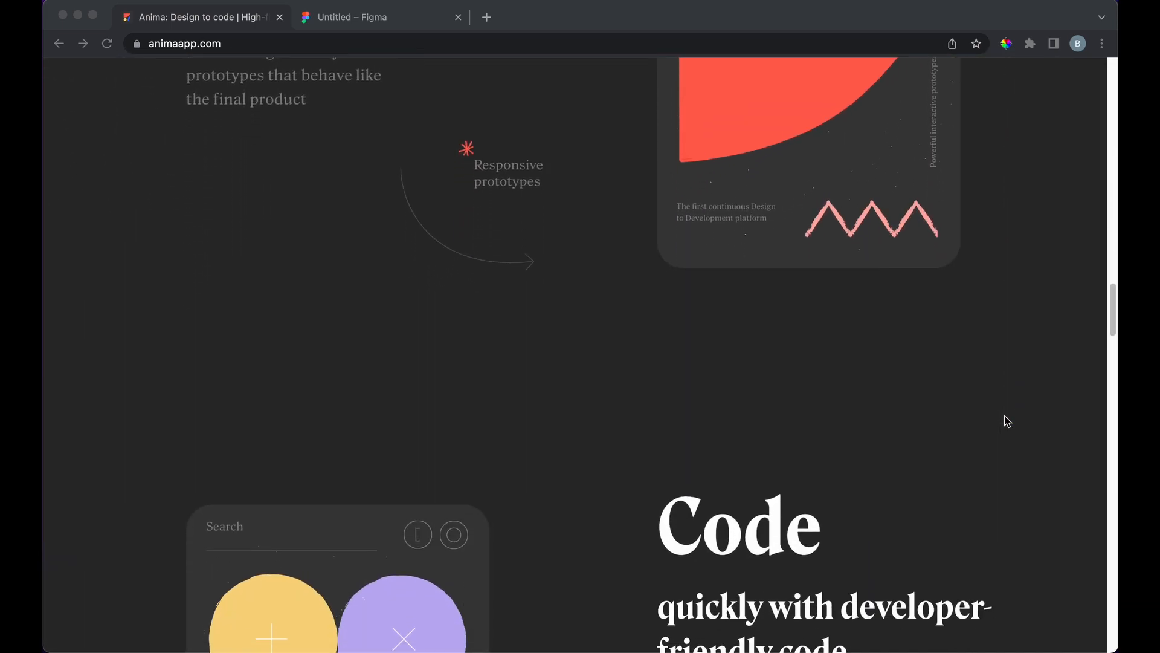
pyautogui.scroll(-3)
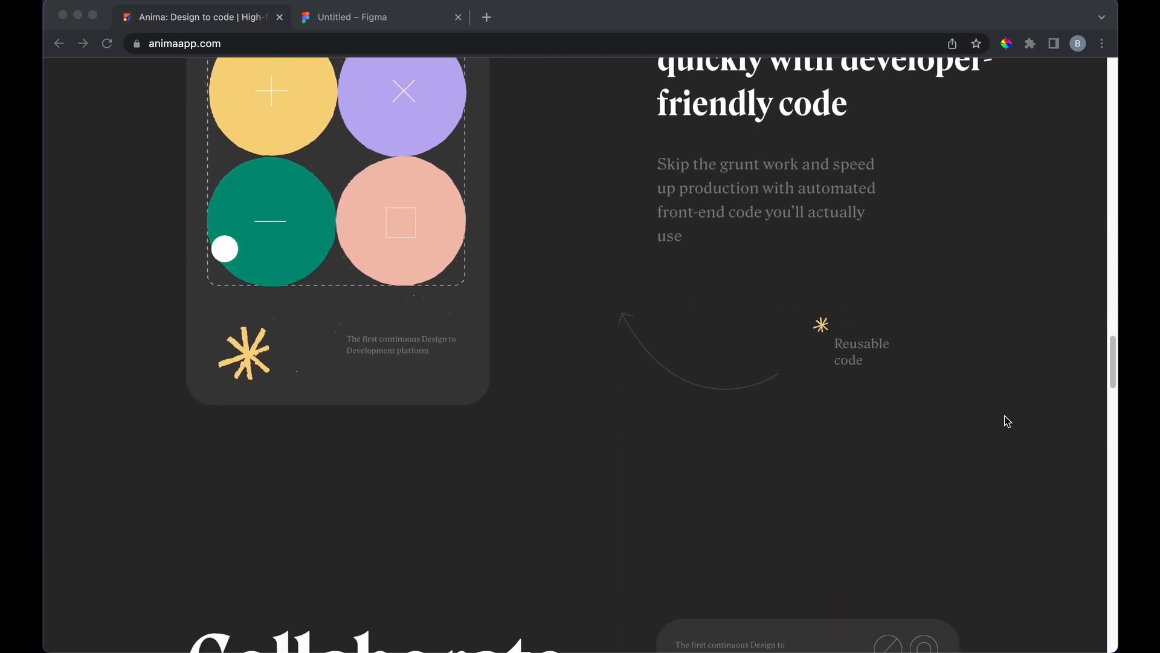
pyautogui.scroll(-3)
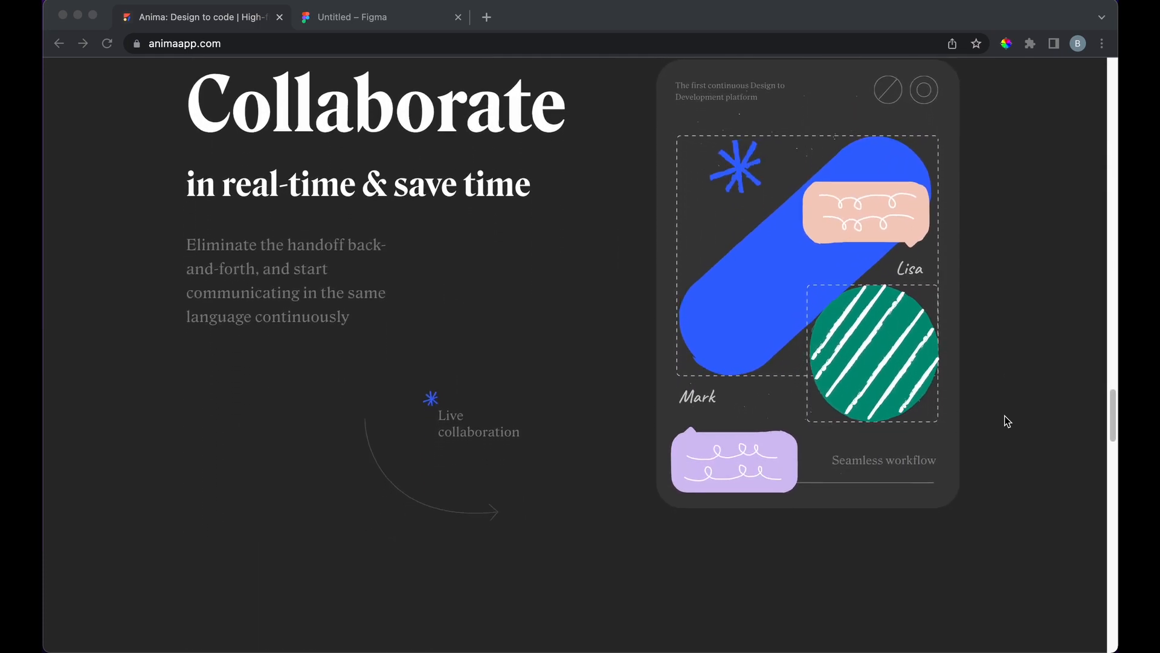
pyautogui.scroll(-3)
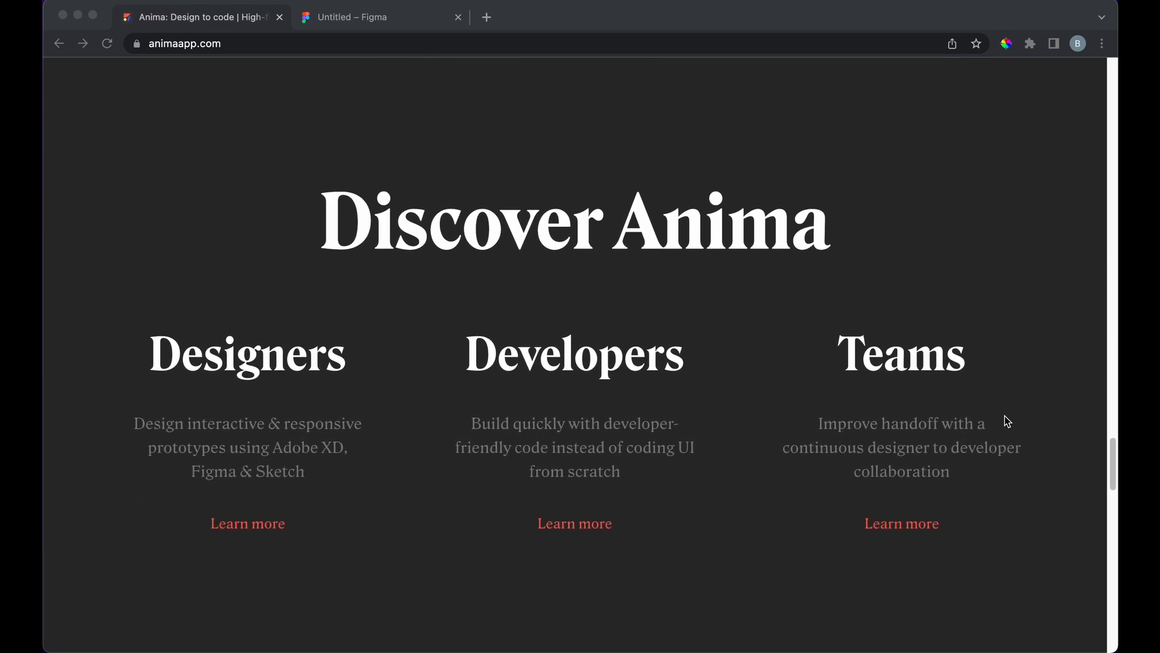
pyautogui.scroll(-3)
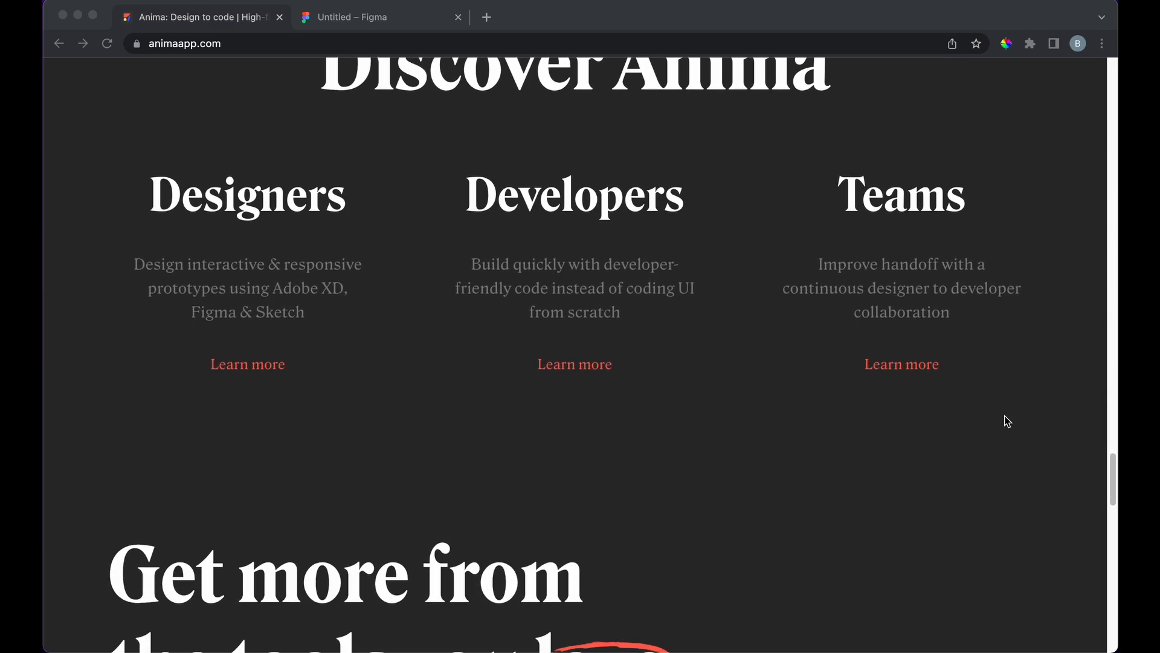
pyautogui.scroll(-3)
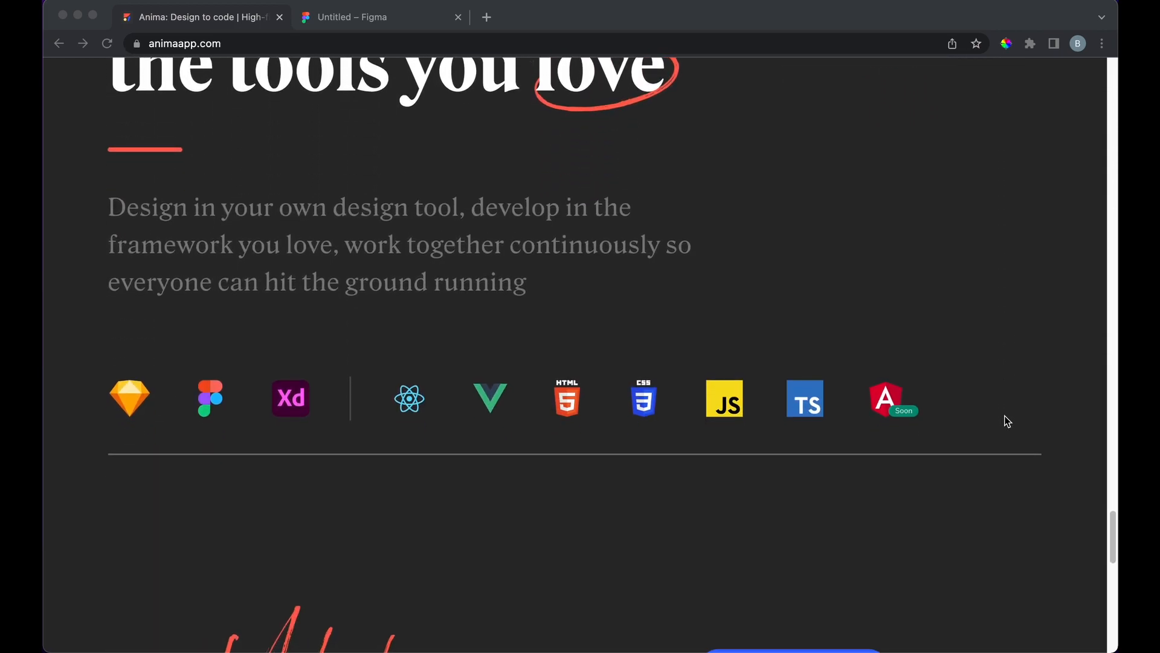
pyautogui.moveTo(237, 428)
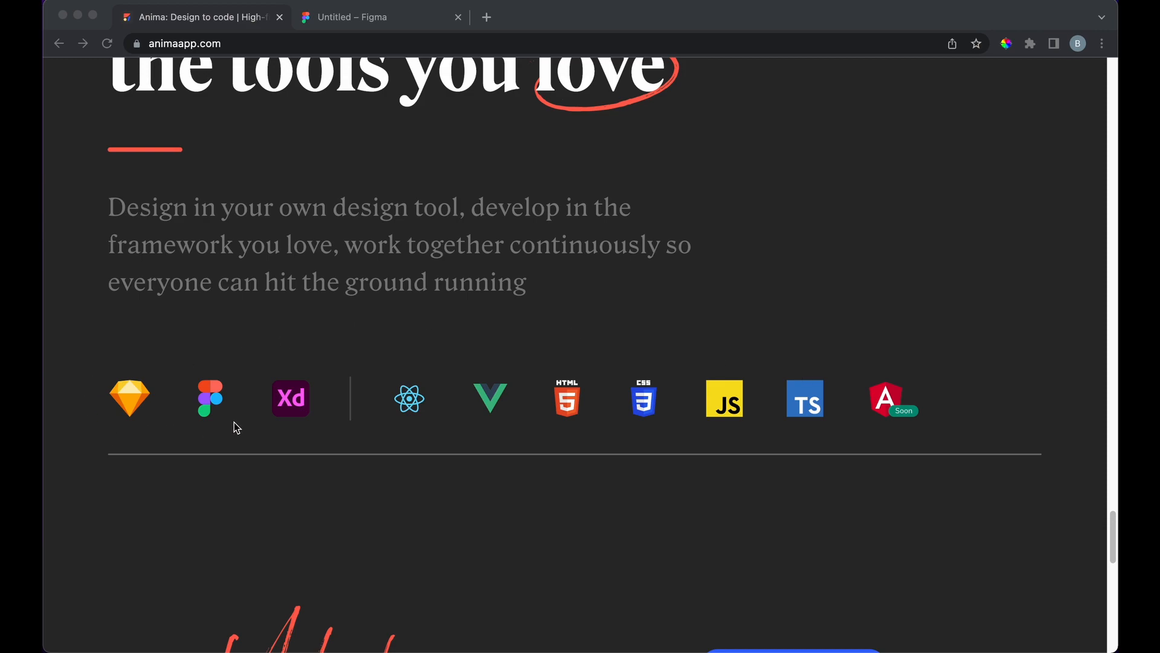
pyautogui.moveTo(676, 454)
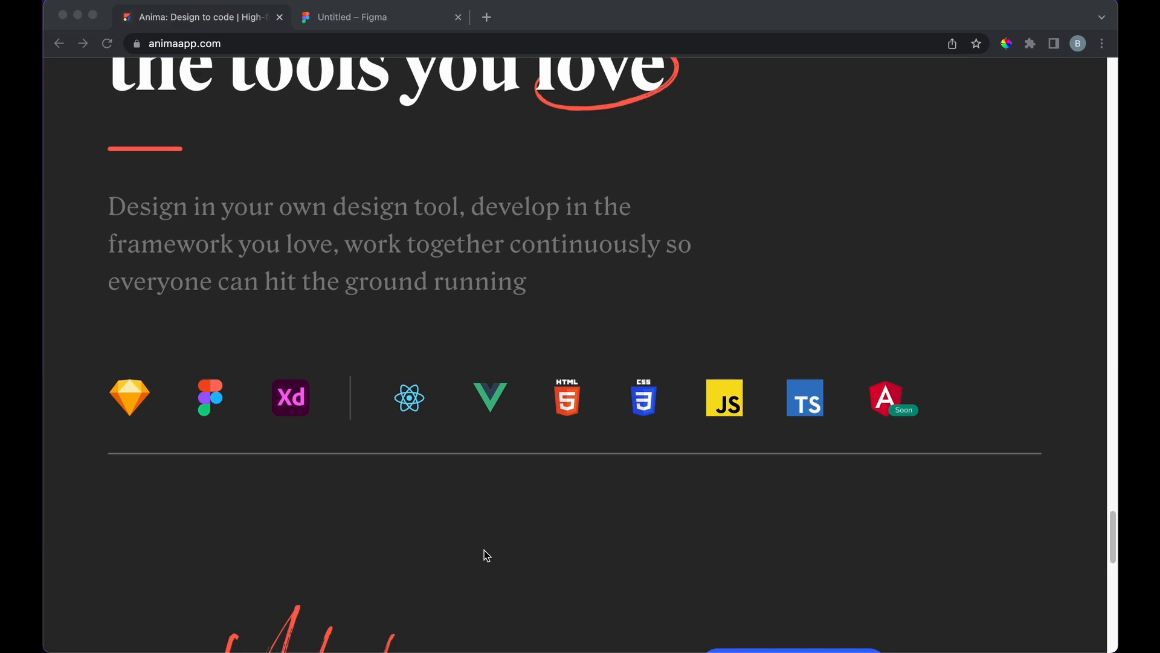
pyautogui.scroll(-3)
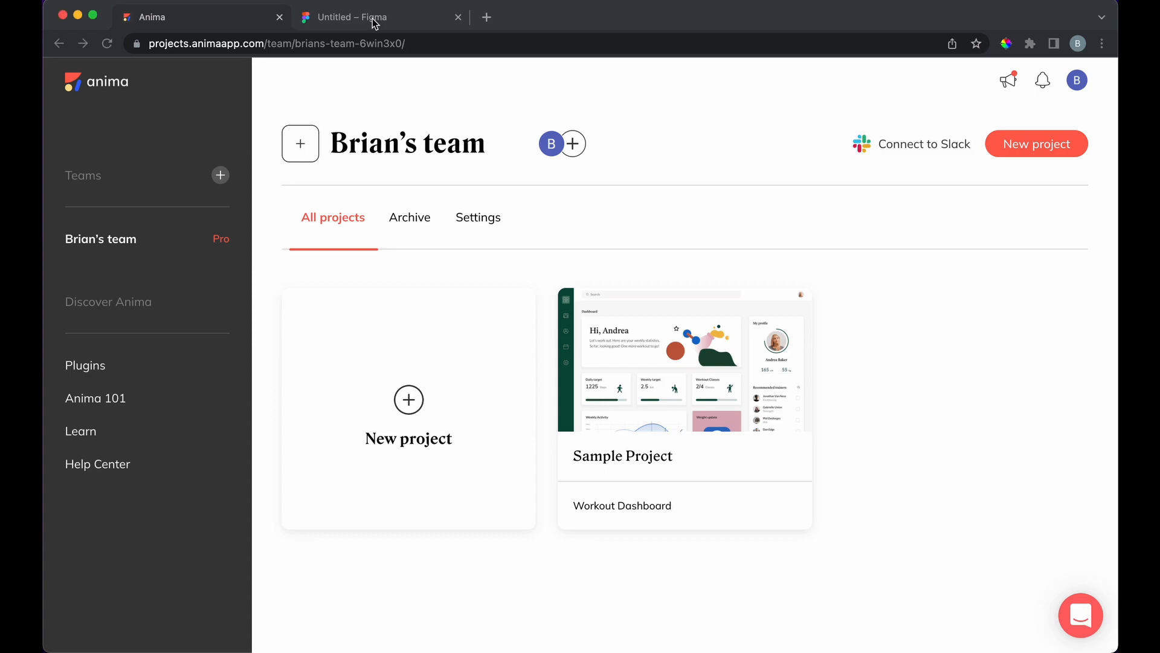
# Step: Switch to the Figma tab with the pet-treats design file
pyautogui.click(381, 16)
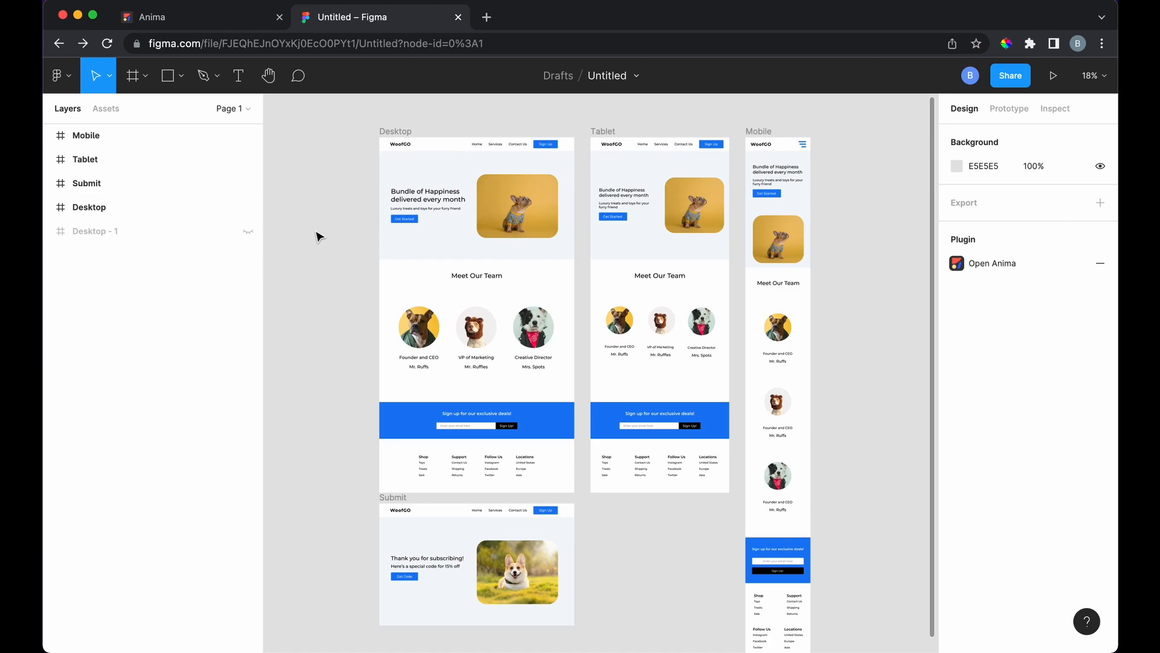
pyautogui.moveTo(326, 223)
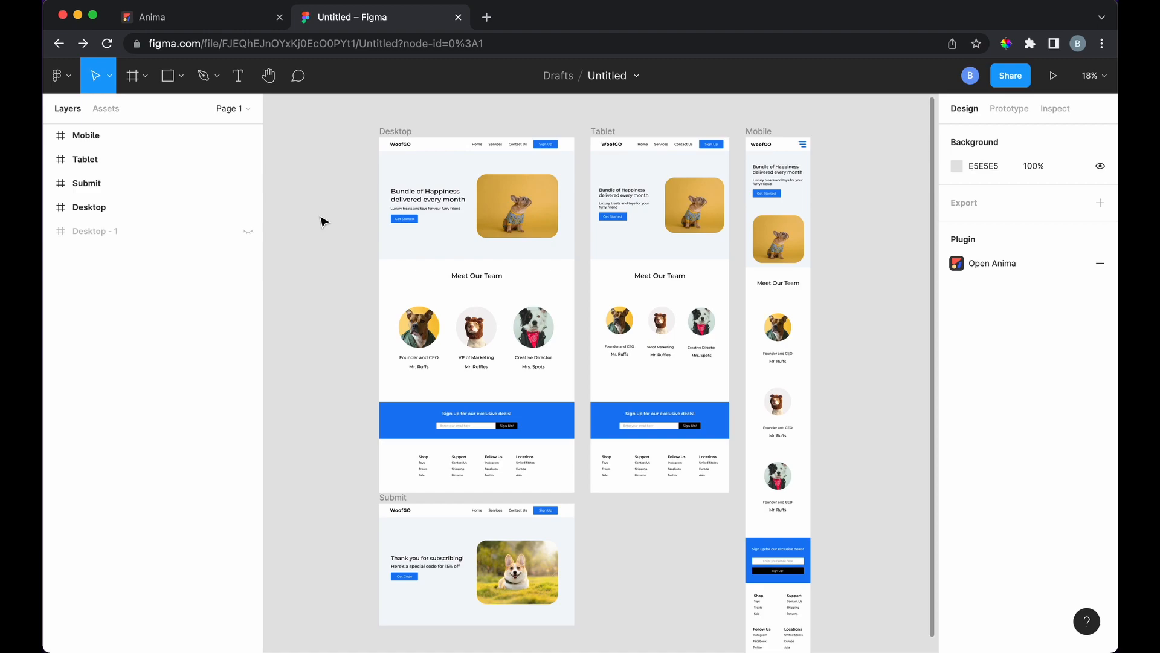
pyautogui.moveTo(329, 135)
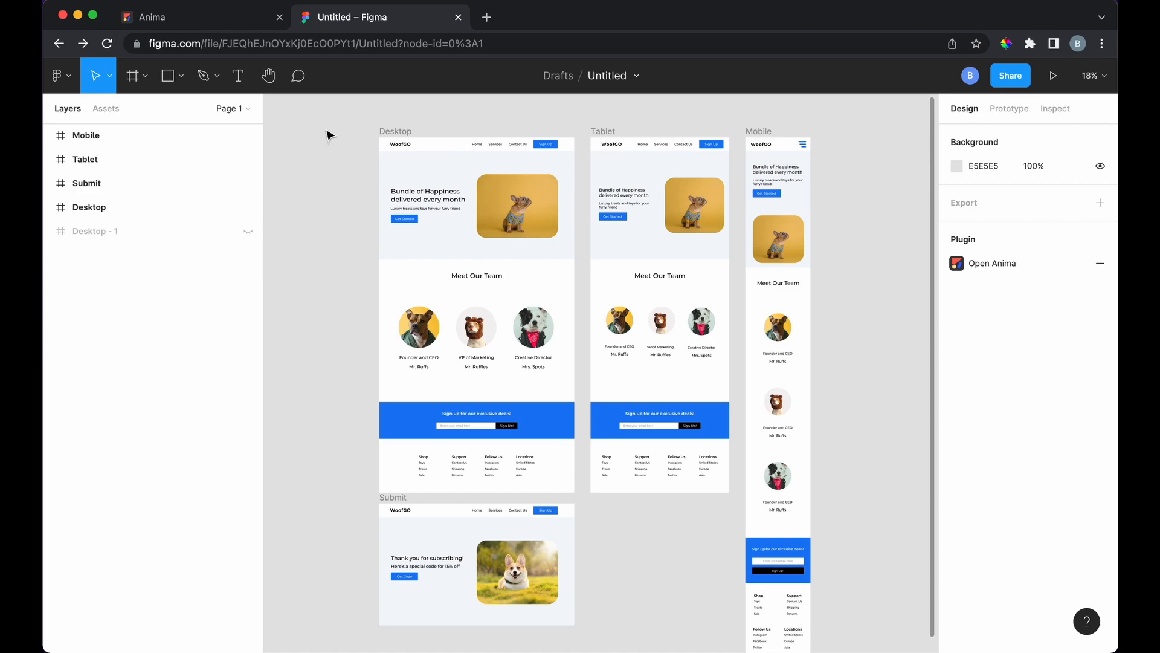
pyautogui.moveTo(590, 123)
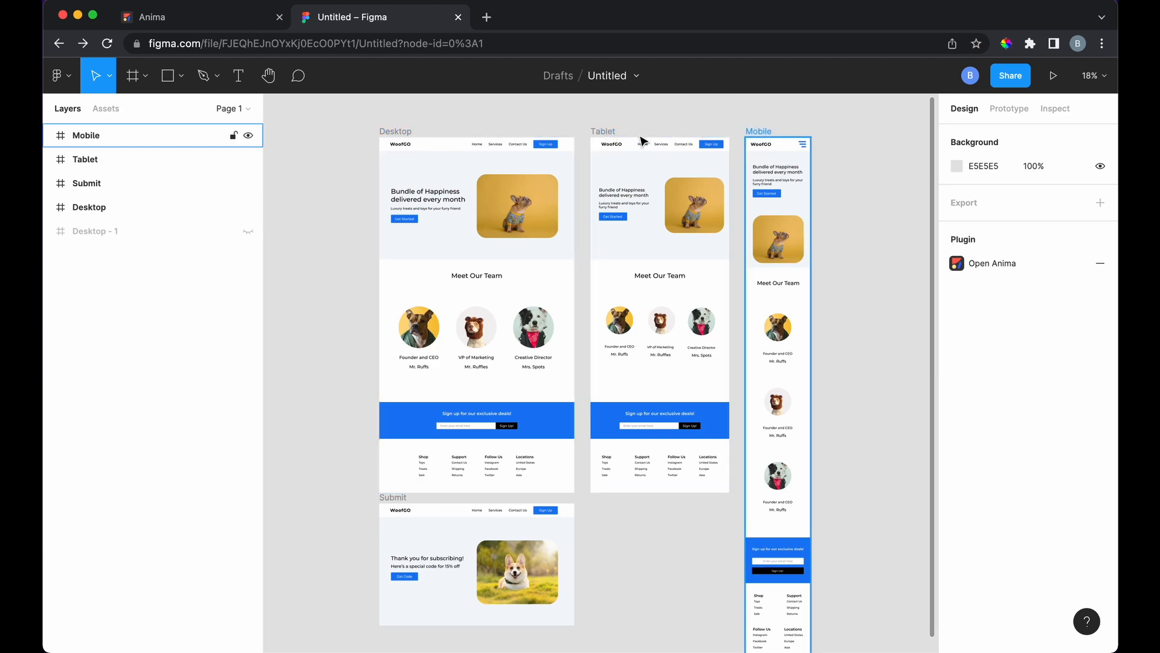
pyautogui.click(353, 187)
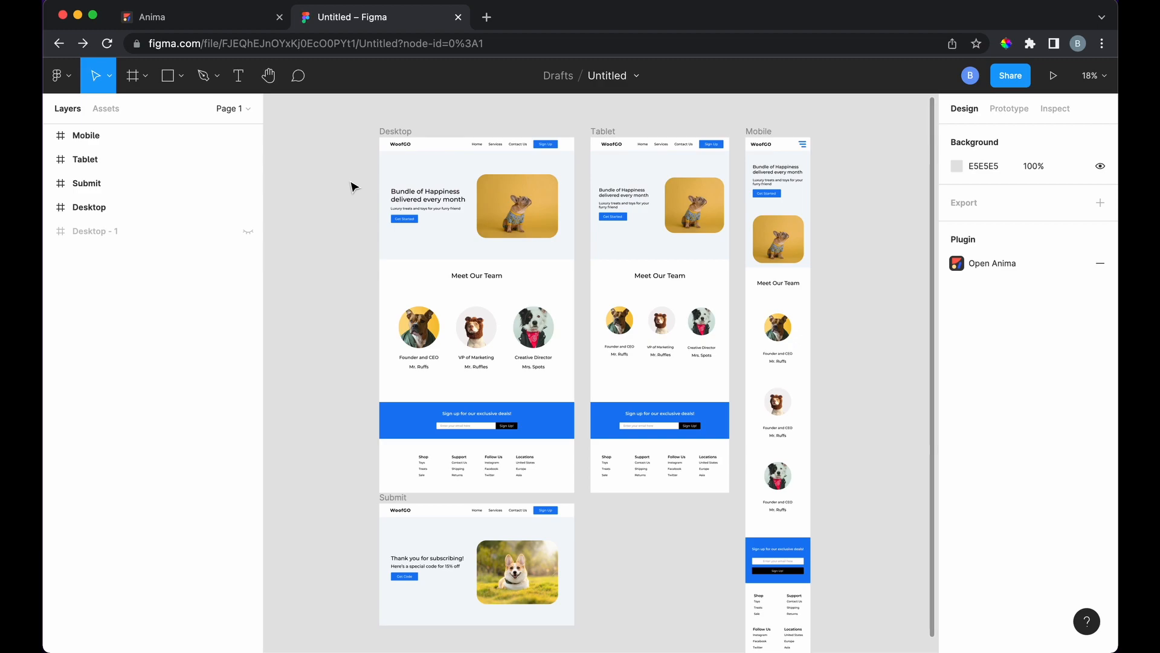
pyautogui.moveTo(83, 107)
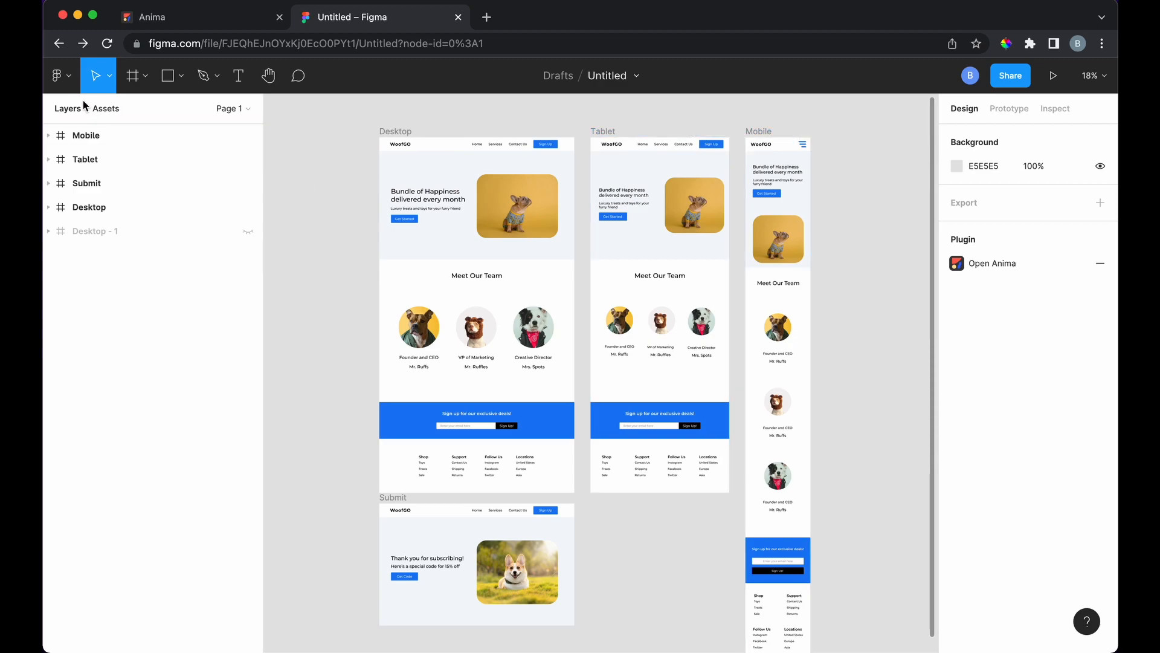
# Step: Open Plugins > Manage plugins from the Figma main menu and browse Community plugins
pyautogui.click(56, 75)
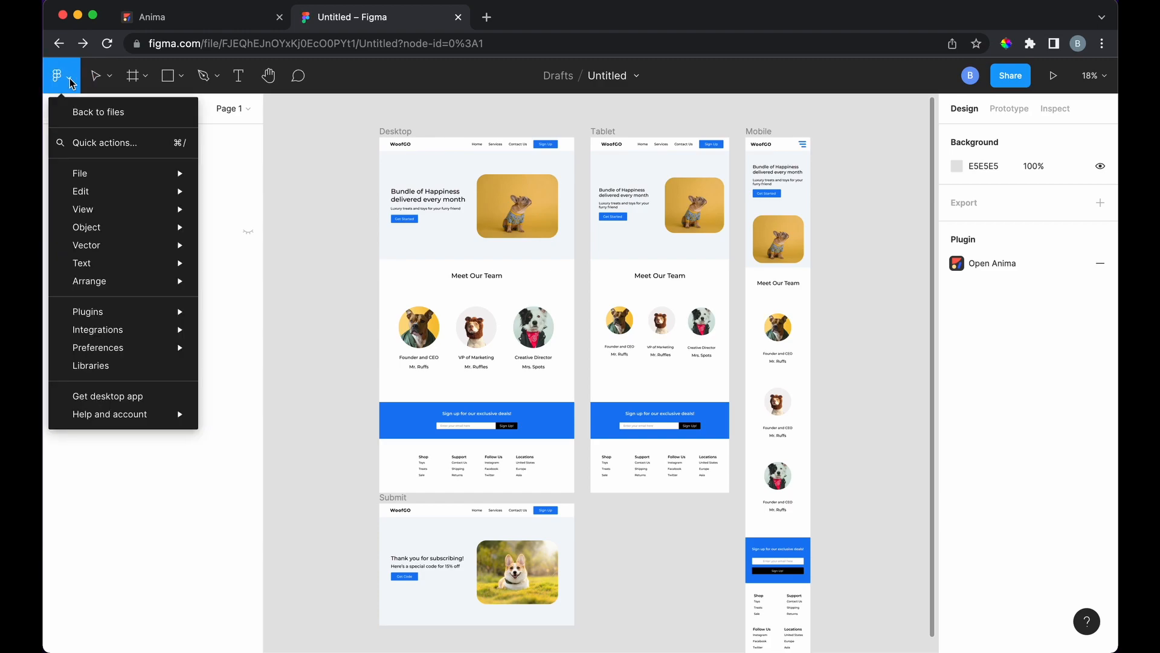
pyautogui.click(87, 311)
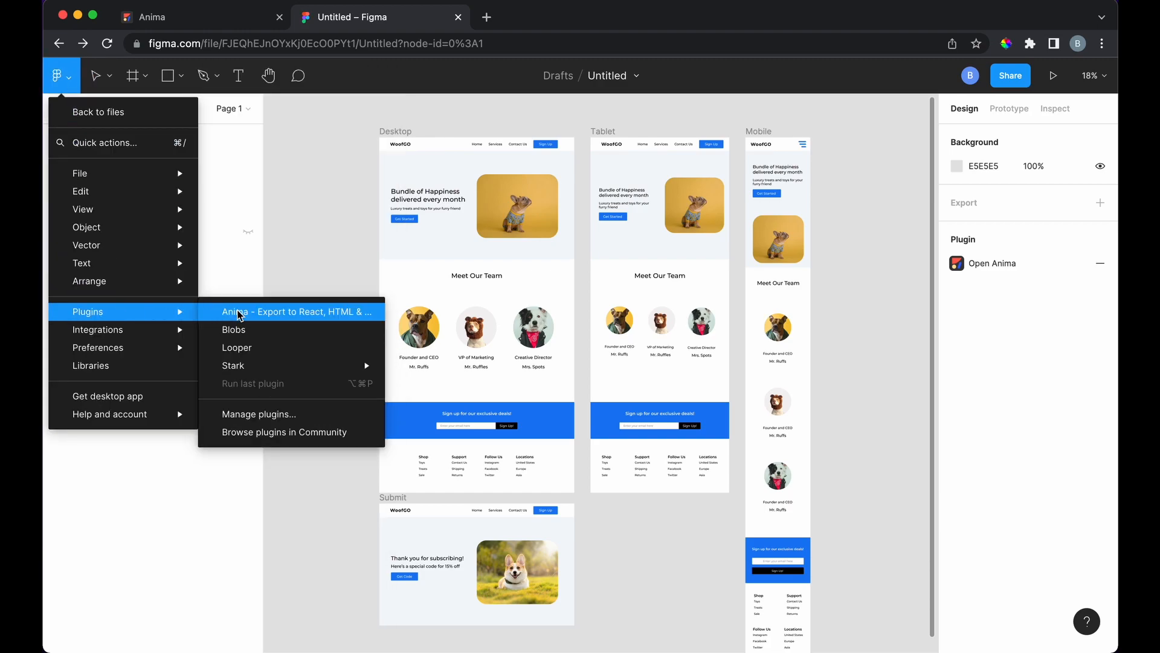
pyautogui.moveTo(260, 414)
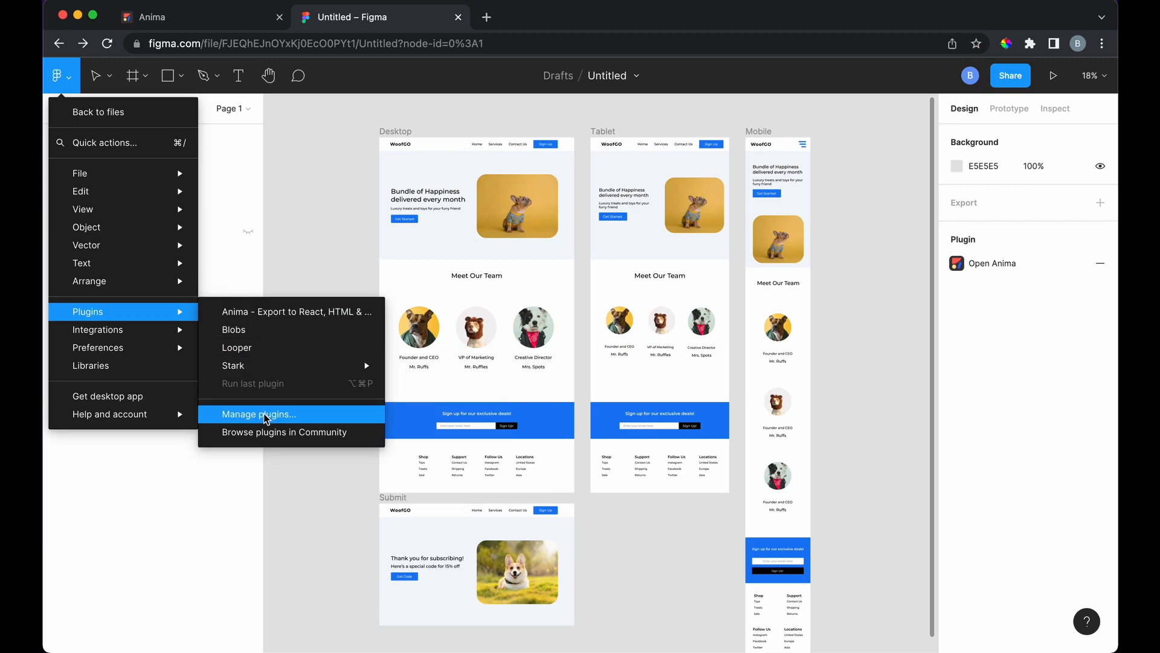
pyautogui.click(257, 413)
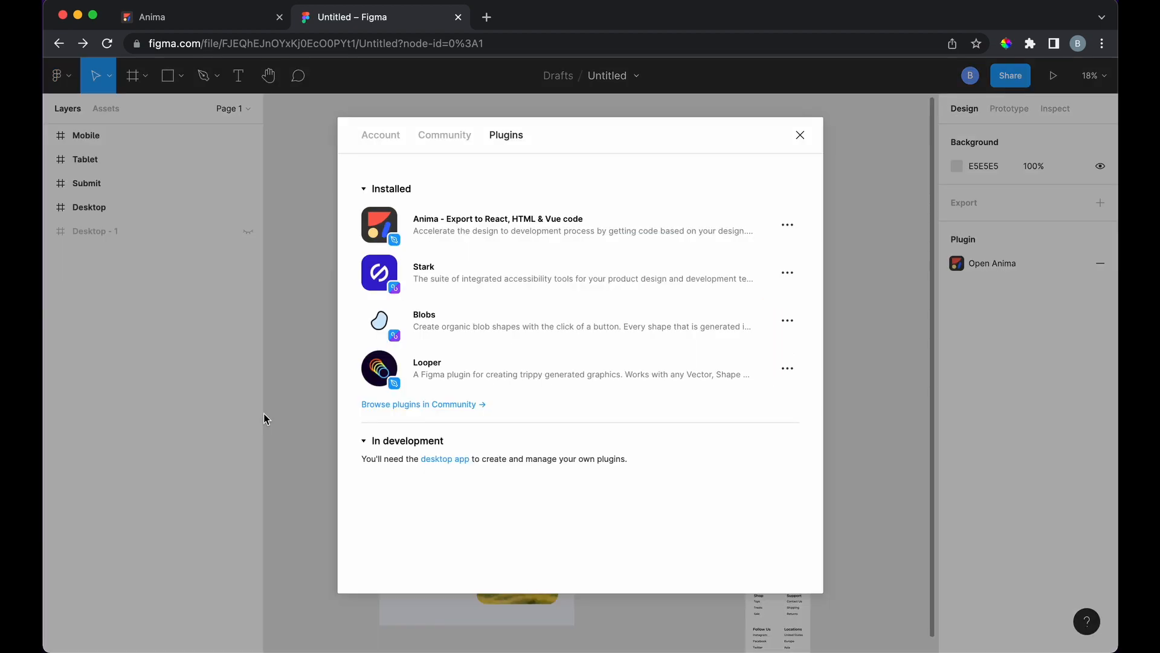
pyautogui.moveTo(425, 409)
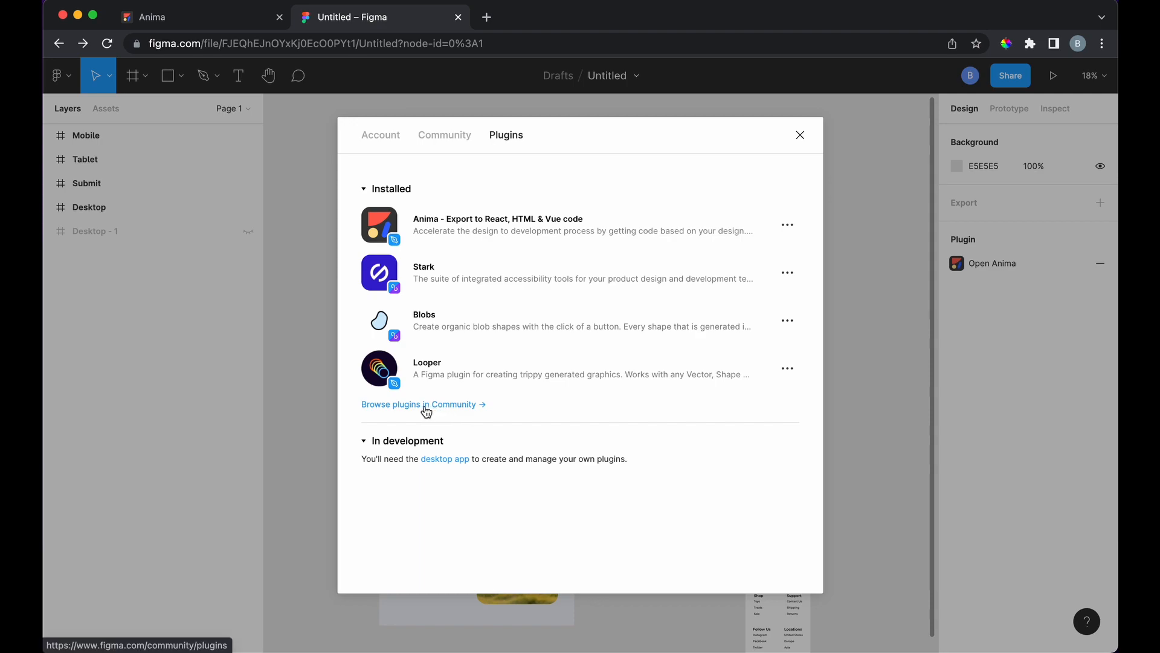
pyautogui.click(419, 404)
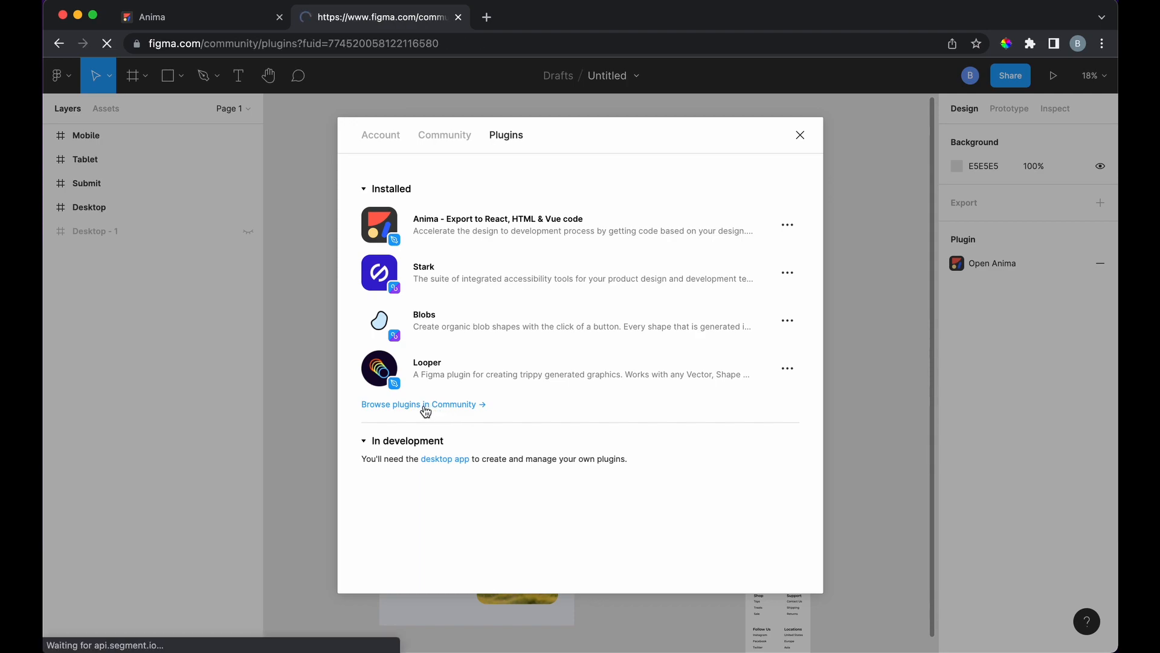
# Step: Search Figma Community plugins for 'anima'
pyautogui.click(419, 404)
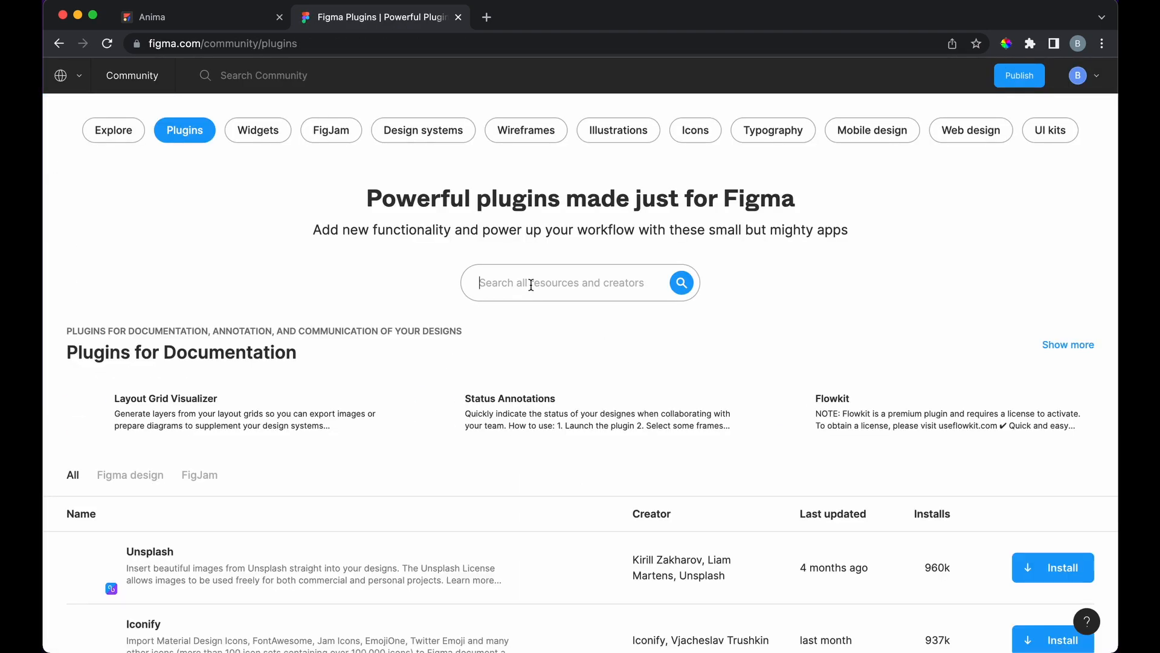
pyautogui.write('anima')
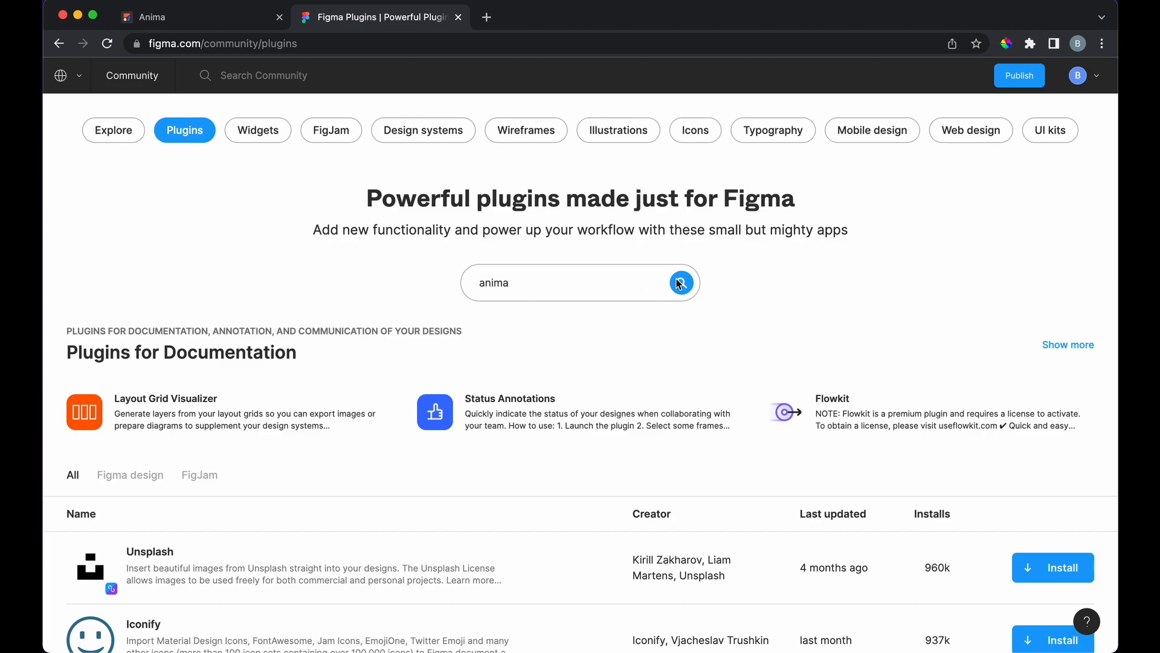
pyautogui.click(680, 282)
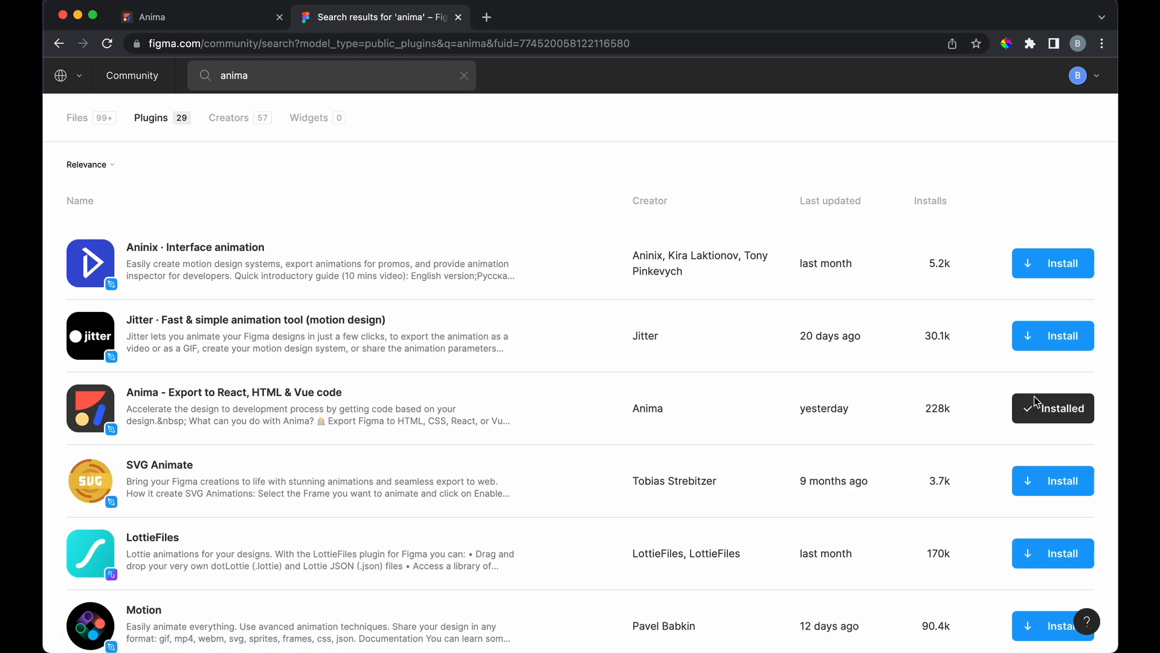
pyautogui.moveTo(145, 194)
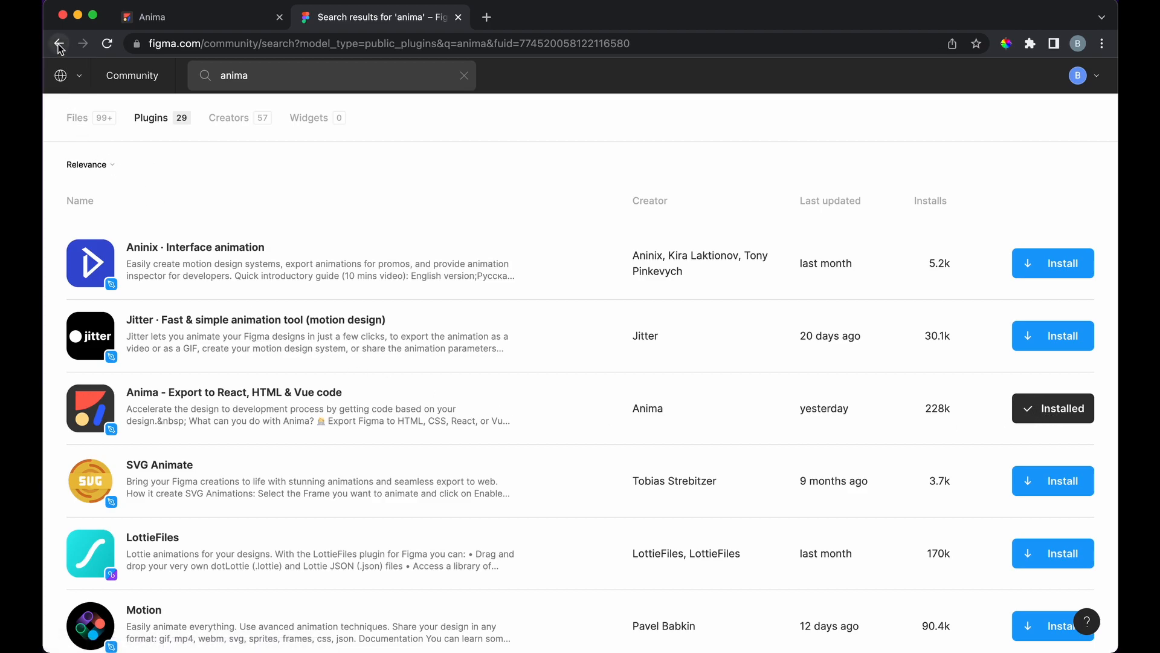
pyautogui.moveTo(58, 43)
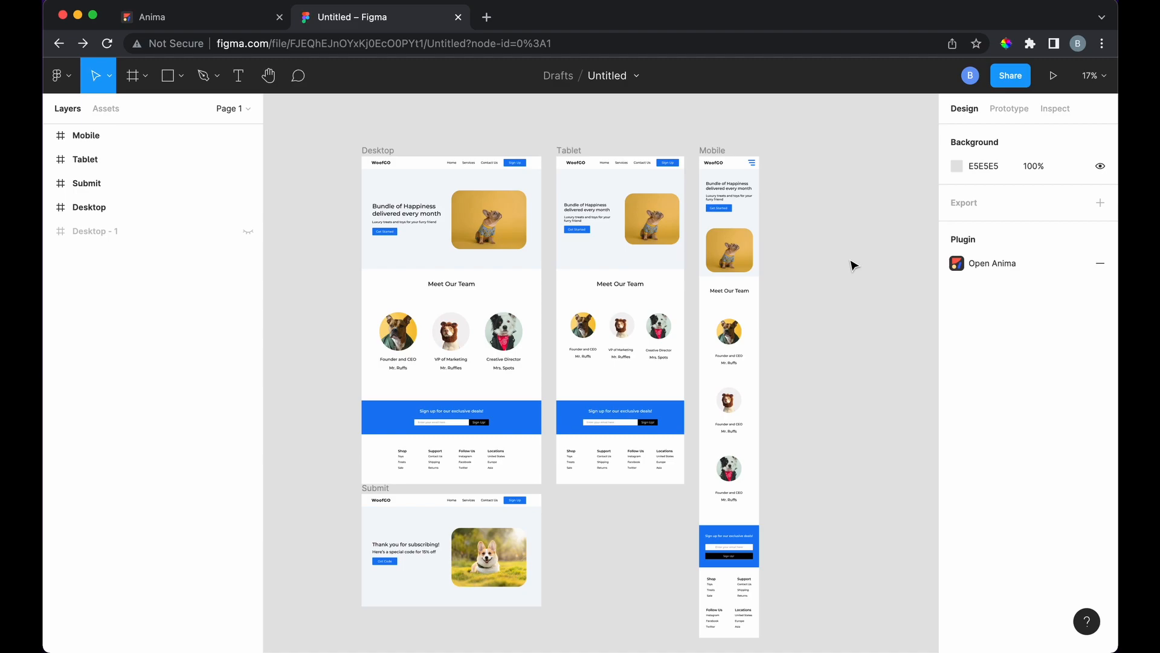
pyautogui.moveTo(830, 264)
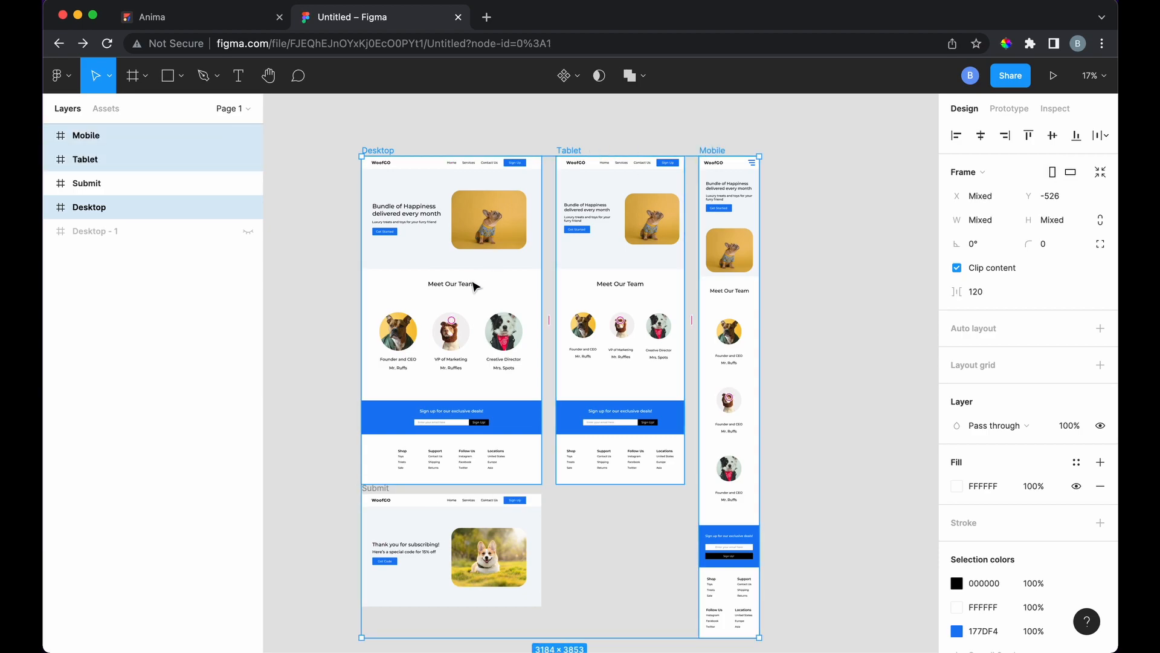
# Step: Launch Anima from the context menu on the selected Desktop, Tablet and Mobile frames
pyautogui.rightClick(474, 286)
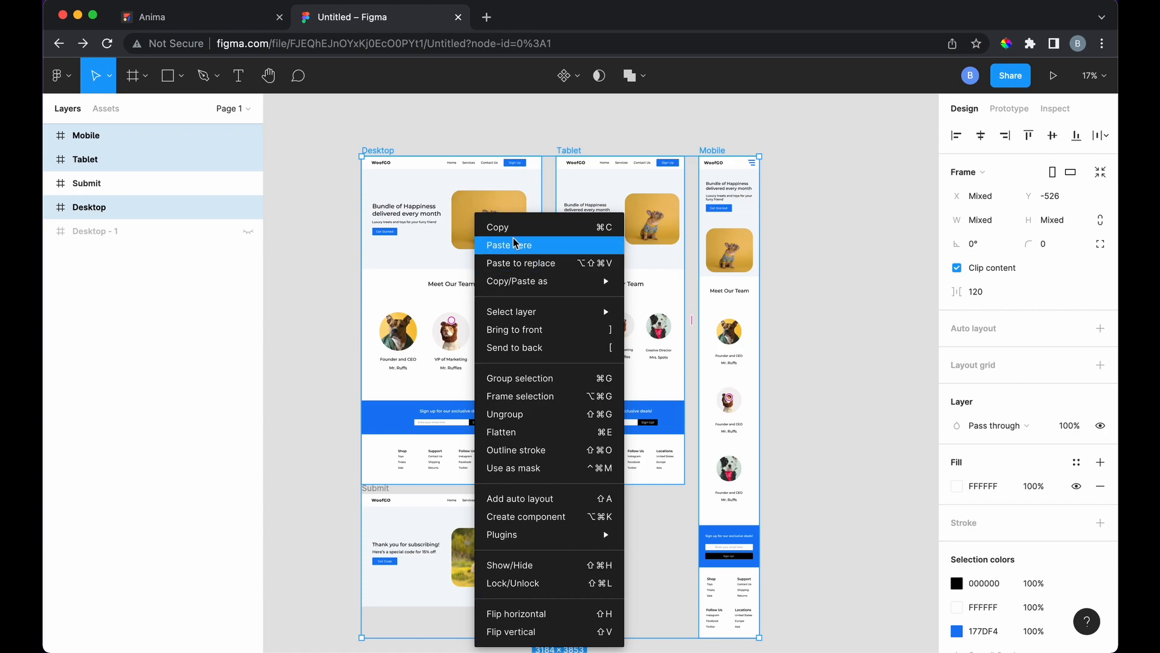
pyautogui.moveTo(538, 503)
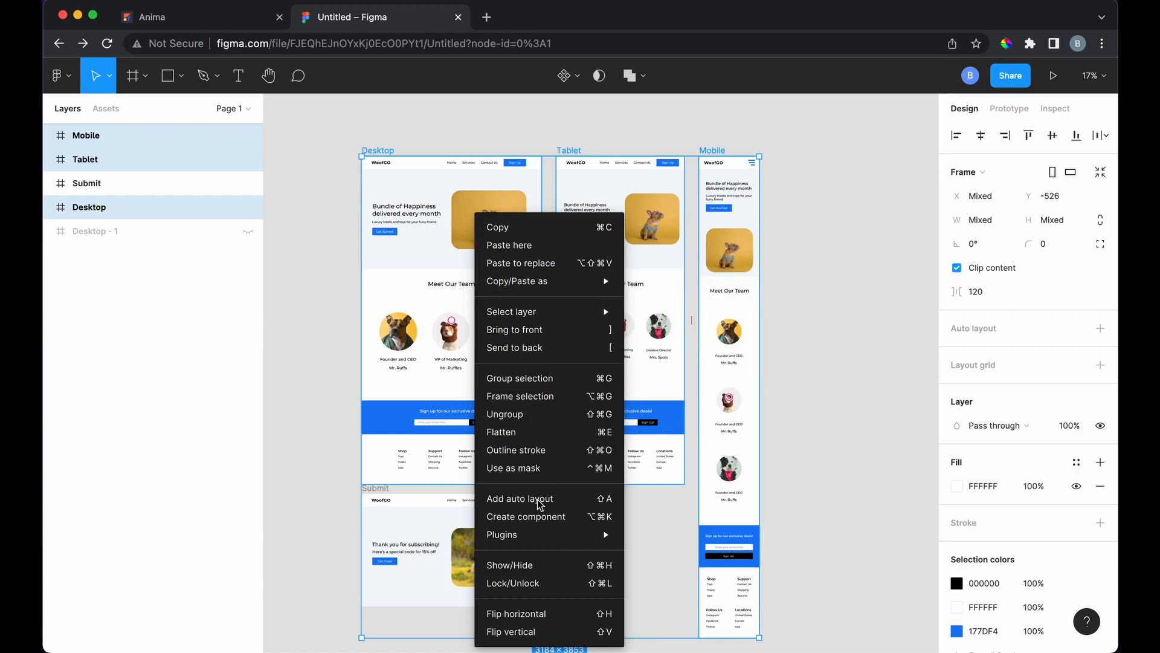
pyautogui.click(685, 417)
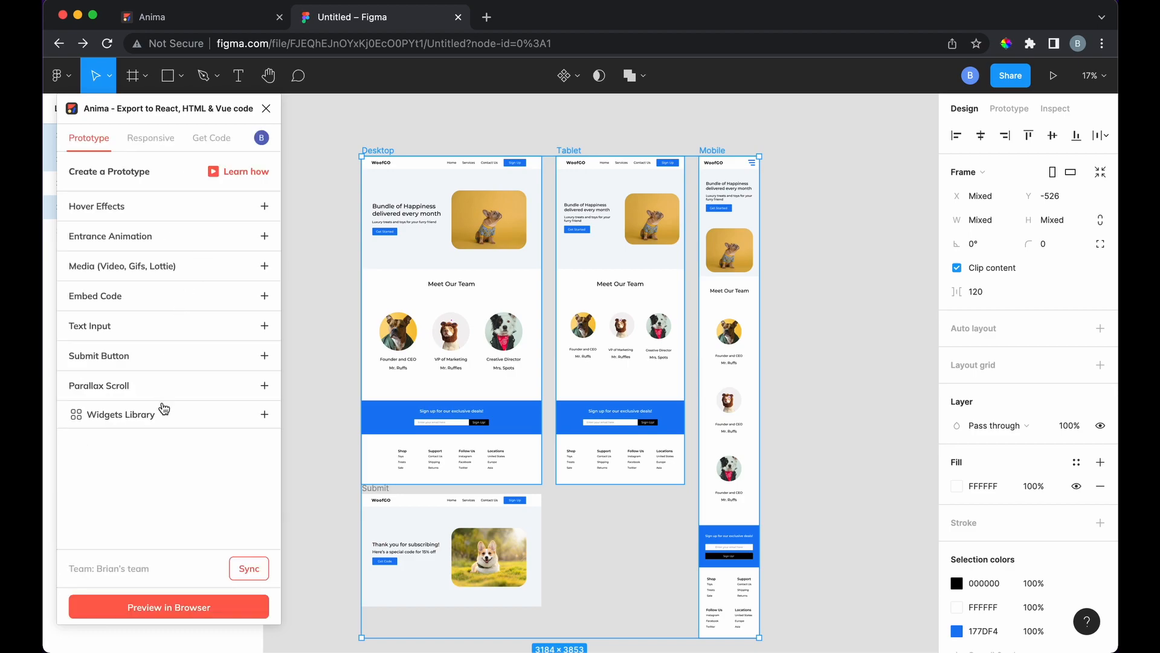
pyautogui.moveTo(158, 435)
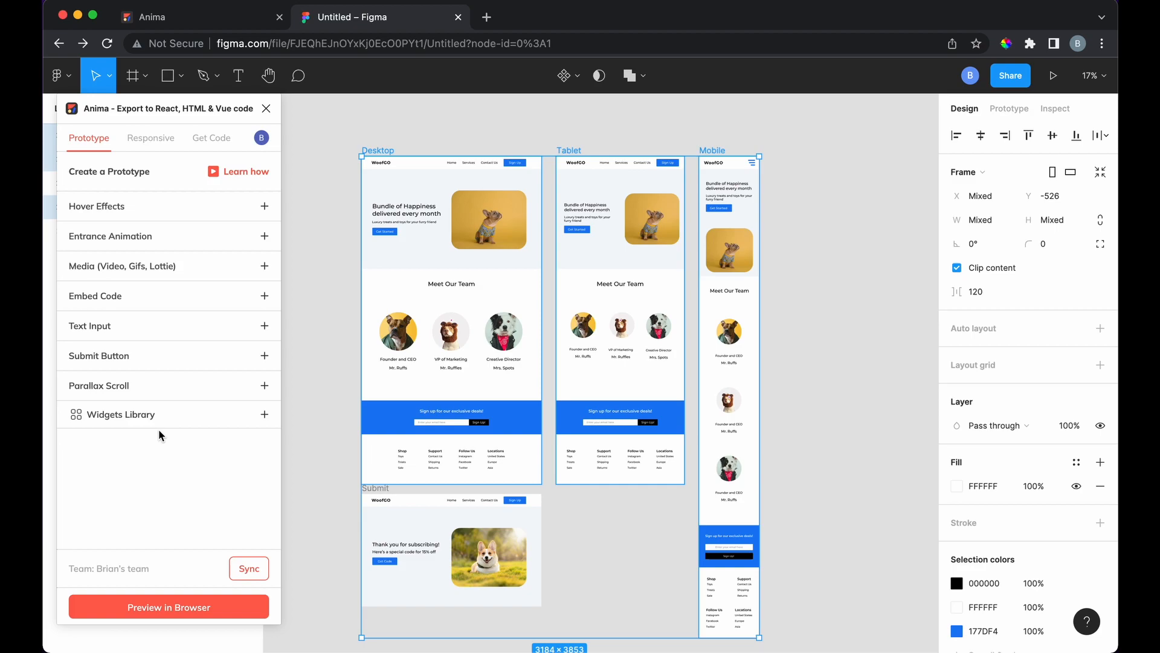
pyautogui.moveTo(170, 235)
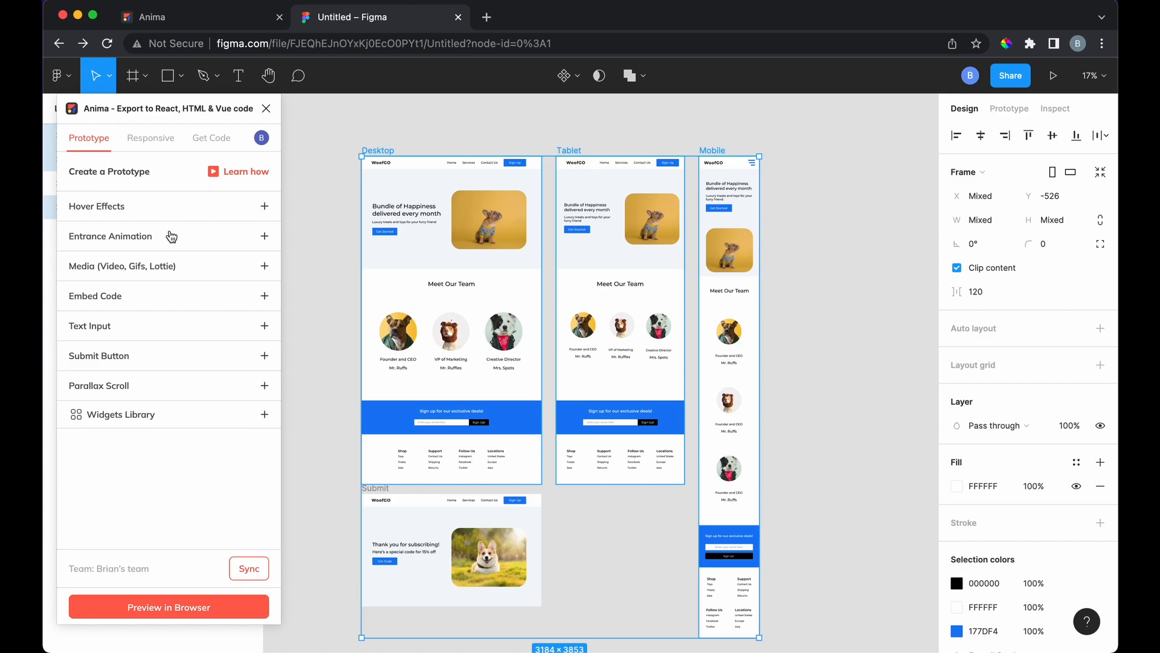
pyautogui.moveTo(167, 156)
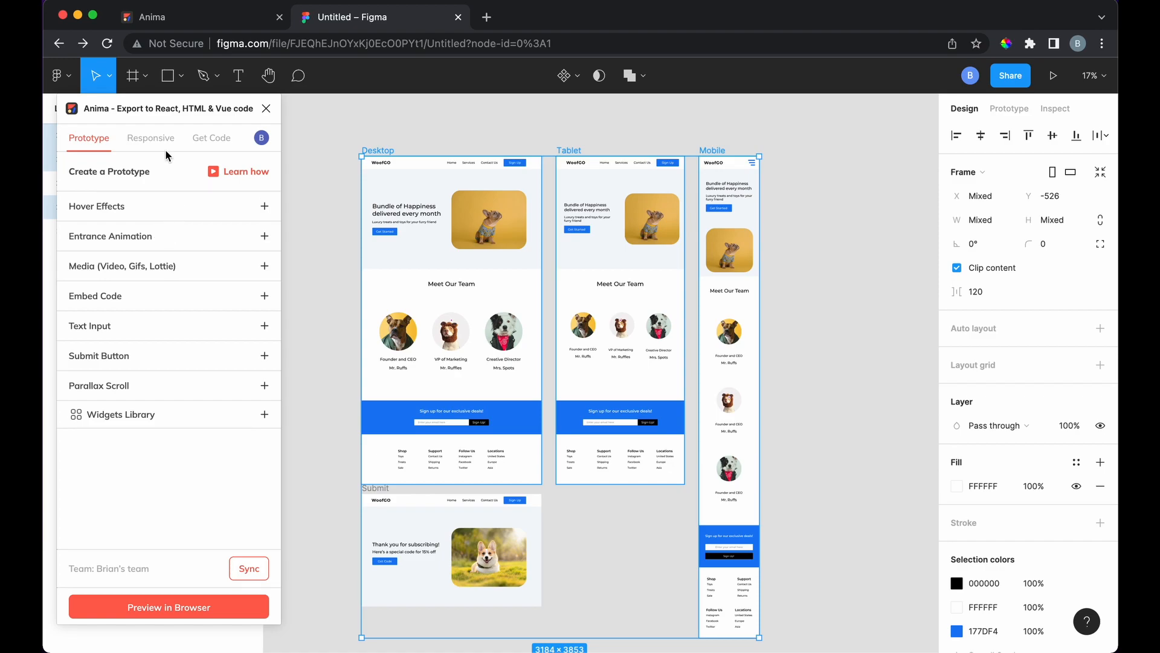
# Step: Show Anima's Responsive settings with breakpoints and the Figma constraints option
pyautogui.click(151, 138)
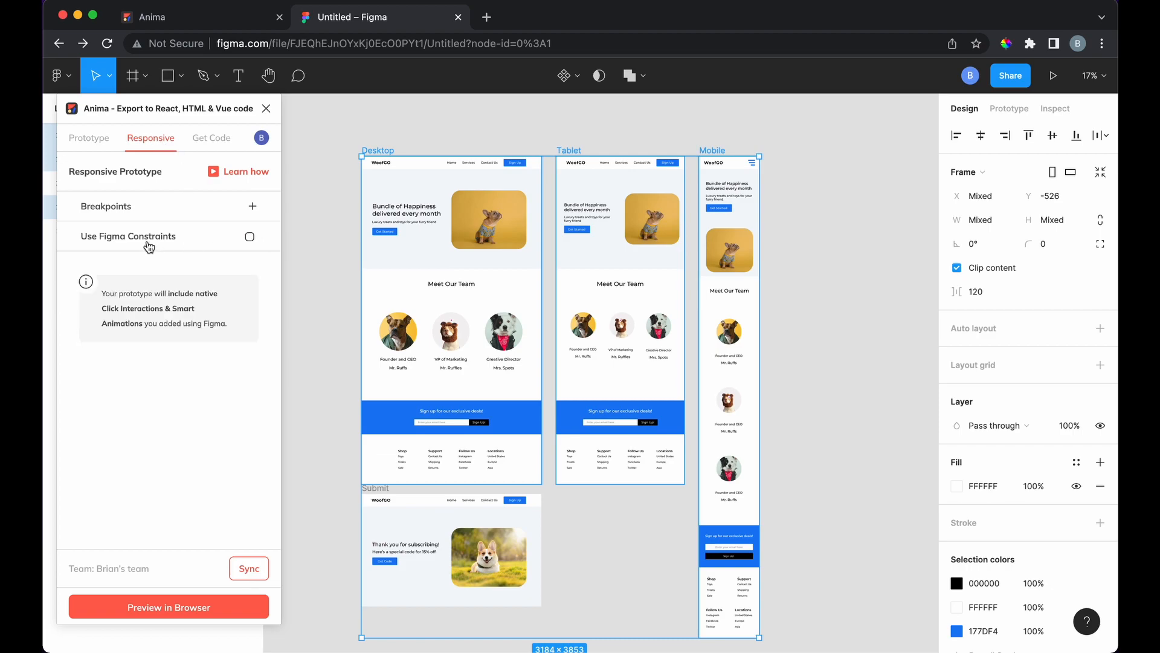
pyautogui.moveTo(157, 267)
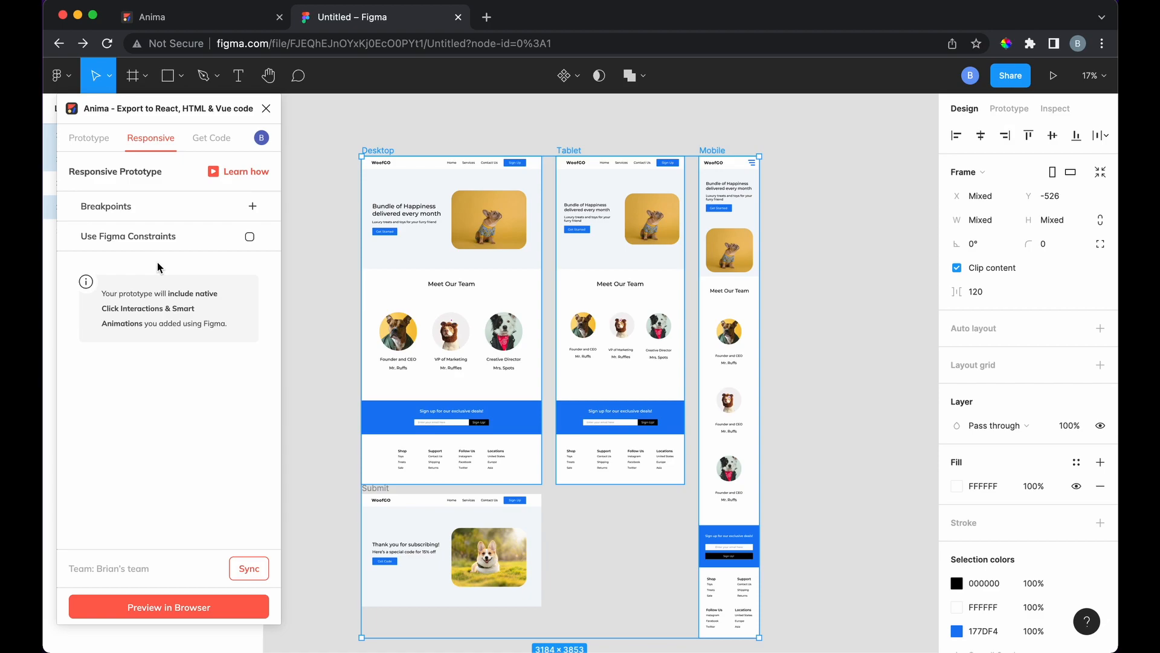
pyautogui.moveTo(751, 194)
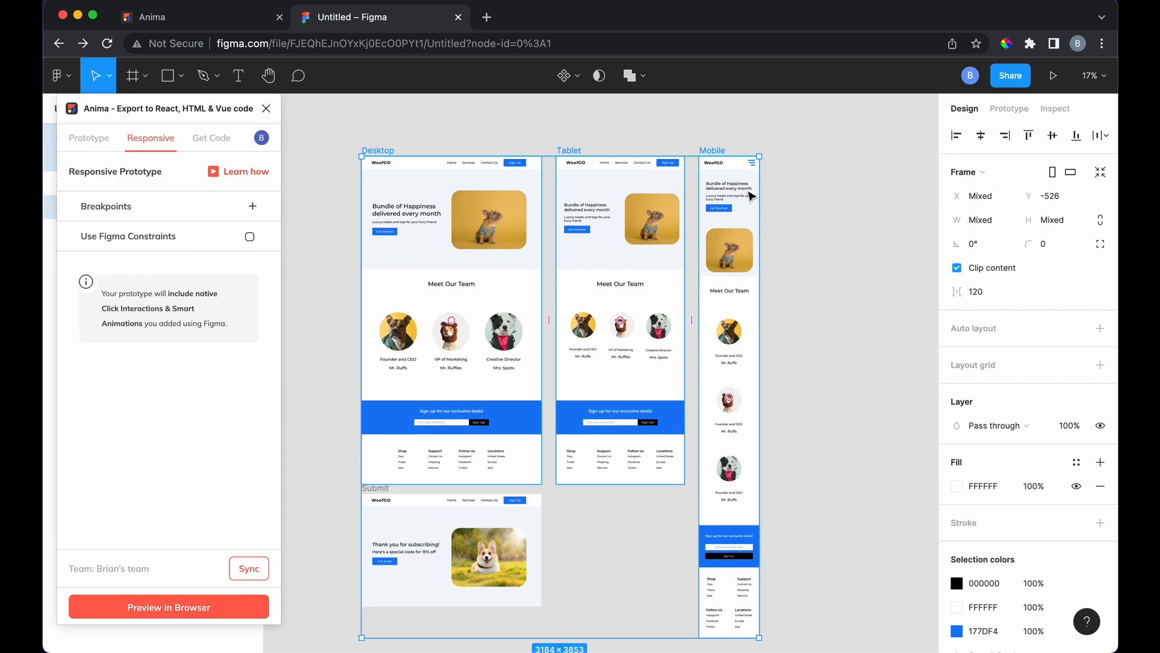
pyautogui.moveTo(695, 155)
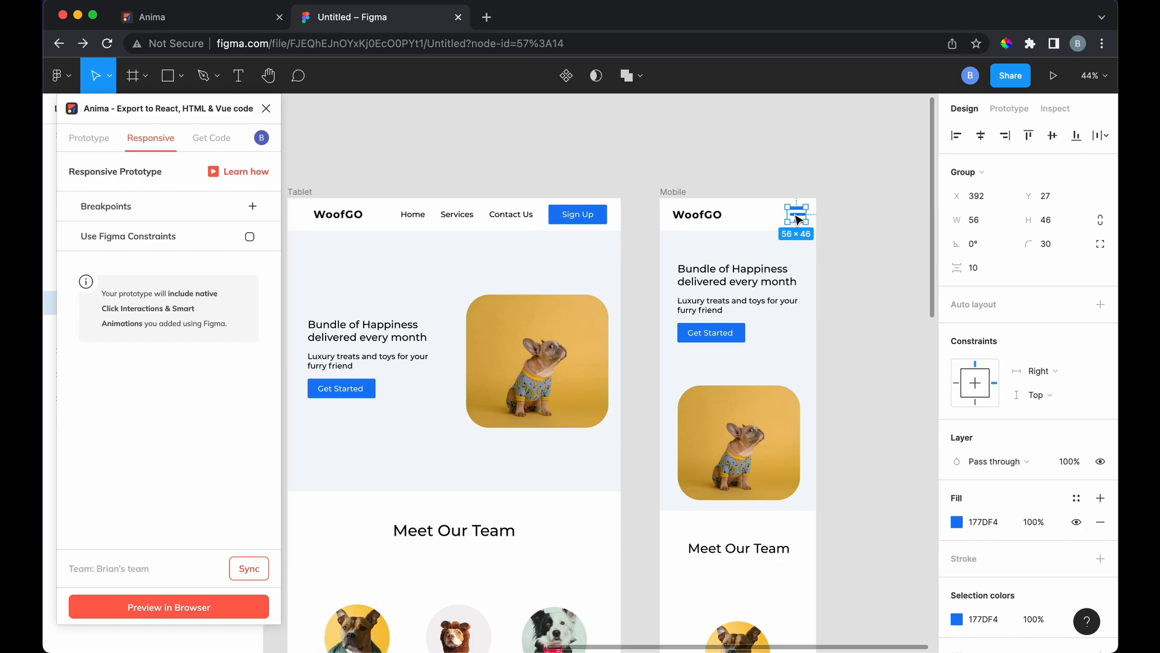
pyautogui.moveTo(909, 465)
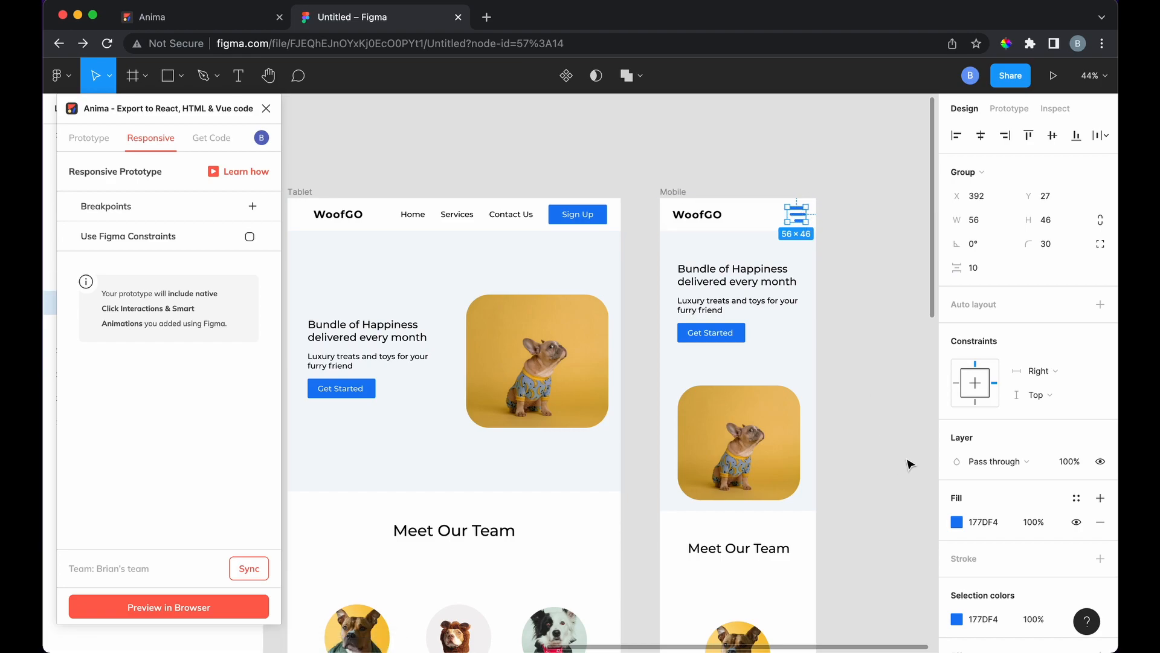
pyautogui.moveTo(975, 369)
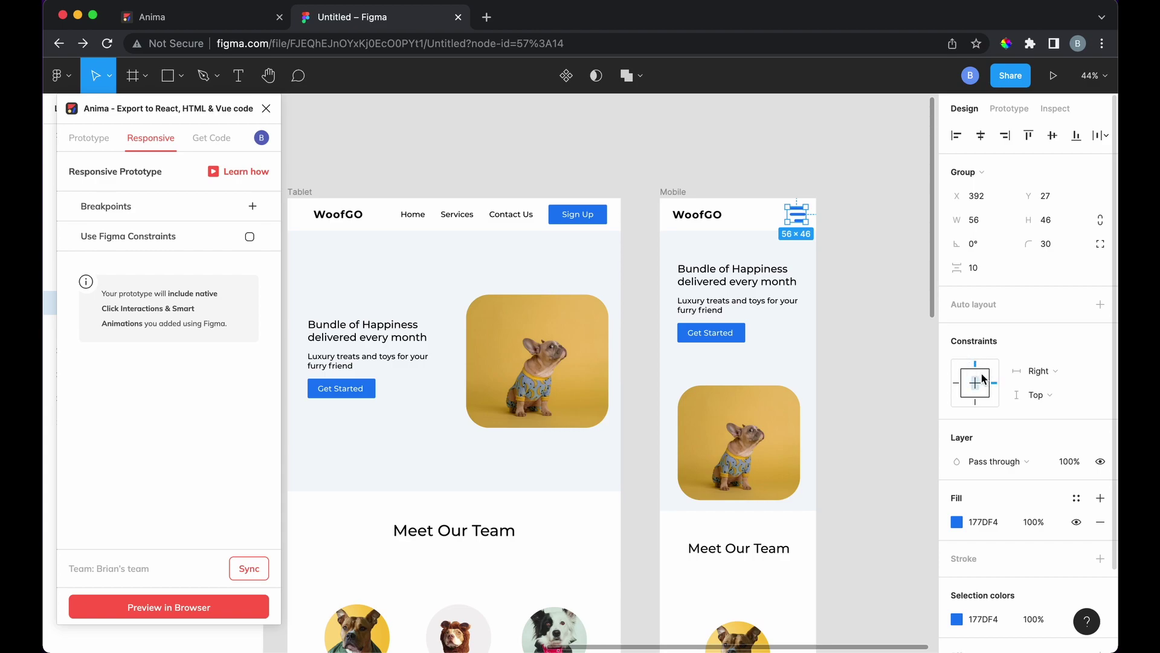
pyautogui.click(390, 271)
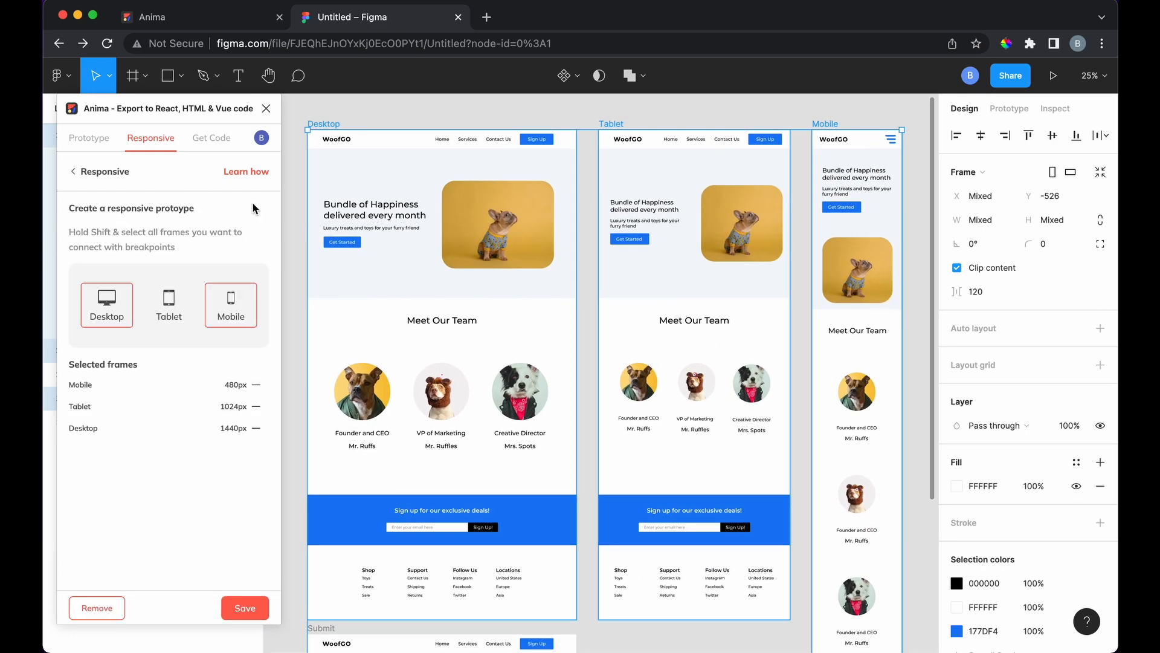
pyautogui.moveTo(168, 437)
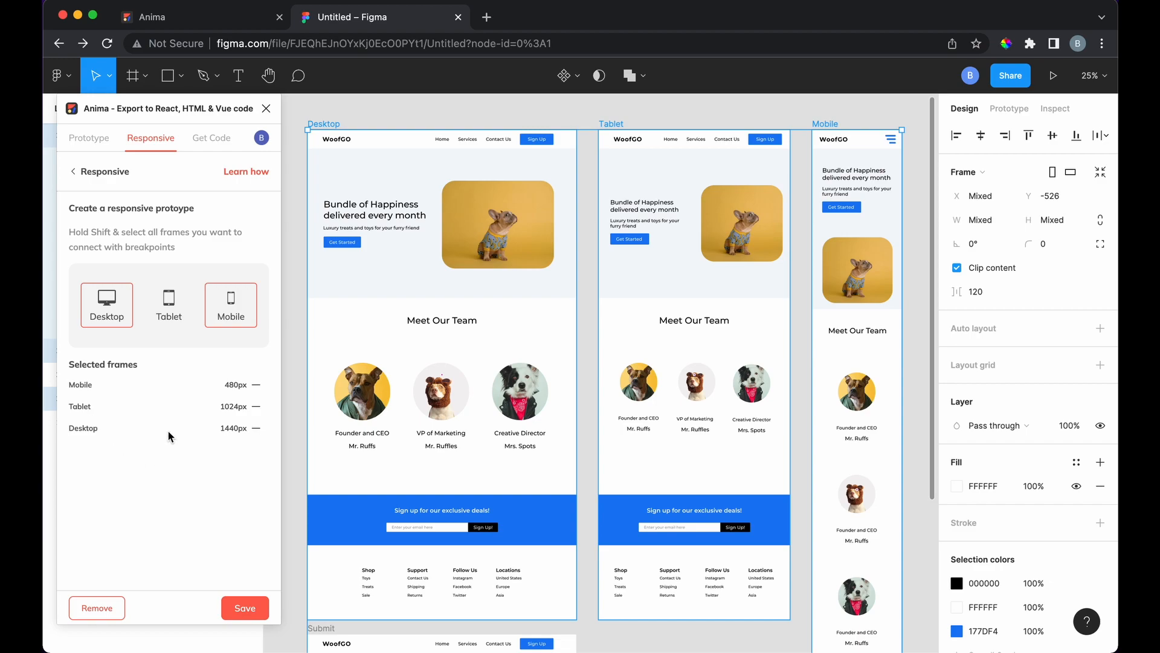
pyautogui.moveTo(212, 455)
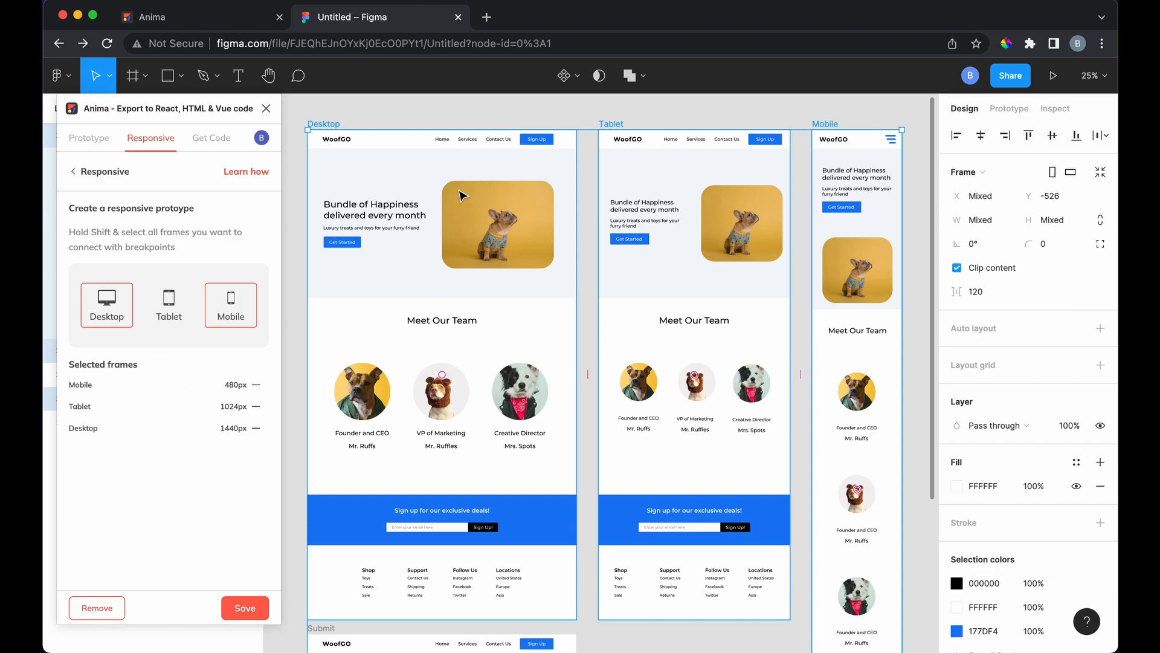
pyautogui.moveTo(224, 470)
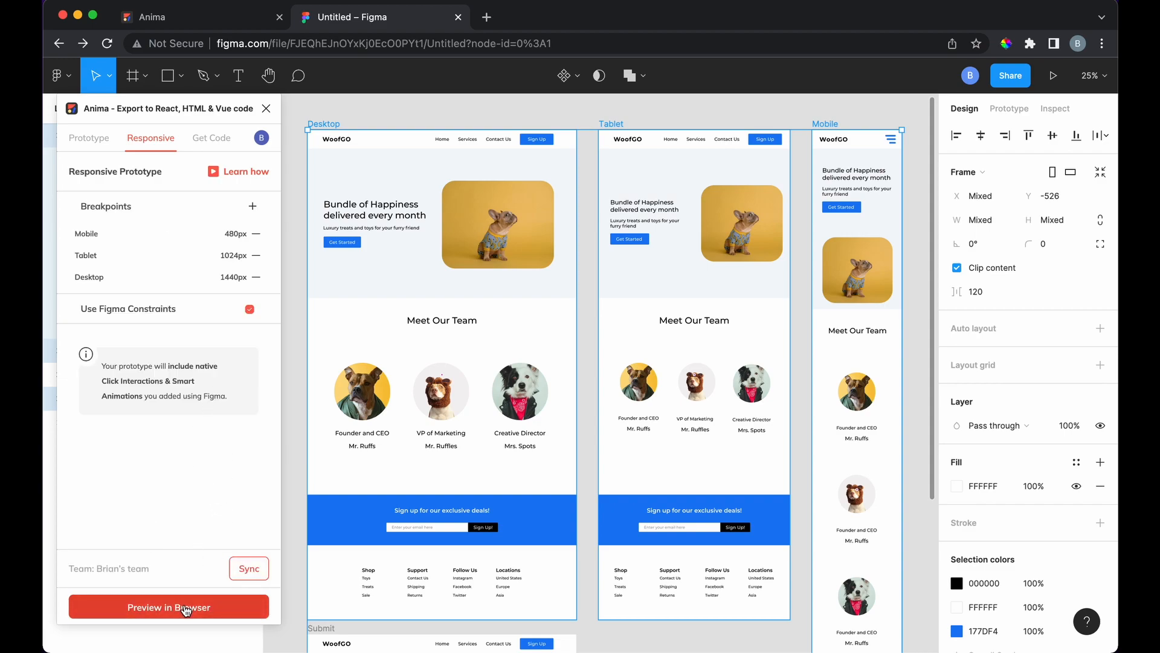
# Step: Preview the responsive prototype in the browser and scroll through the Desktop view
pyautogui.click(168, 606)
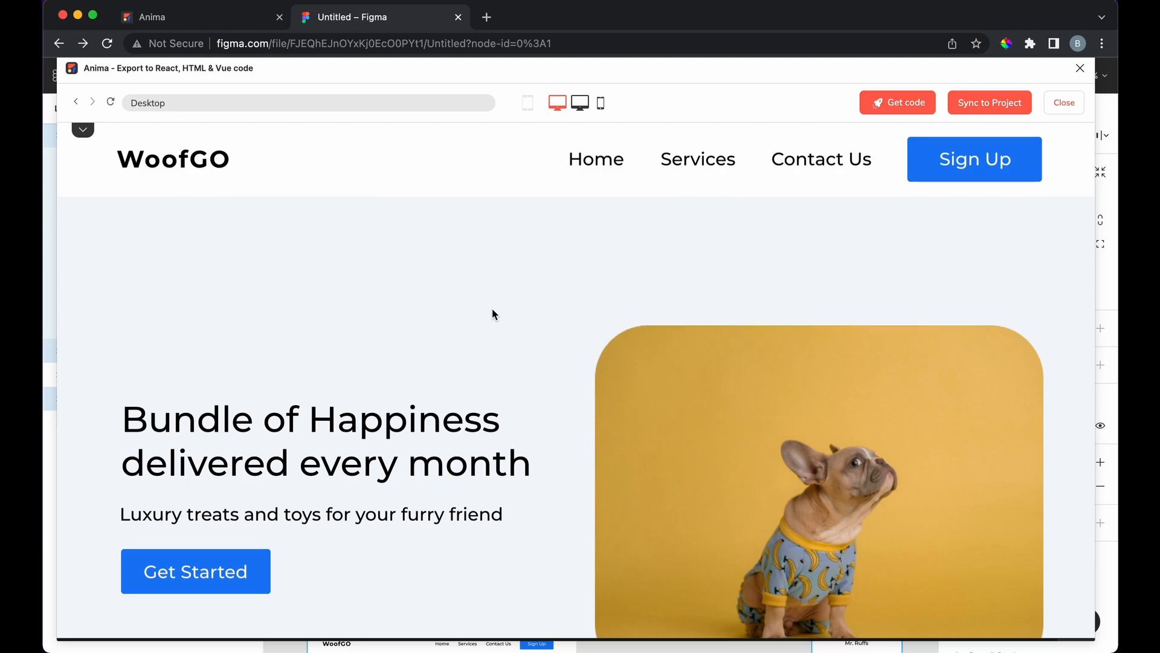
pyautogui.scroll(-3)
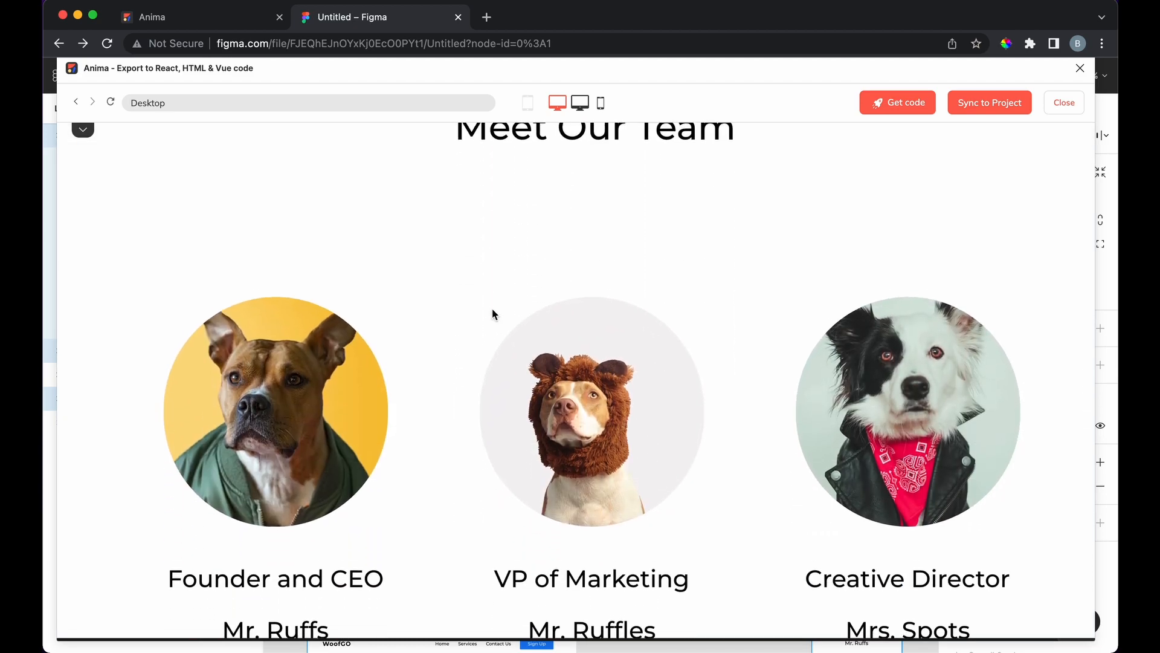
pyautogui.scroll(-3)
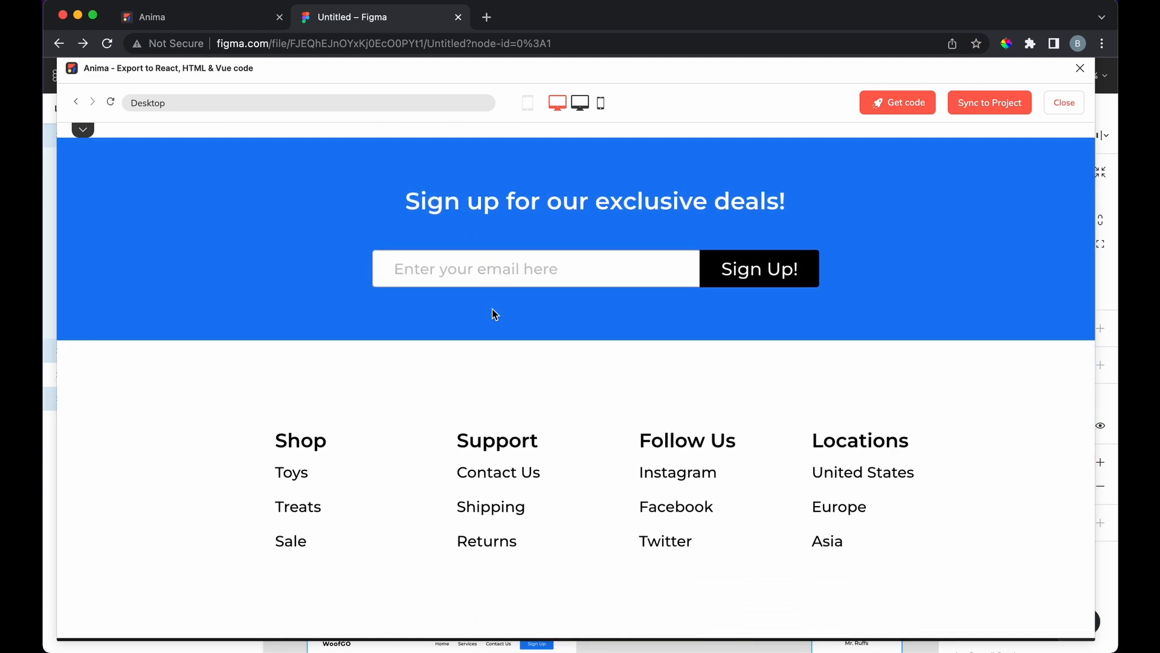
pyautogui.scroll(3)
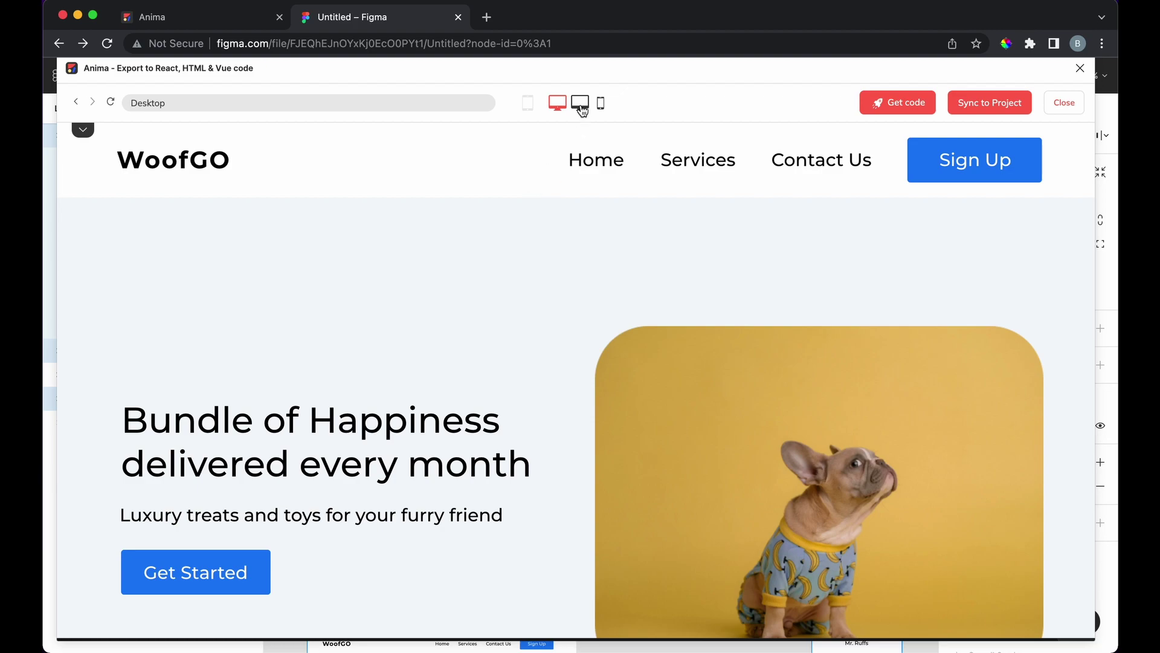
# Step: Check the Tablet and Mobile layouts, then close the preview
pyautogui.click(580, 103)
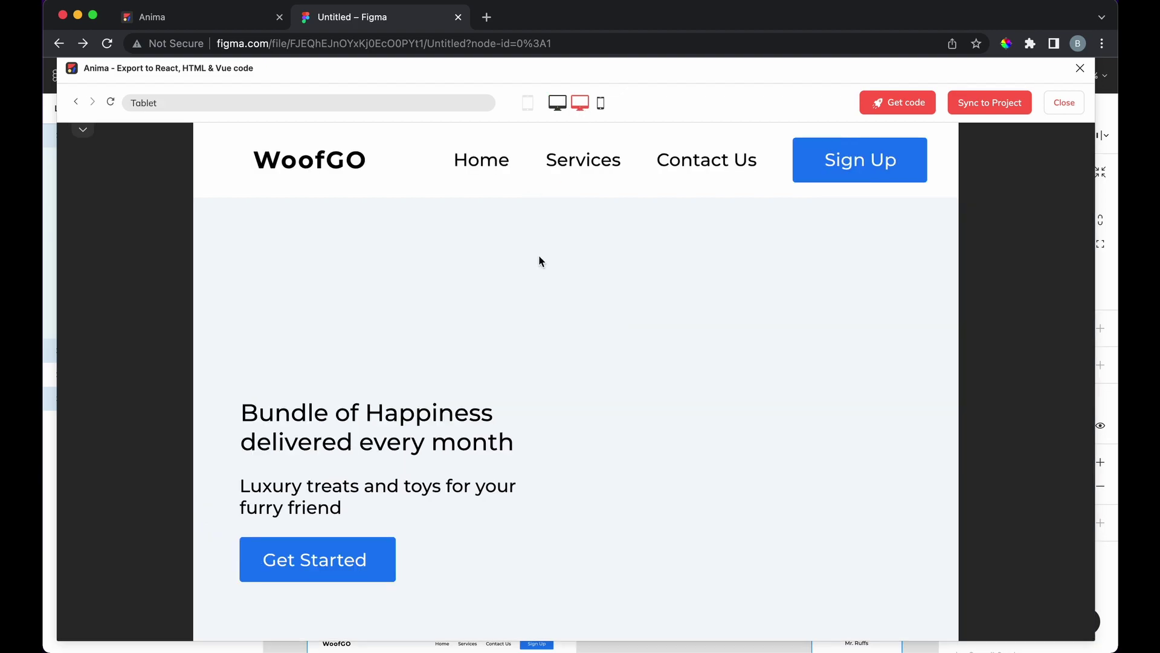
pyautogui.scroll(-3)
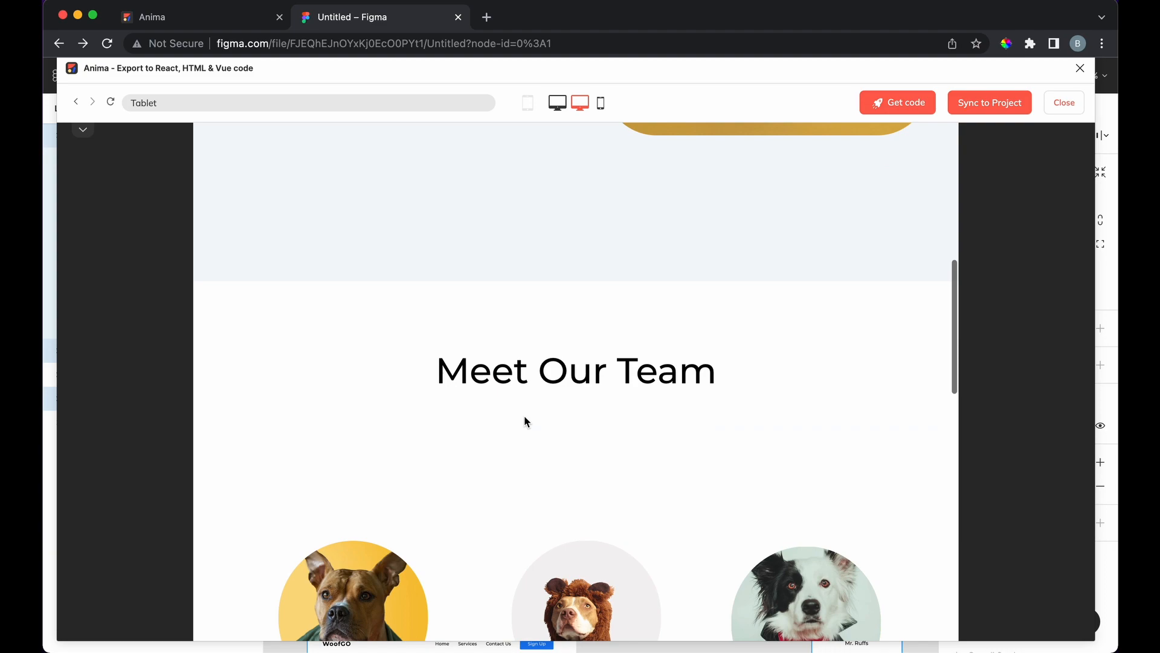
pyautogui.scroll(-3)
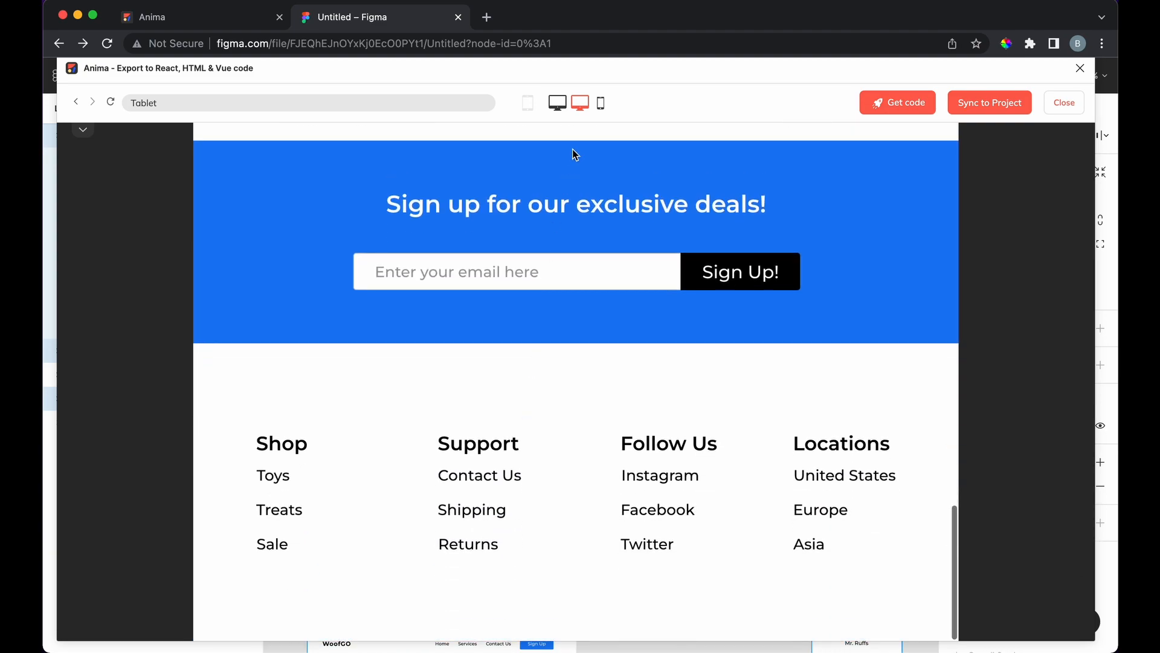
pyautogui.click(600, 103)
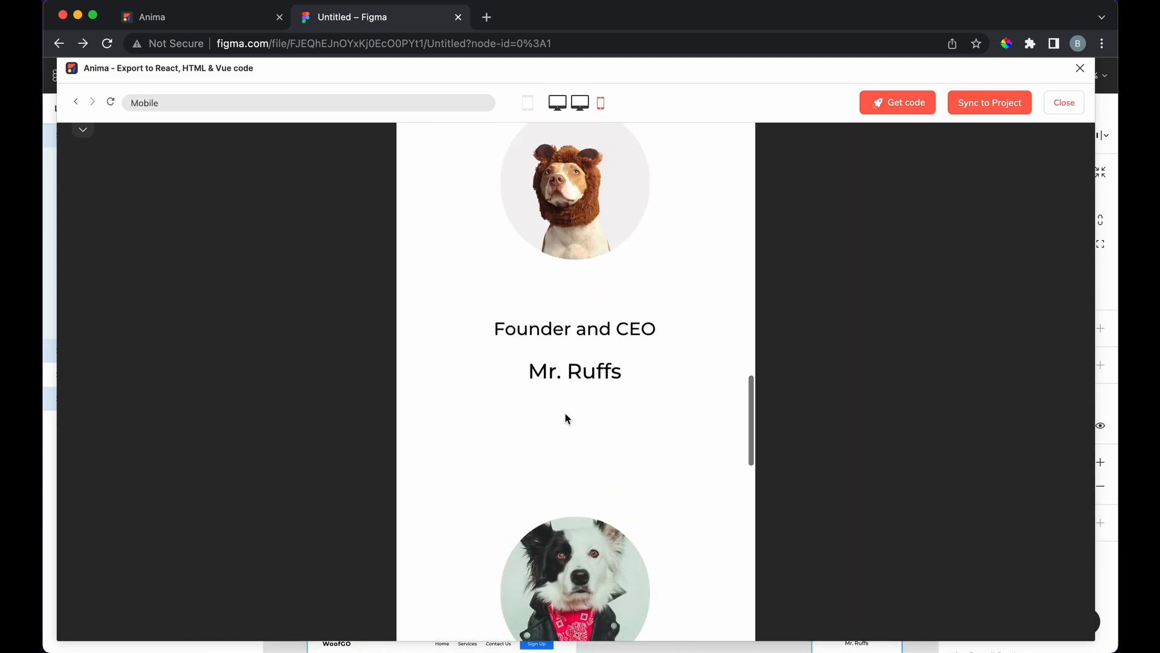
pyautogui.scroll(3)
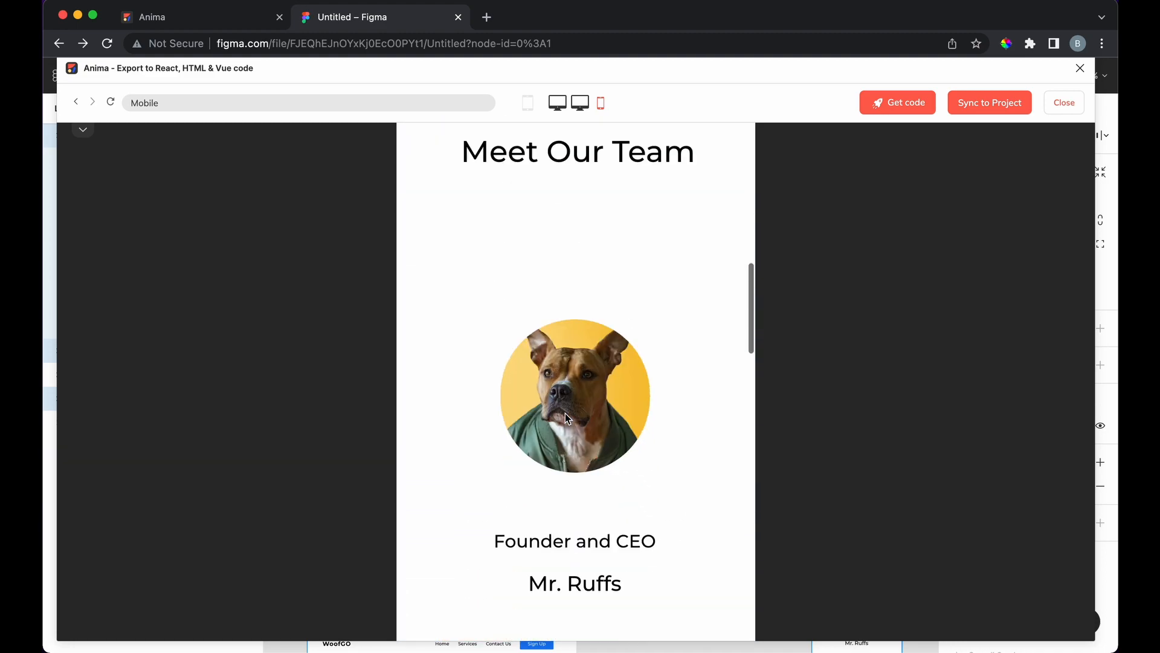
pyautogui.scroll(-3)
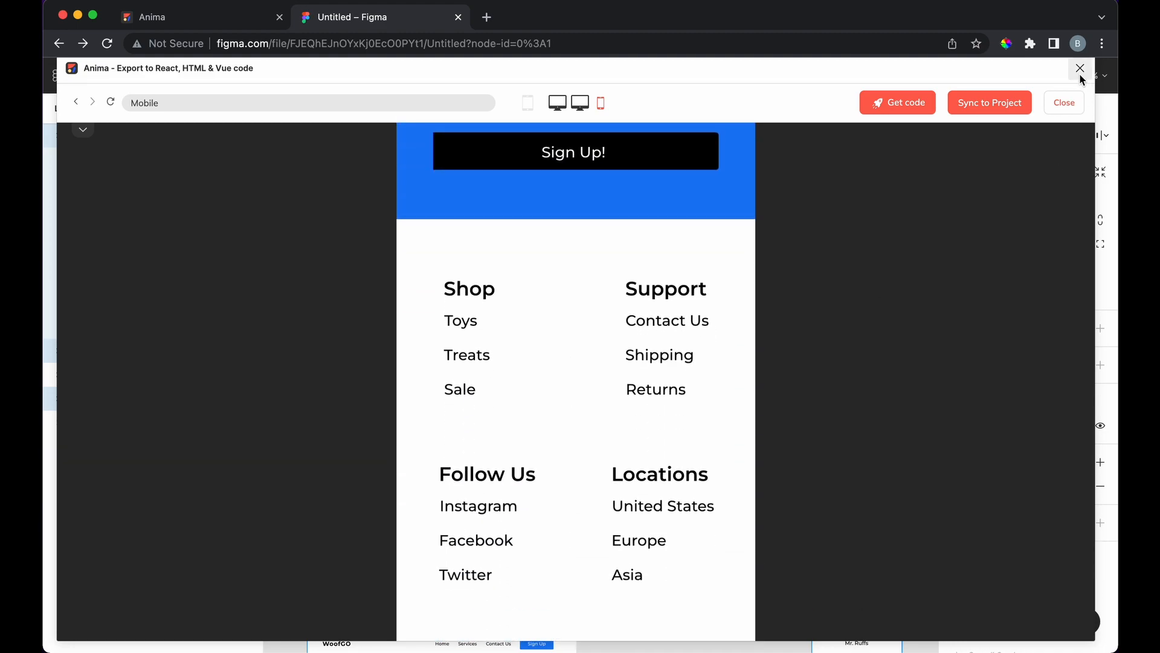
pyautogui.click(1080, 69)
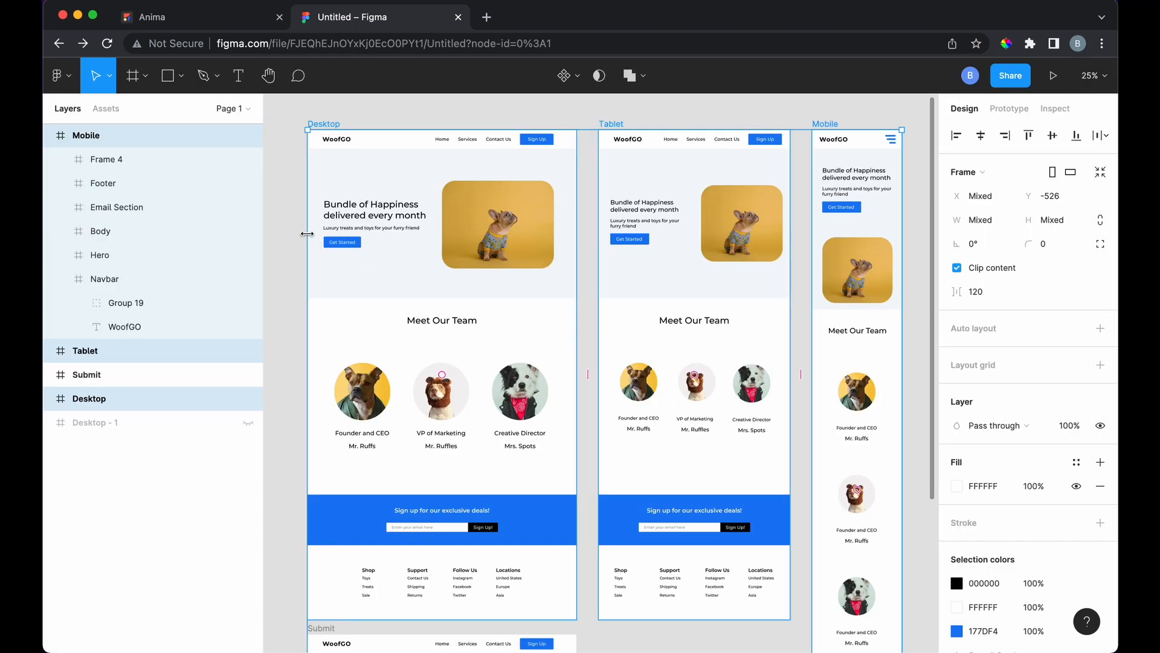
pyautogui.moveTo(374, 197)
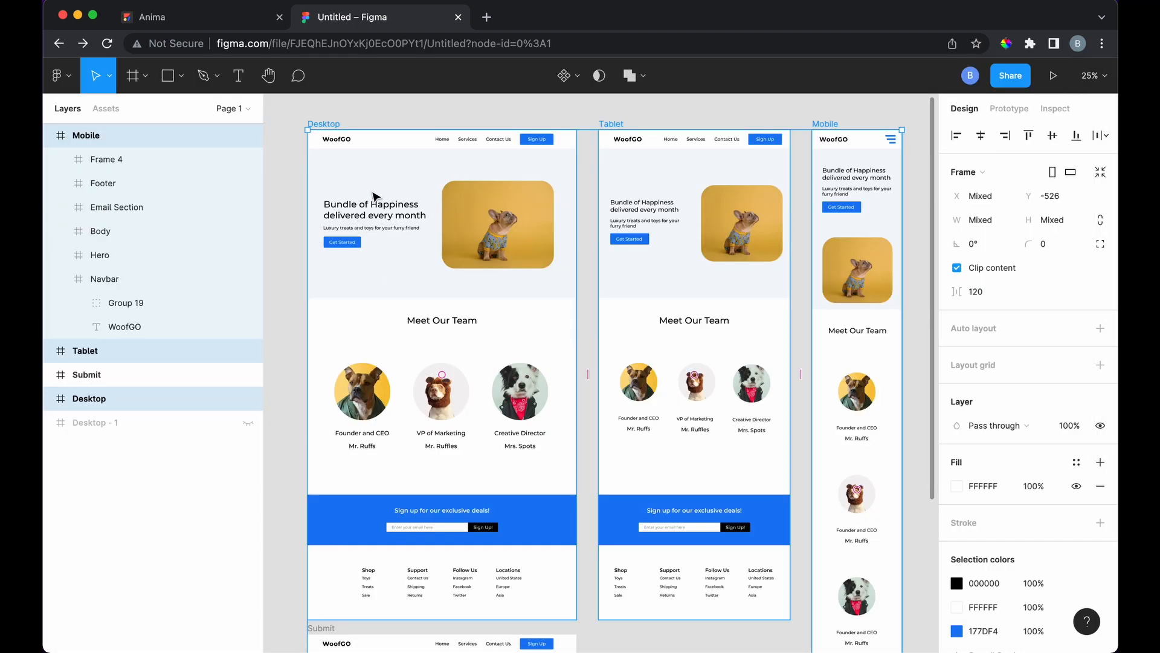
# Step: Select the Desktop hero's Get Started button layer and show its Plugins menu
pyautogui.click(403, 129)
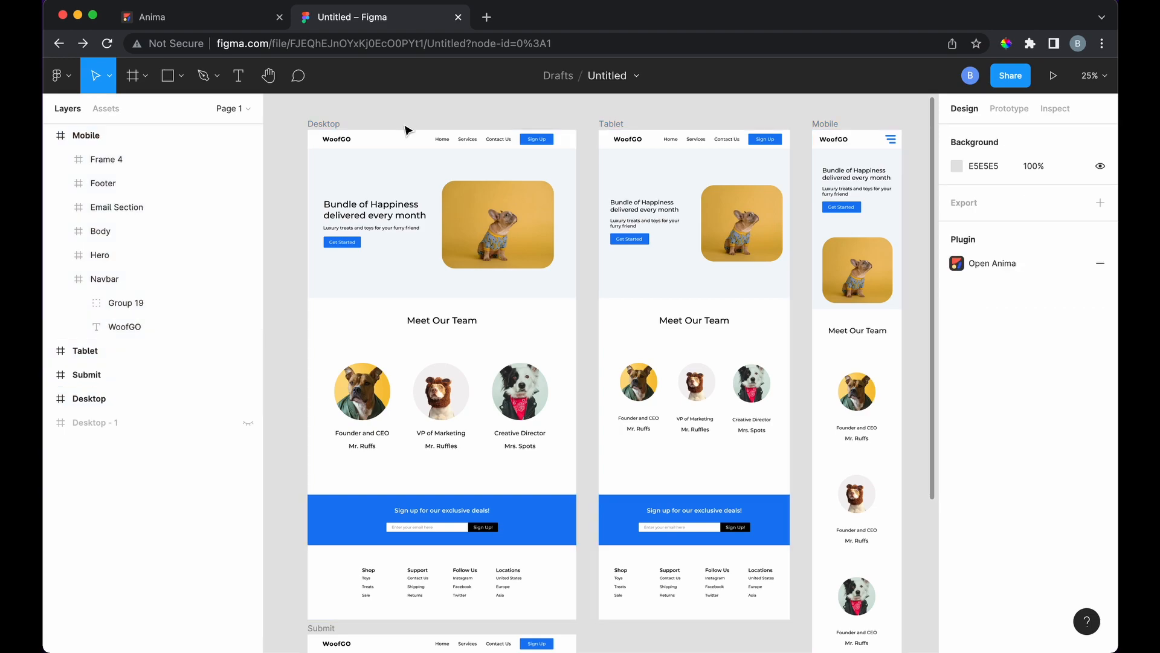
pyautogui.click(474, 244)
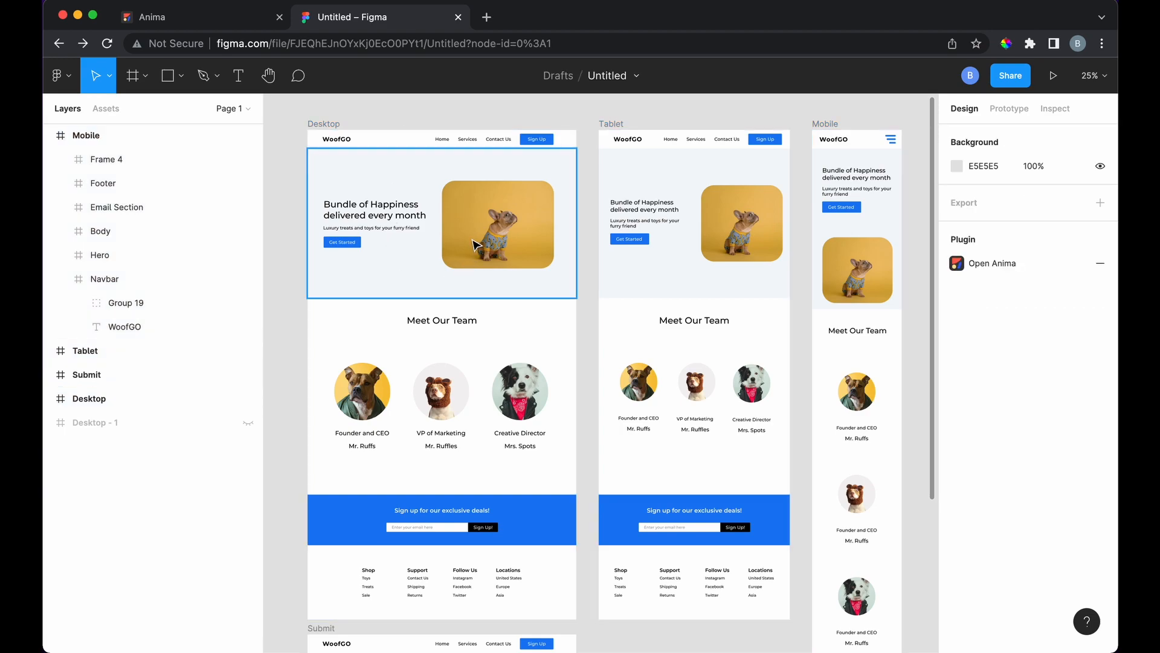
pyautogui.moveTo(361, 244)
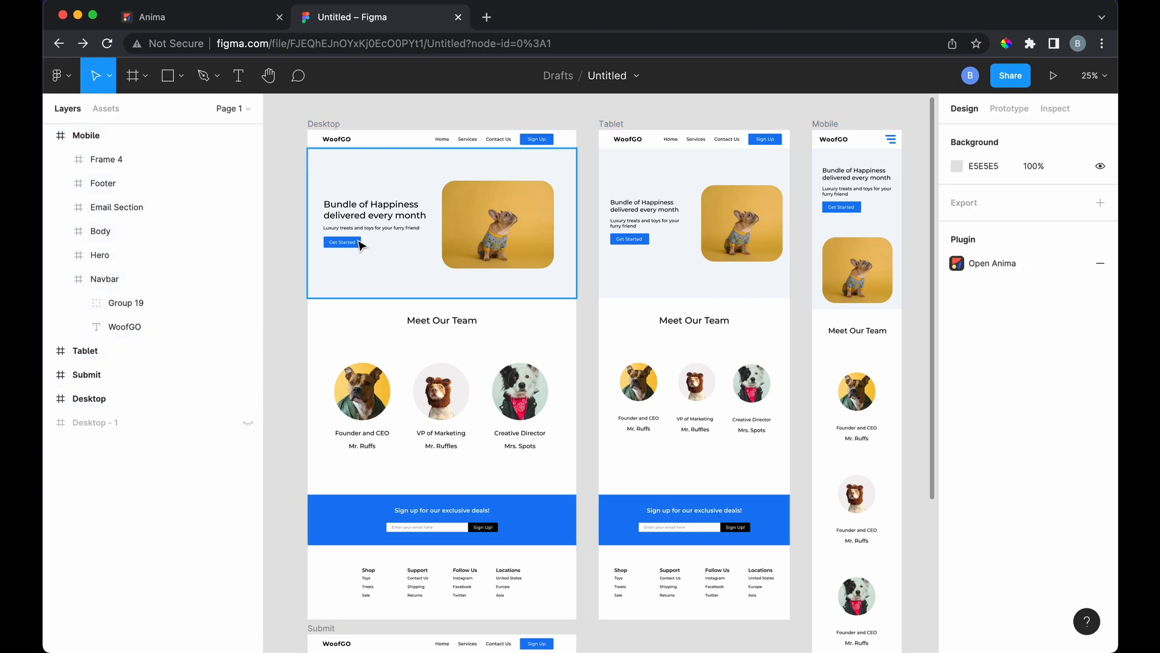
pyautogui.click(372, 215)
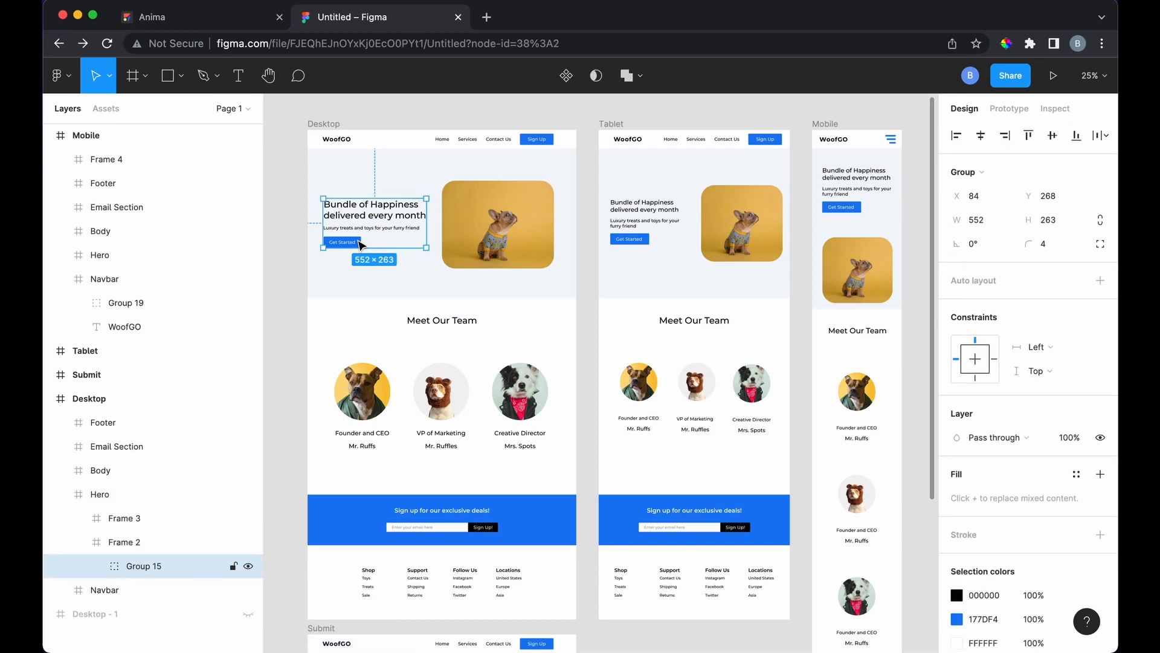
pyautogui.click(340, 242)
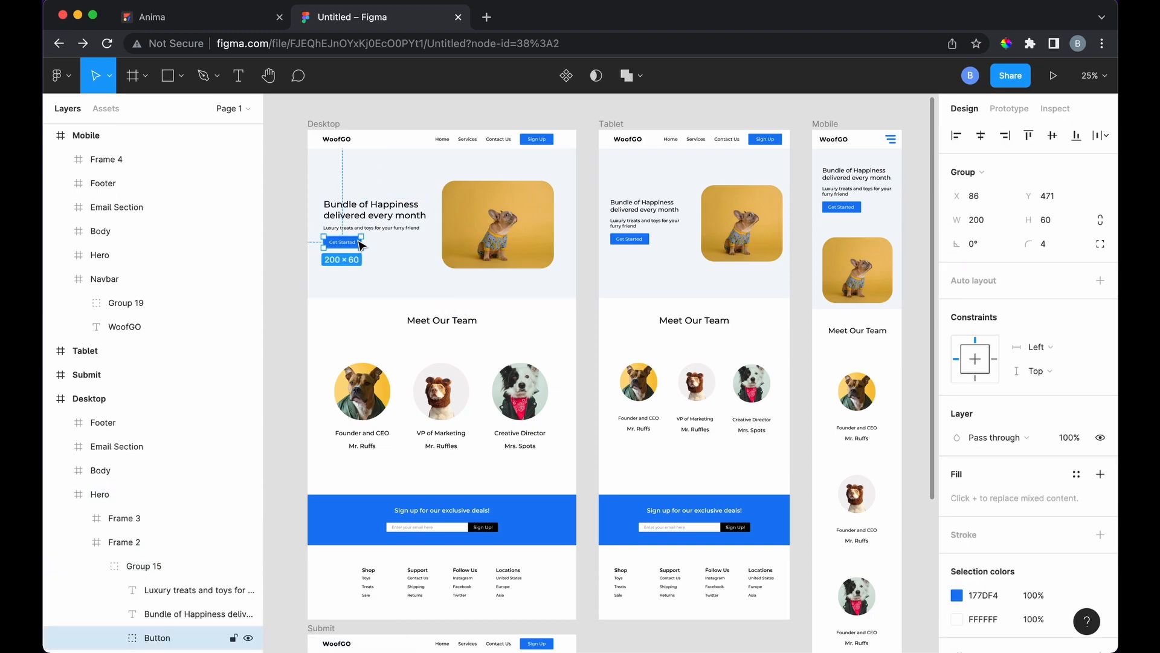
pyautogui.rightClick(359, 241)
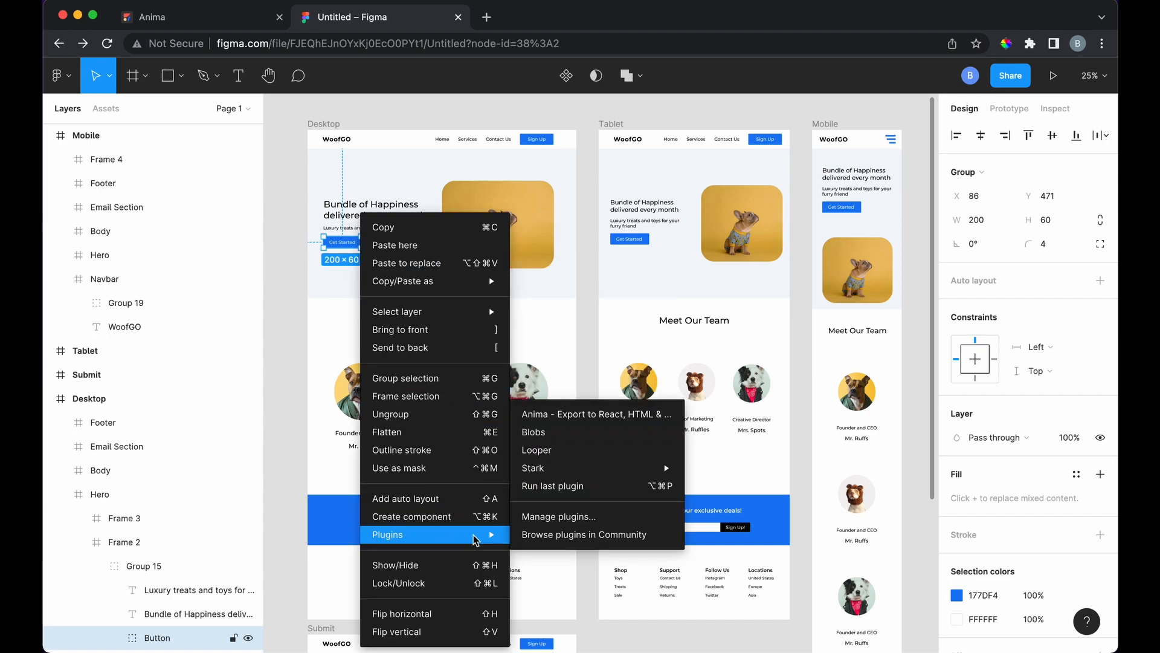
# Step: Run Anima on the button and review its Grow hover effect (ease, 0.2, scale 1.1)
pyautogui.click(597, 414)
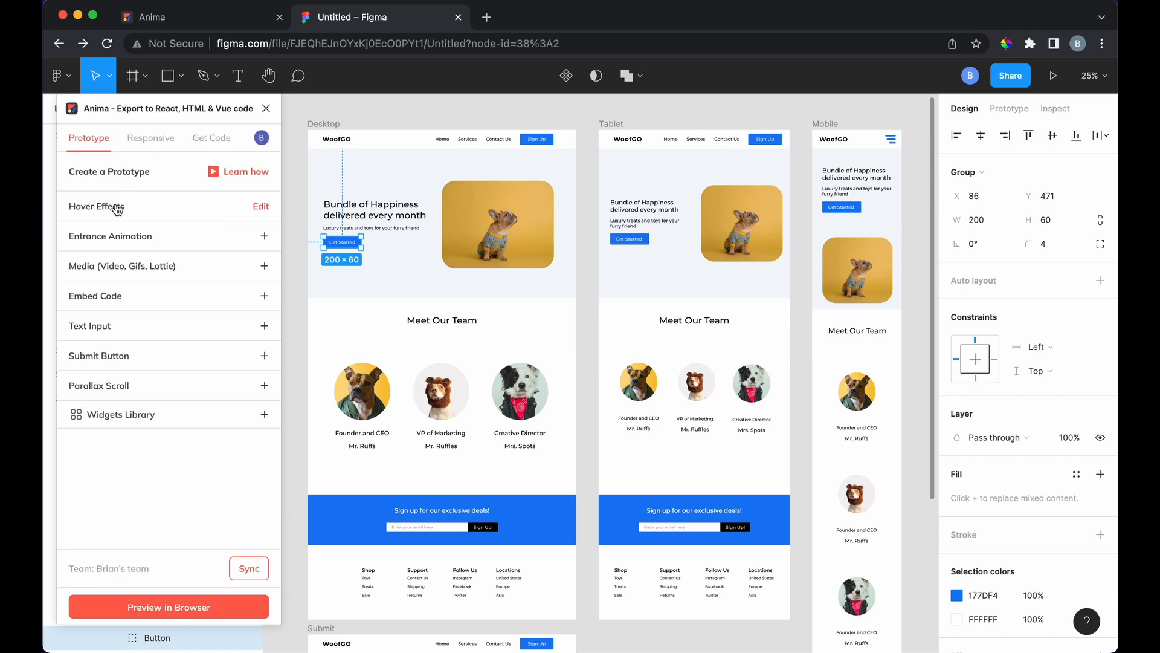
pyautogui.moveTo(108, 212)
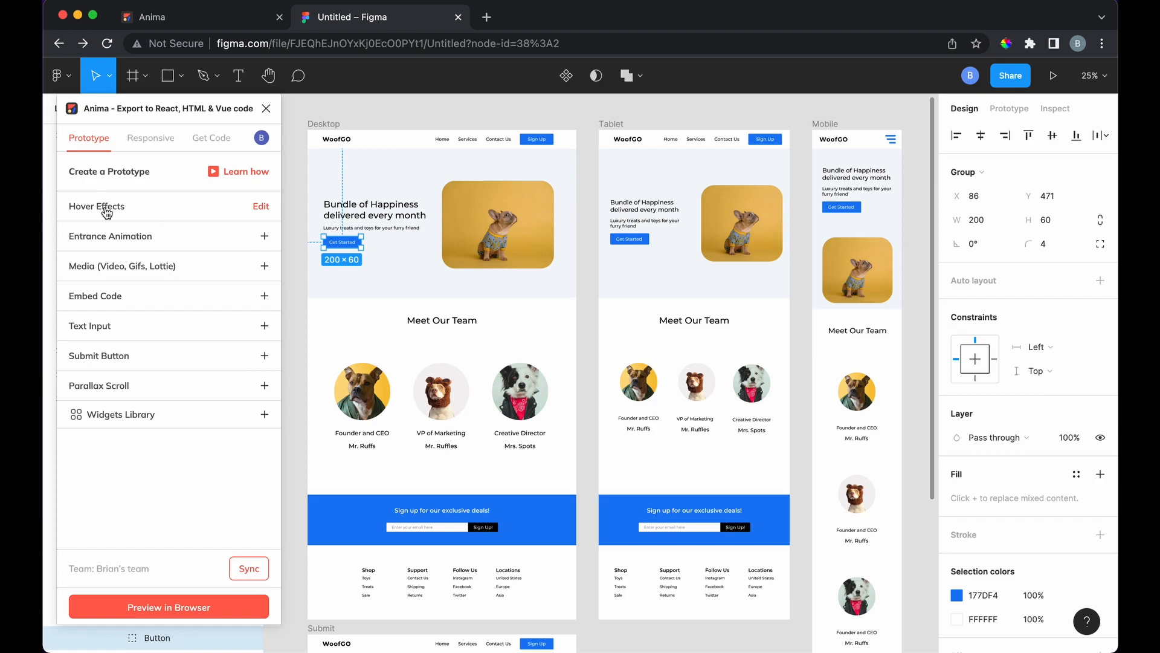
pyautogui.moveTo(136, 212)
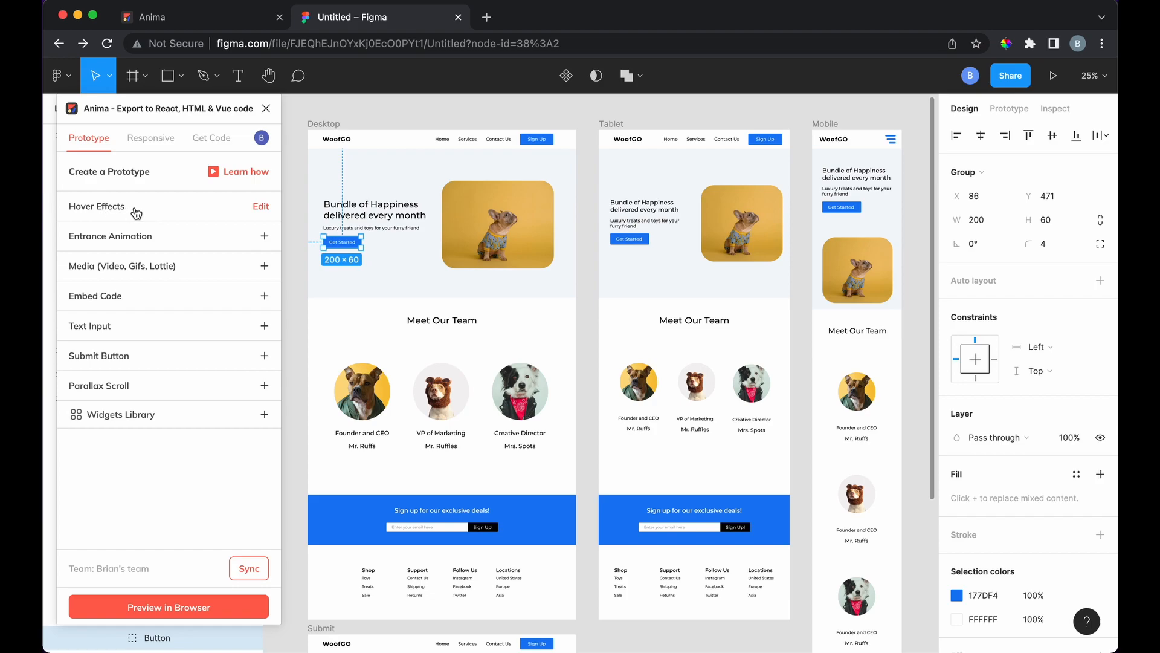
pyautogui.moveTo(261, 205)
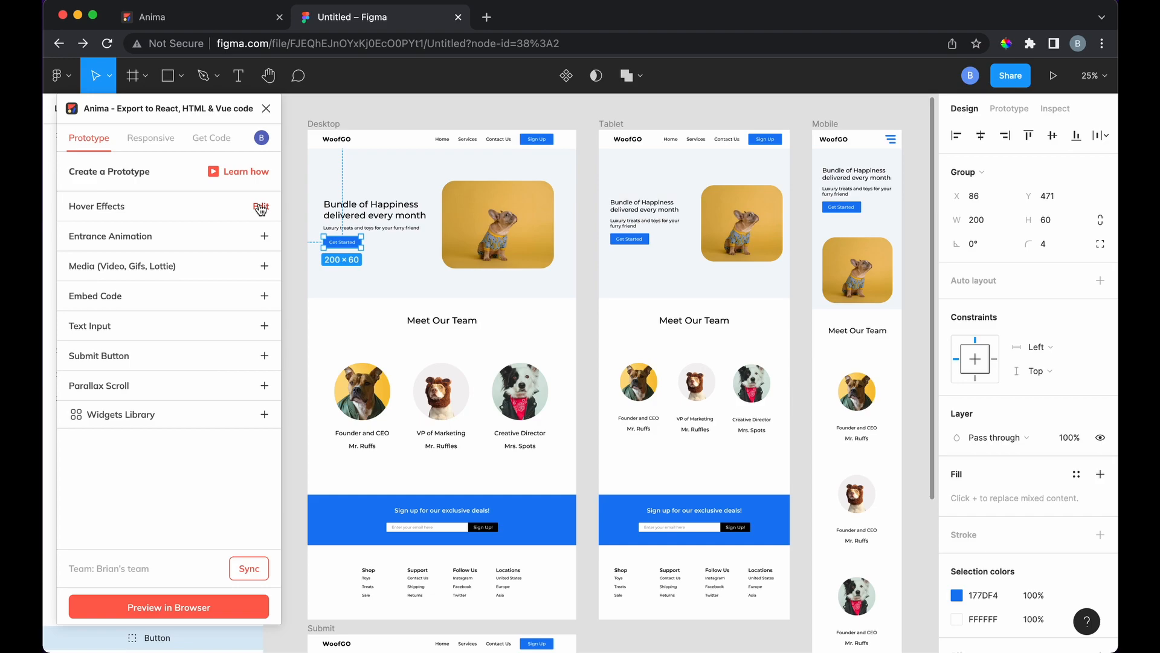
pyautogui.click(260, 207)
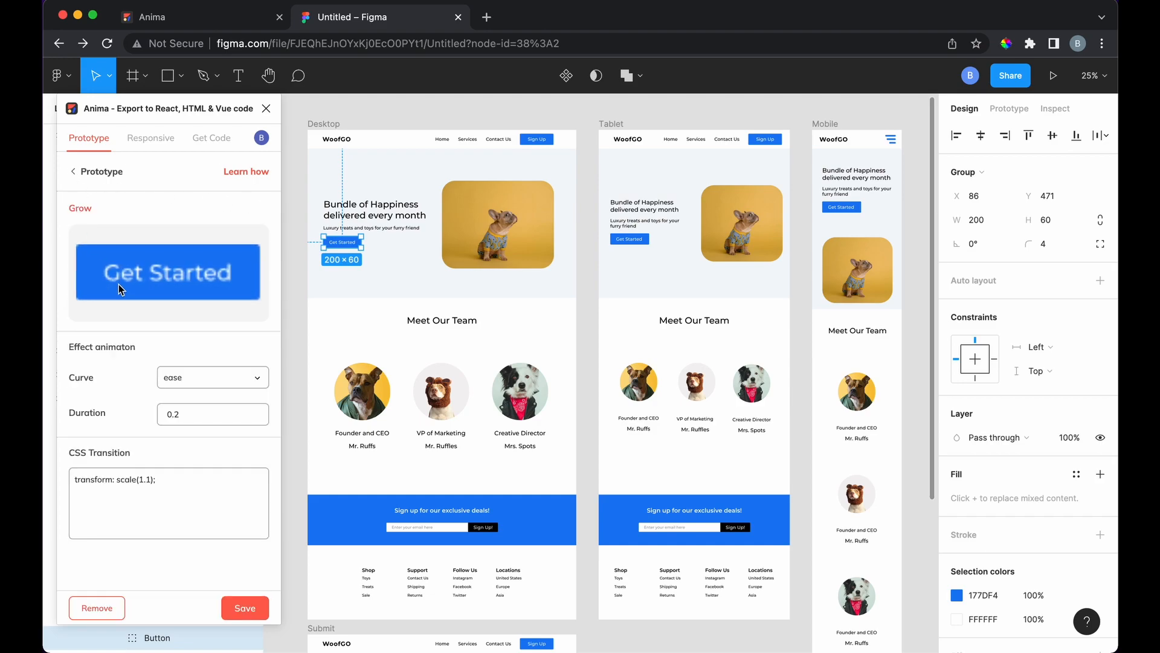
pyautogui.moveTo(102, 278)
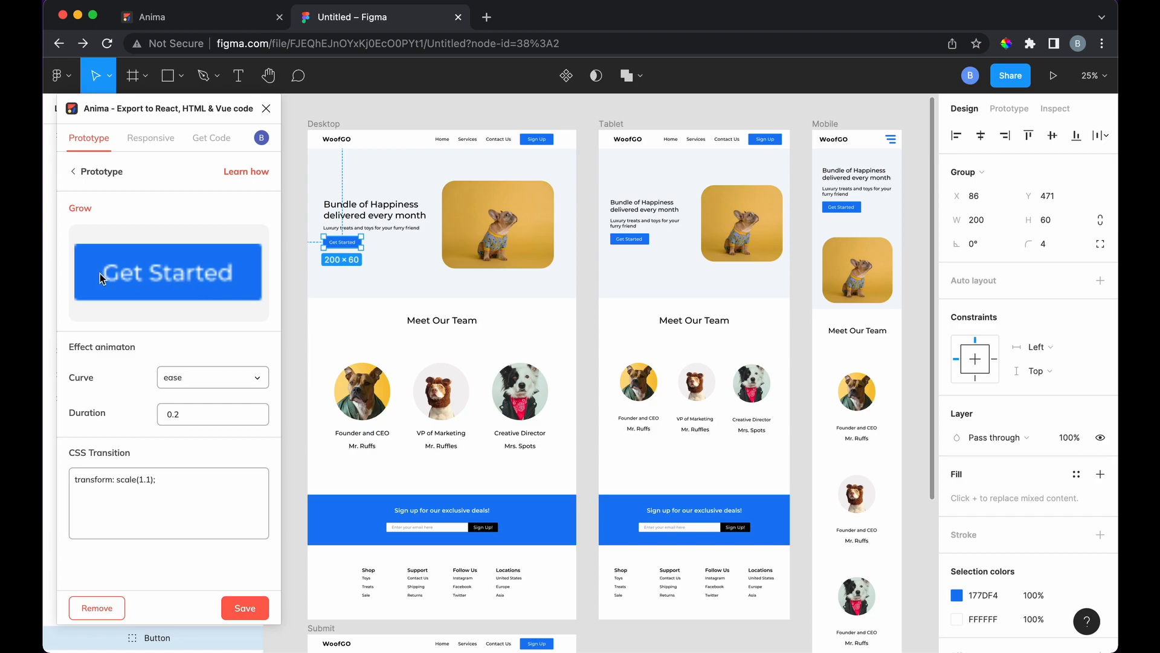
pyautogui.moveTo(92, 386)
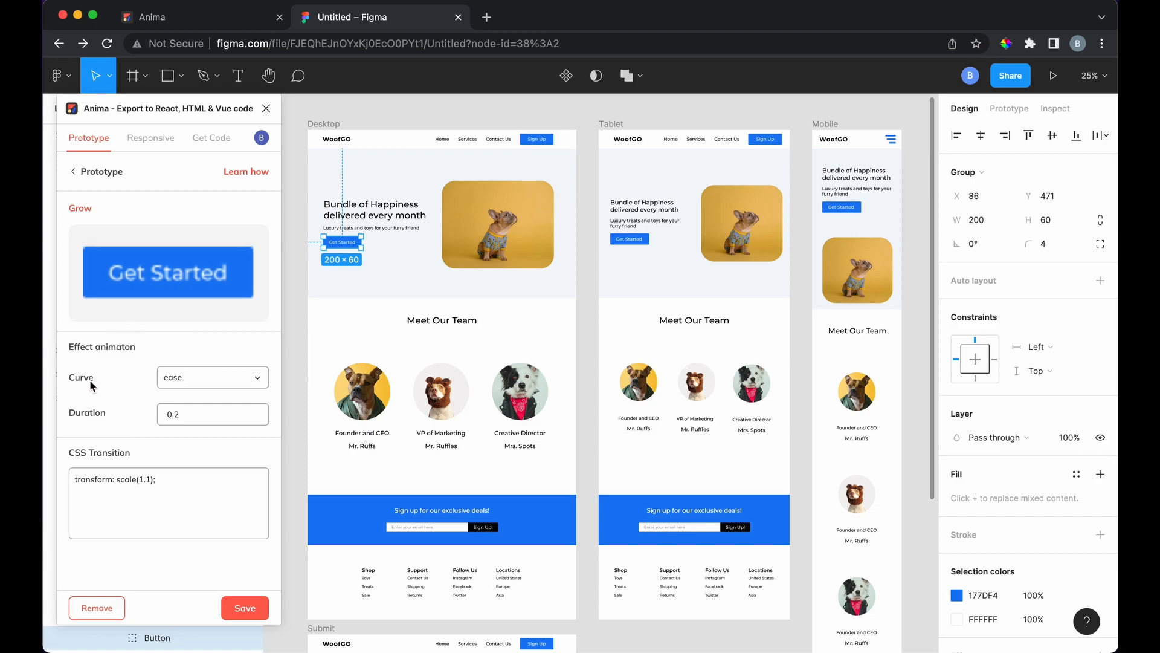
pyautogui.moveTo(123, 428)
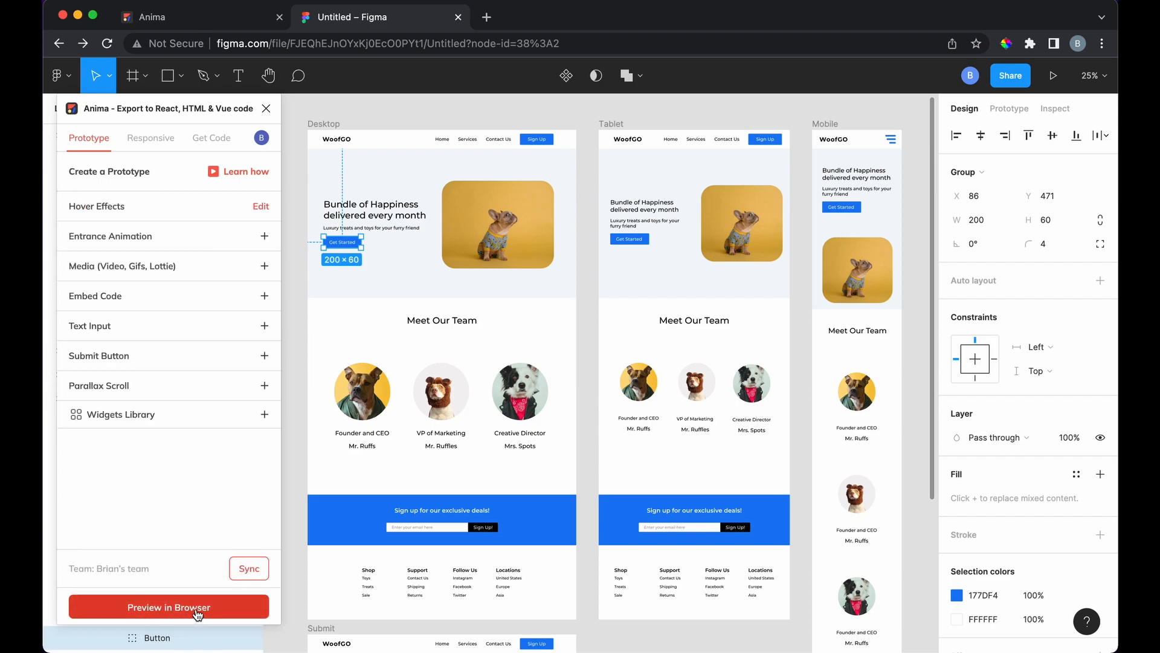
# Step: Preview the Desktop page, confirm Get Started grows on hover, and close the preview
pyautogui.click(168, 607)
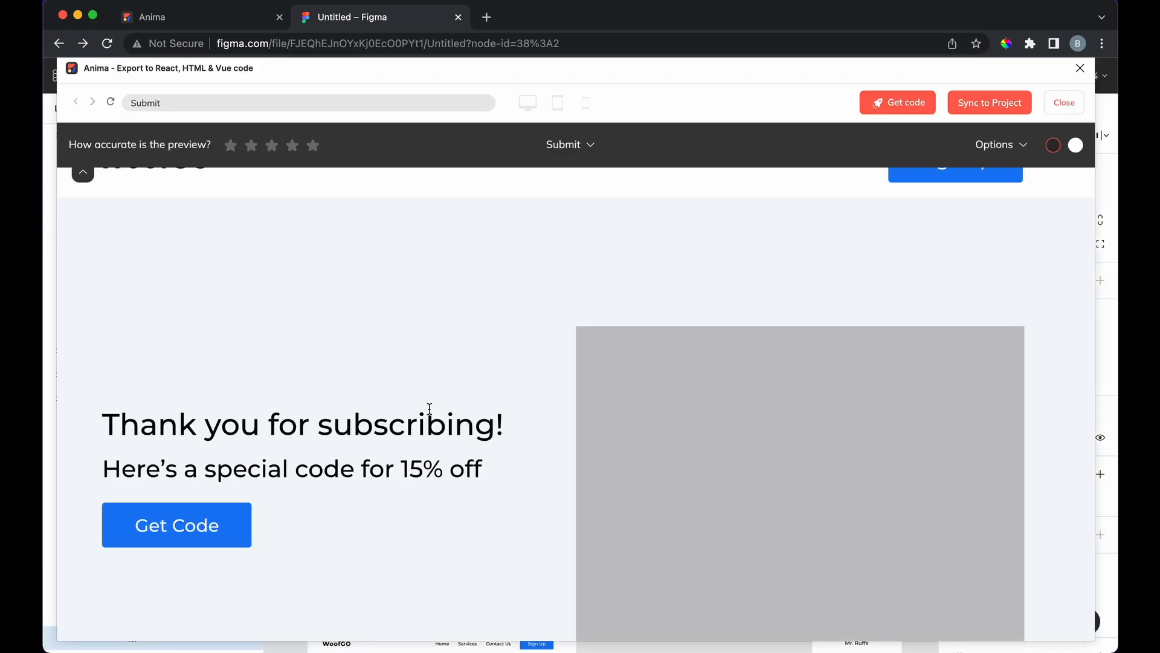
pyautogui.click(570, 144)
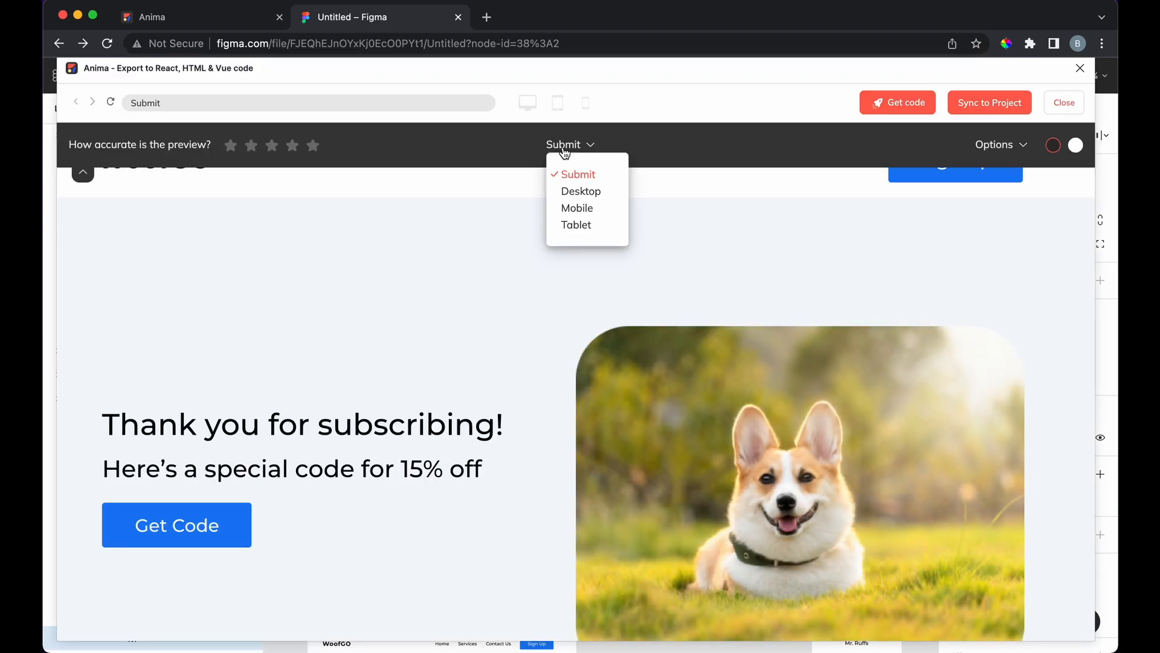
pyautogui.click(581, 191)
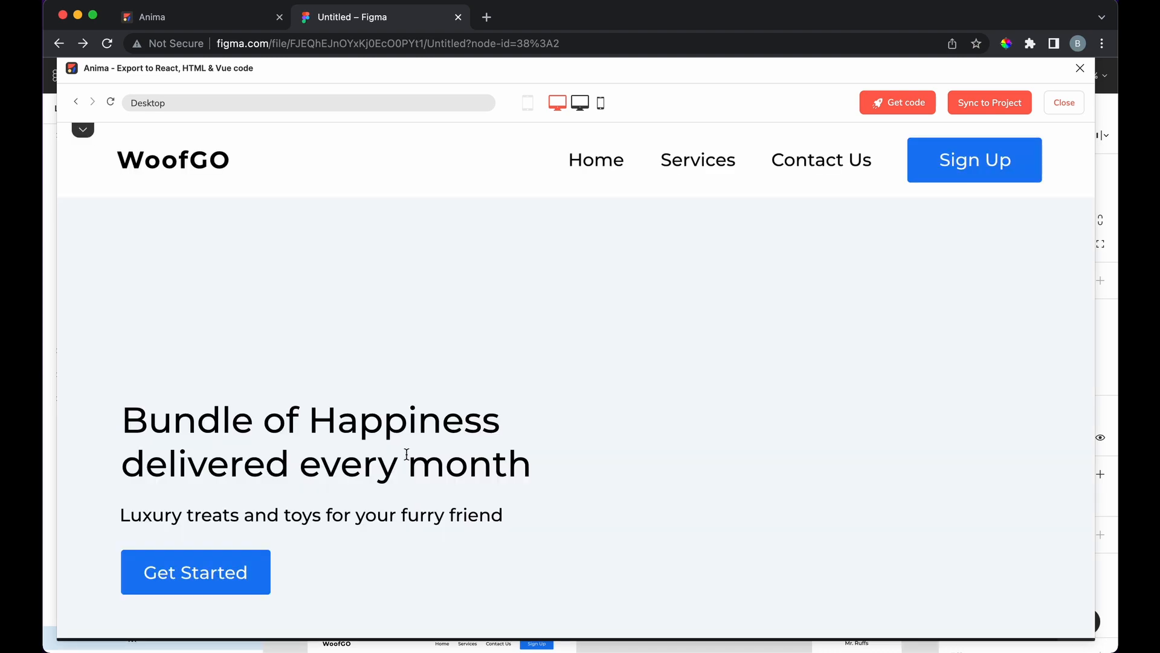
pyautogui.scroll(-3)
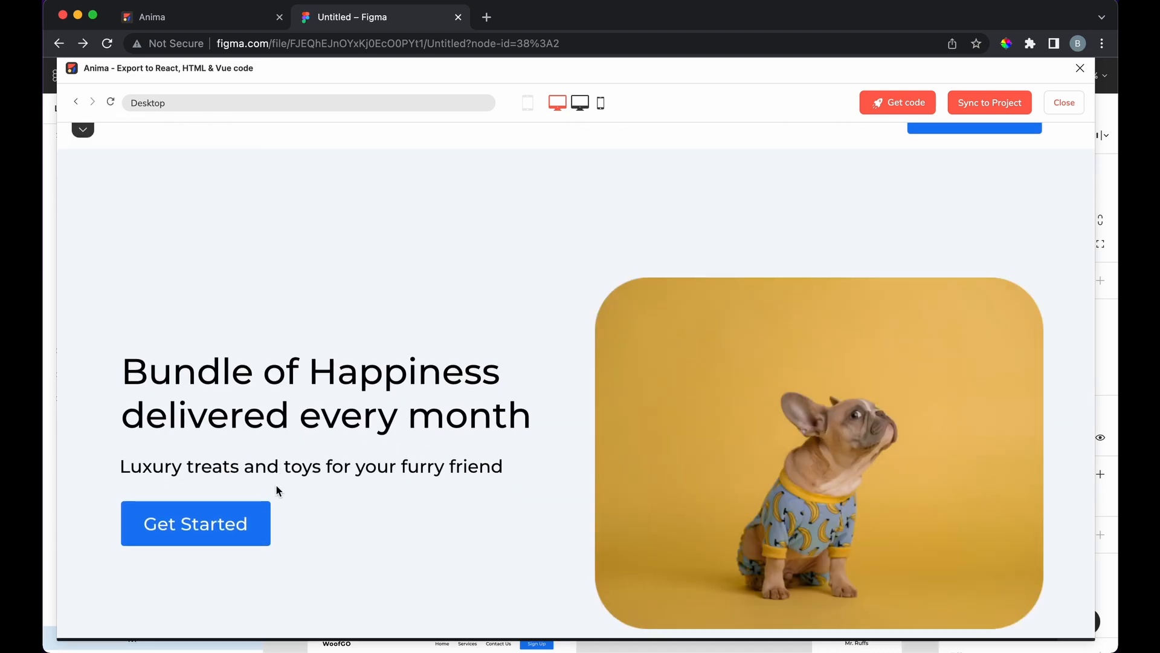
pyautogui.moveTo(301, 498)
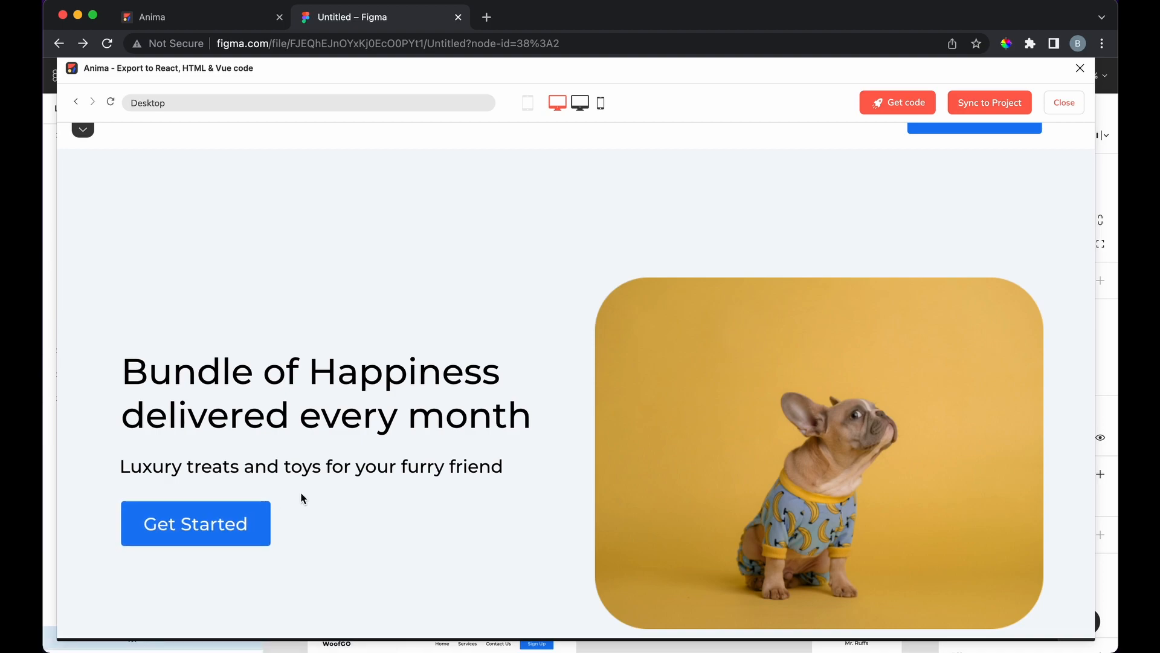
pyautogui.scroll(3)
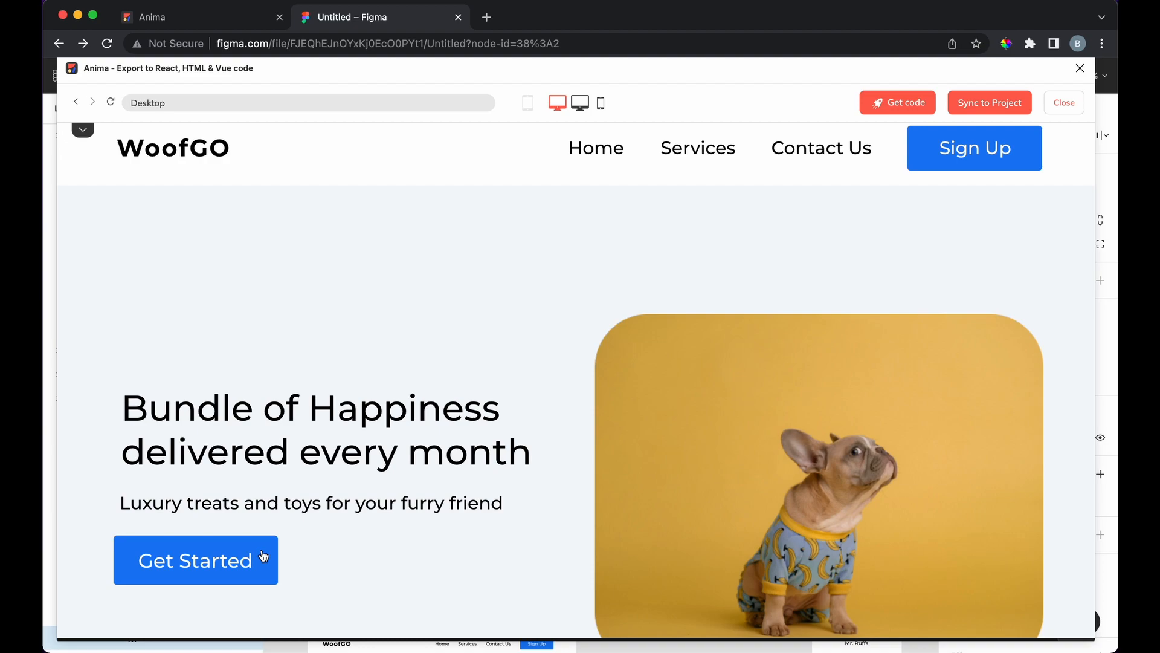
pyautogui.moveTo(909, 184)
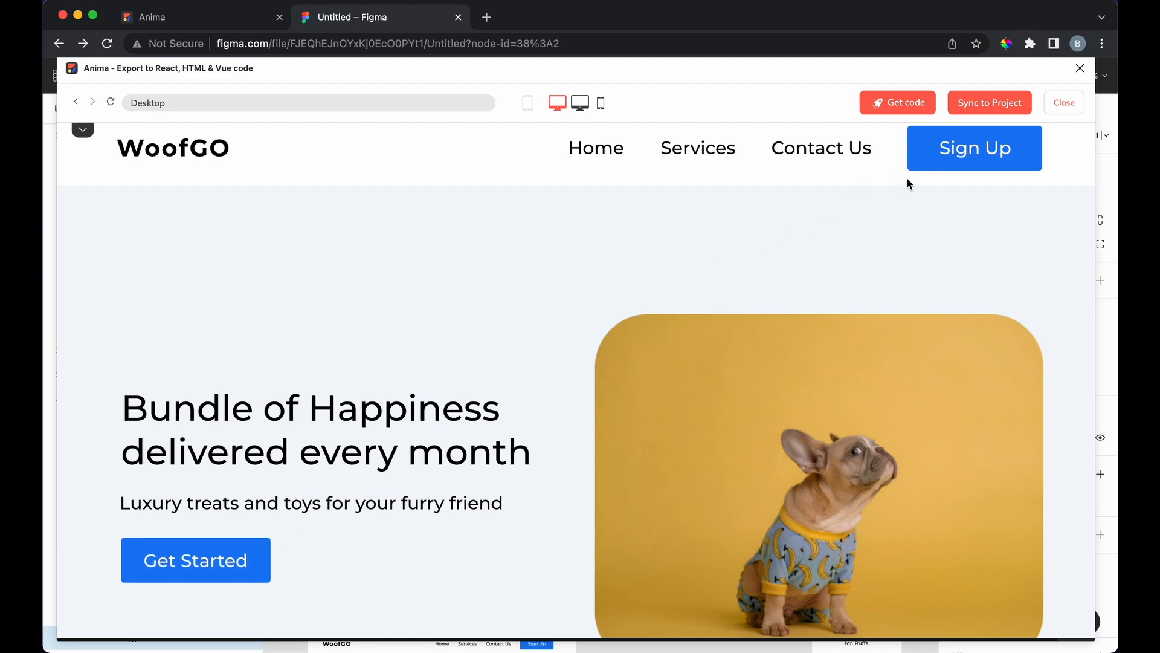
pyautogui.moveTo(916, 270)
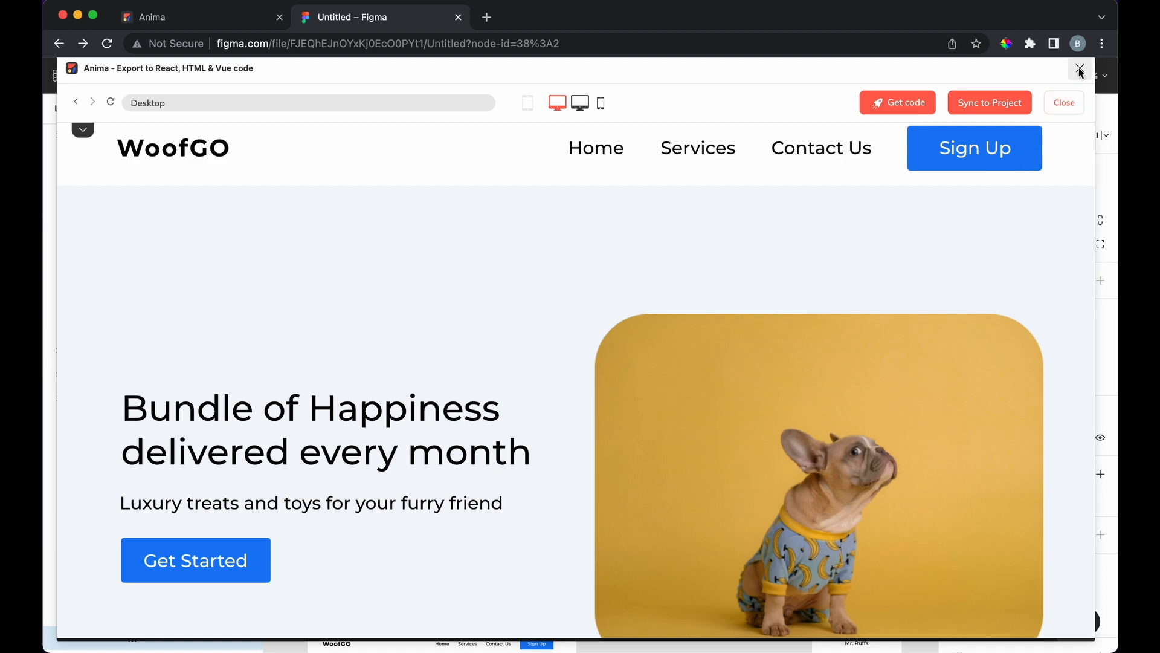
pyautogui.click(1080, 68)
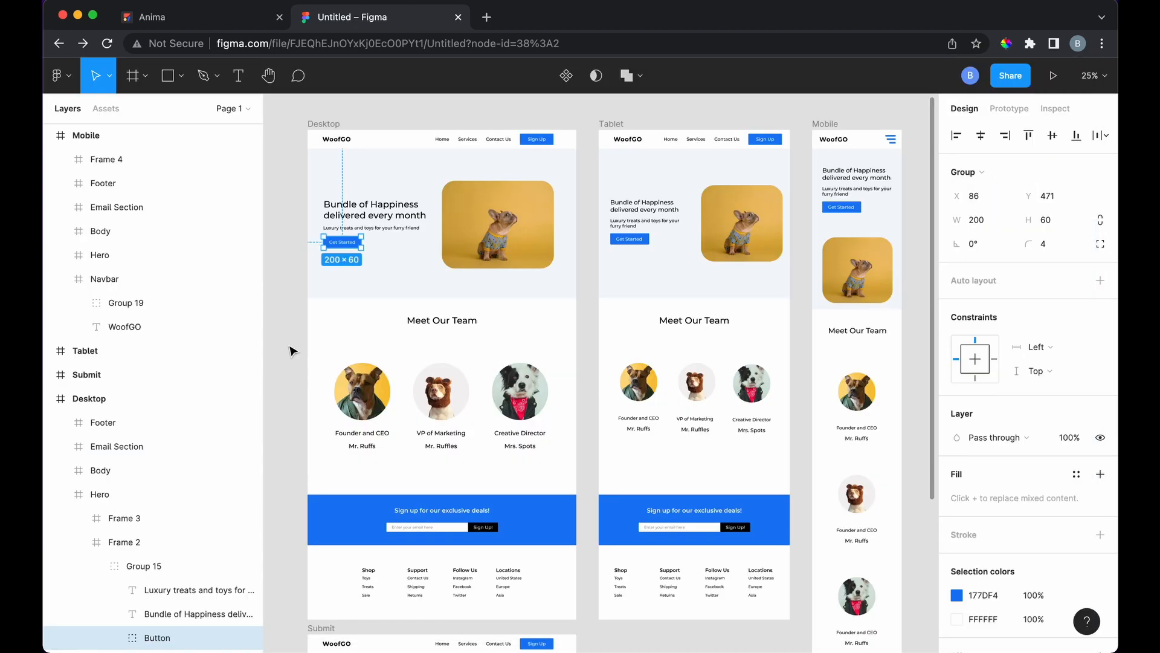
# Step: Give the hero dog photo frame a 1-second Fade In entrance animation, then preview it
pyautogui.click(498, 224)
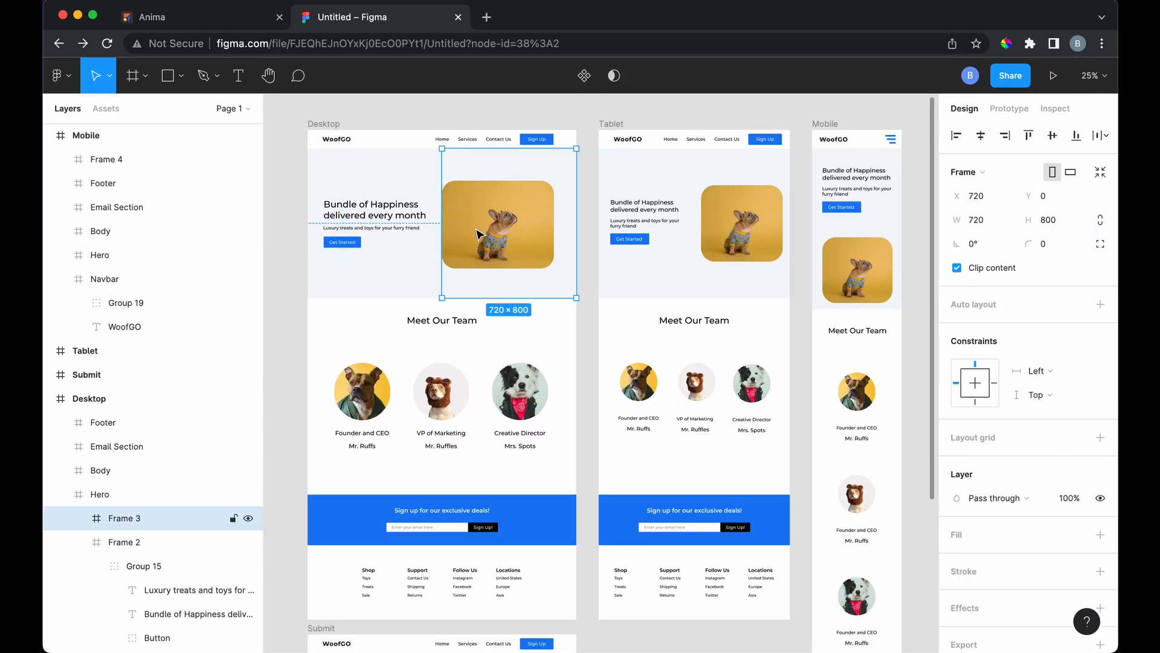
pyautogui.rightClick(479, 226)
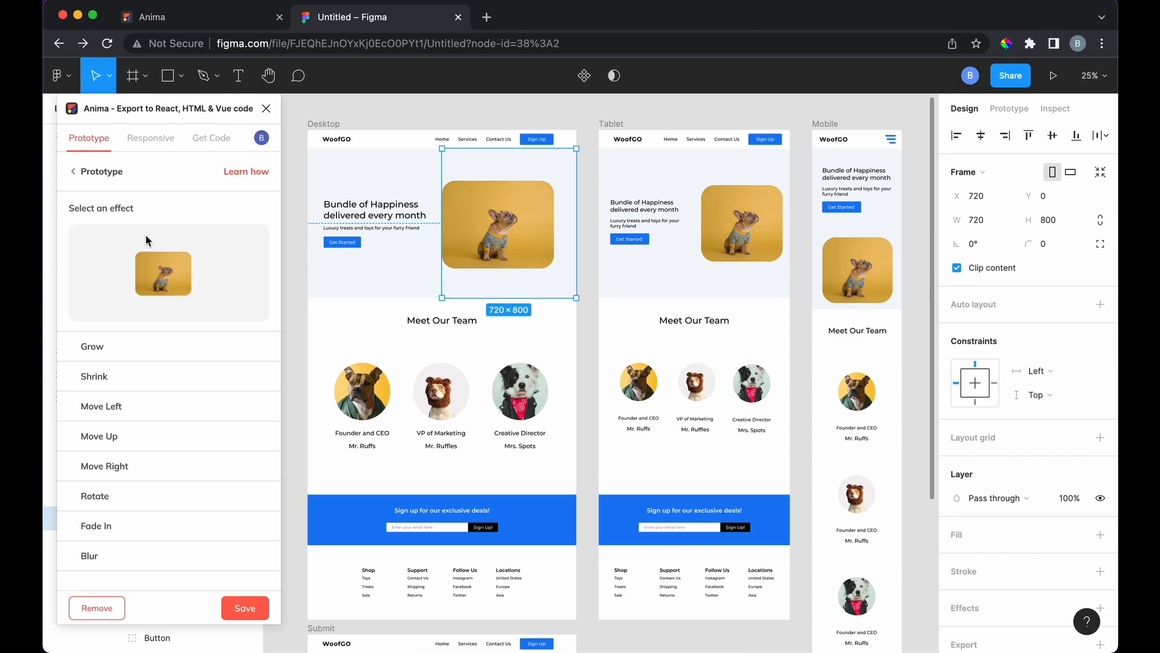
pyautogui.moveTo(155, 317)
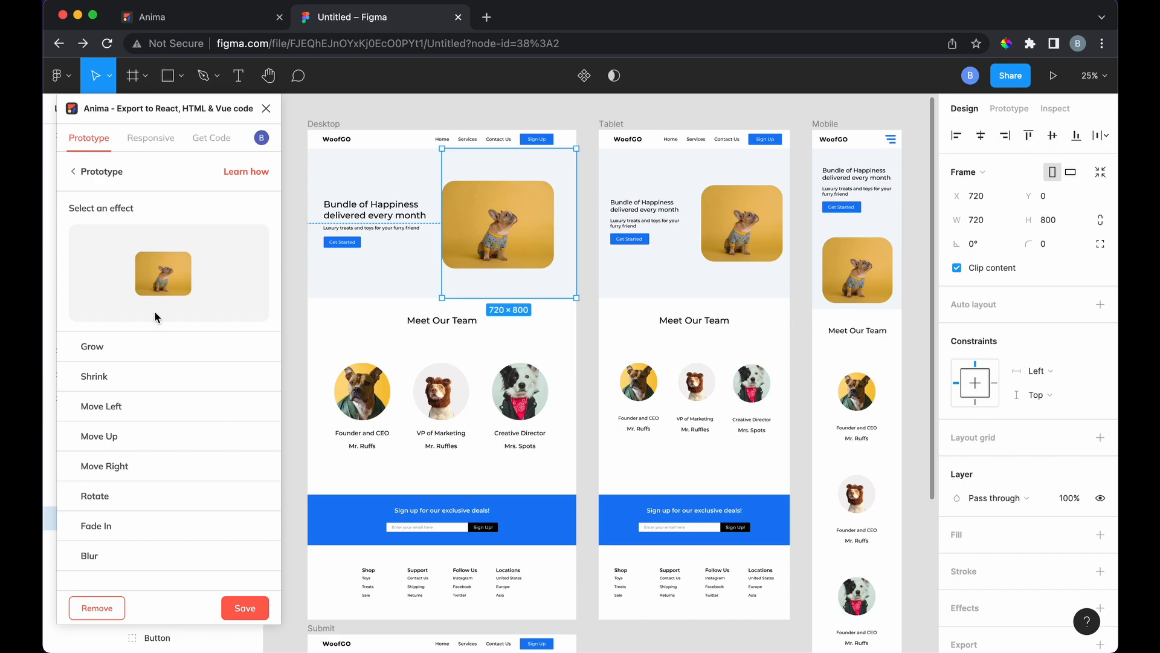
pyautogui.click(95, 525)
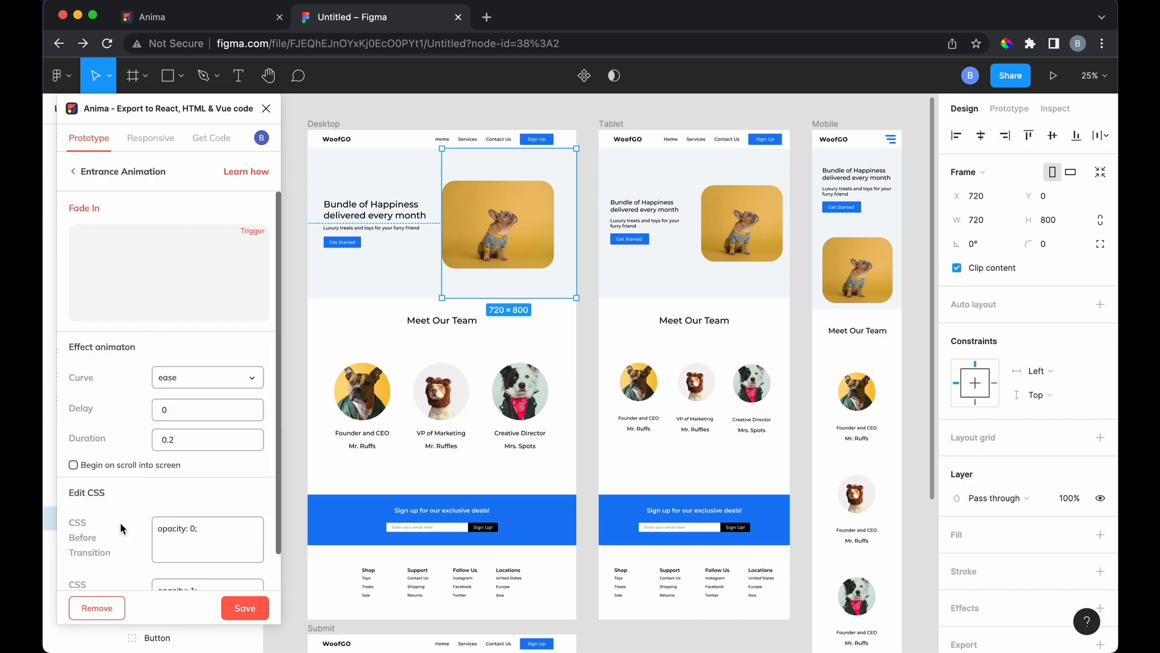
pyautogui.click(207, 439)
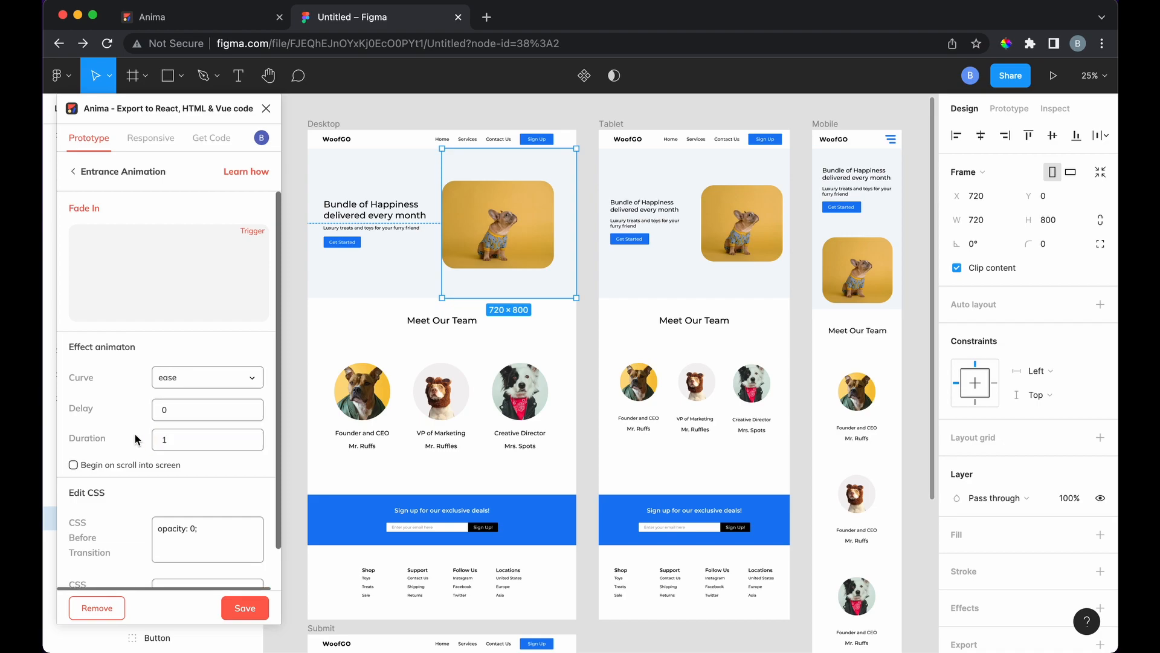
pyautogui.scroll(-3)
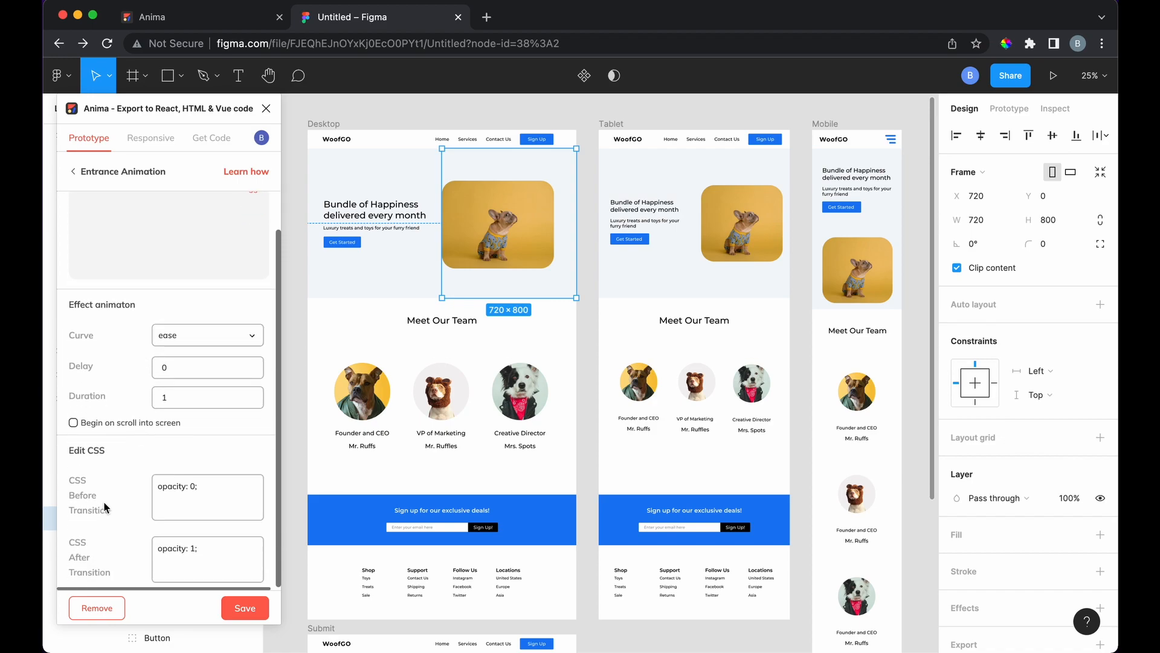
pyautogui.click(72, 171)
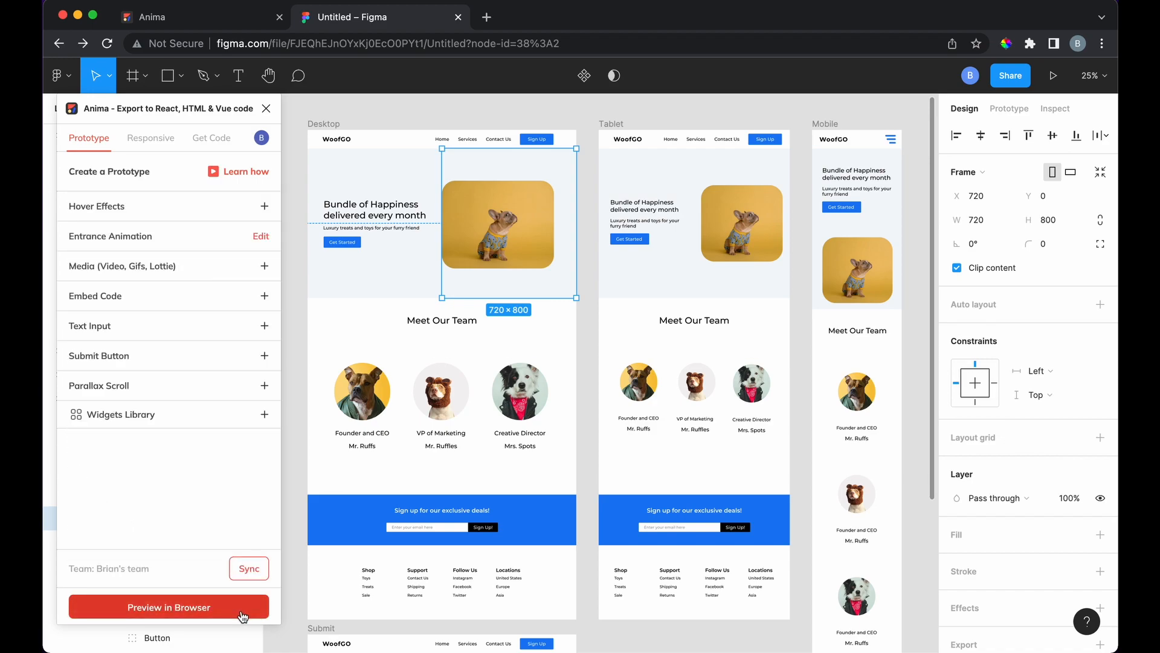
pyautogui.click(168, 607)
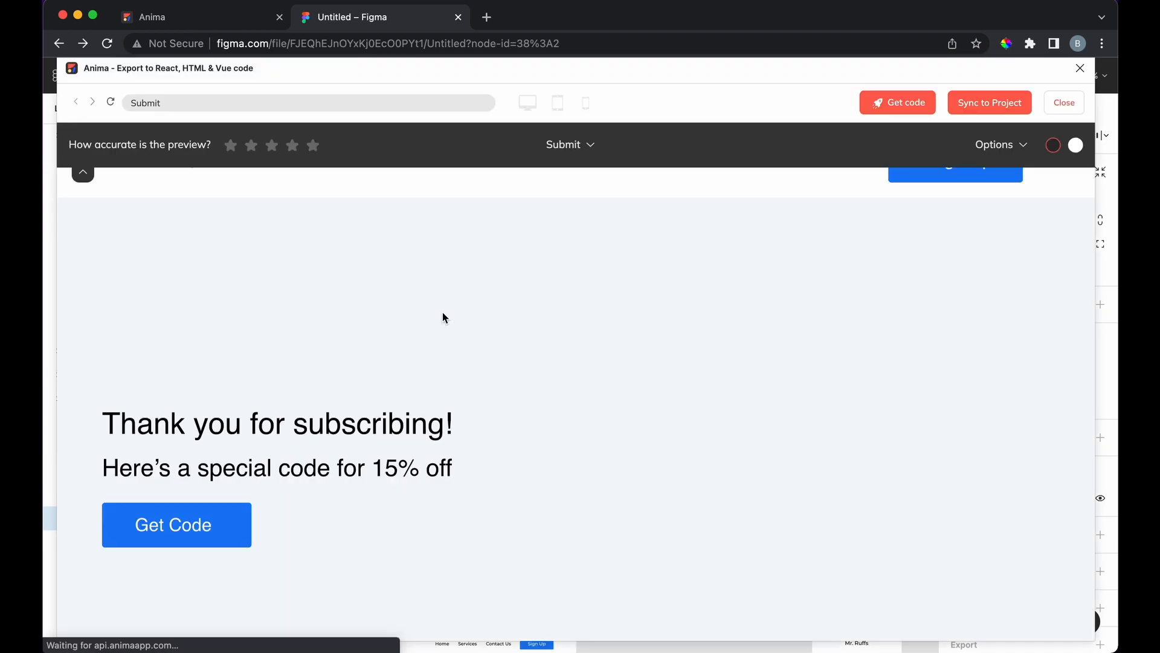
# Step: Switch the Anima browser preview to the Desktop page and scroll through the hero section
pyautogui.click(570, 145)
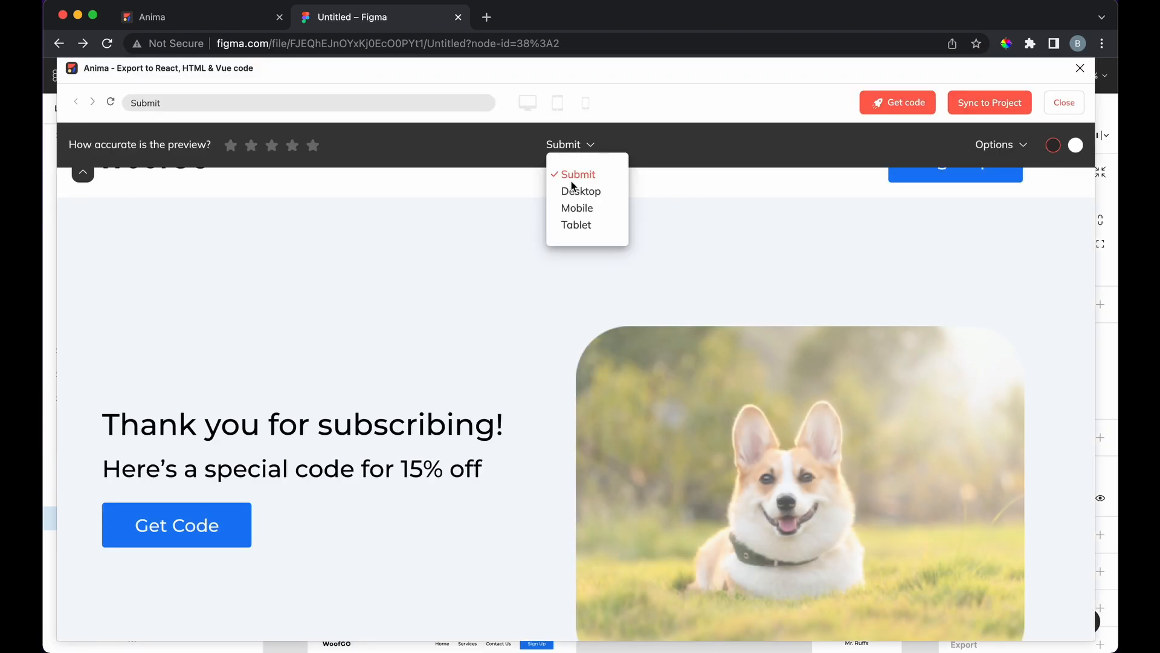
pyautogui.click(580, 191)
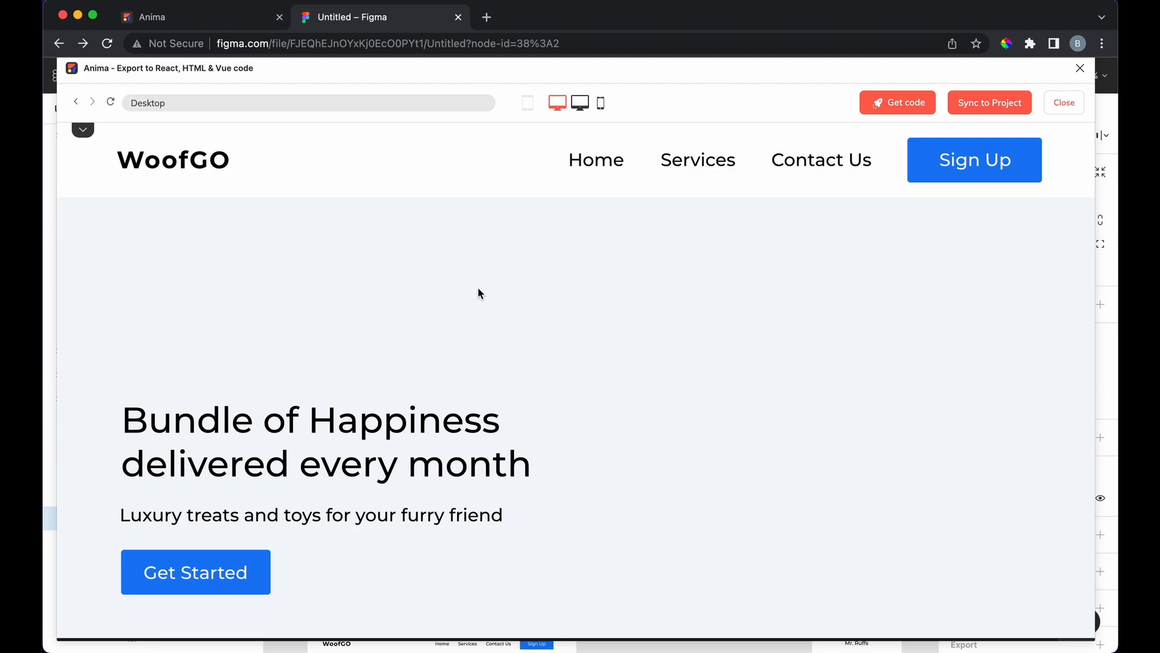
pyautogui.scroll(-3)
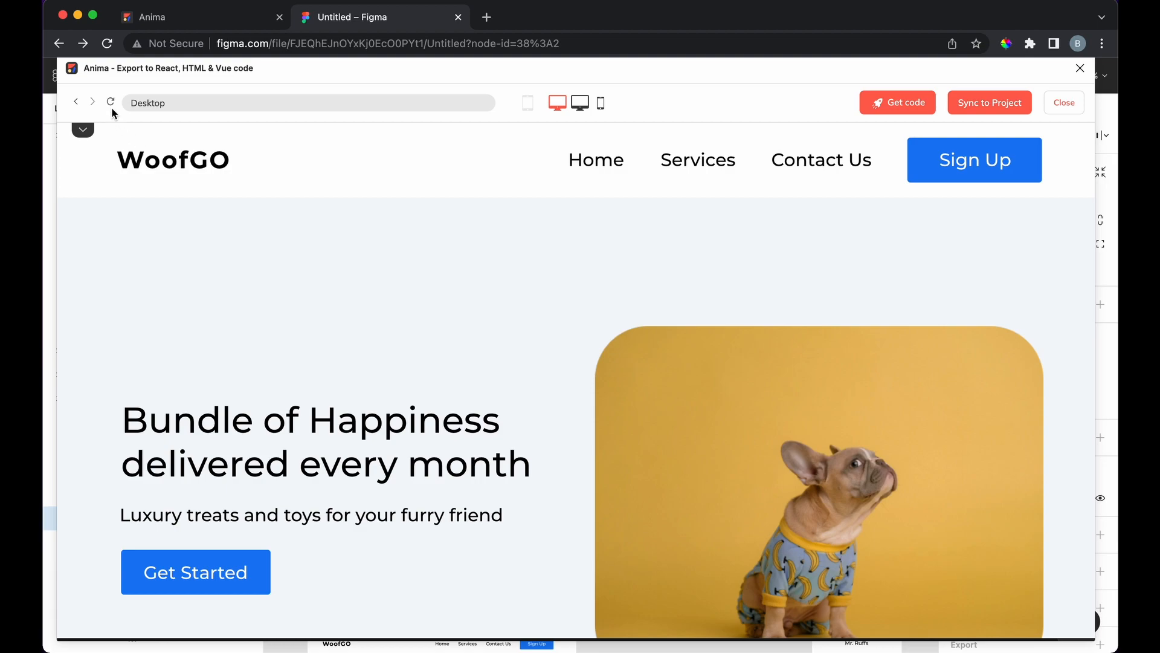
pyautogui.moveTo(418, 356)
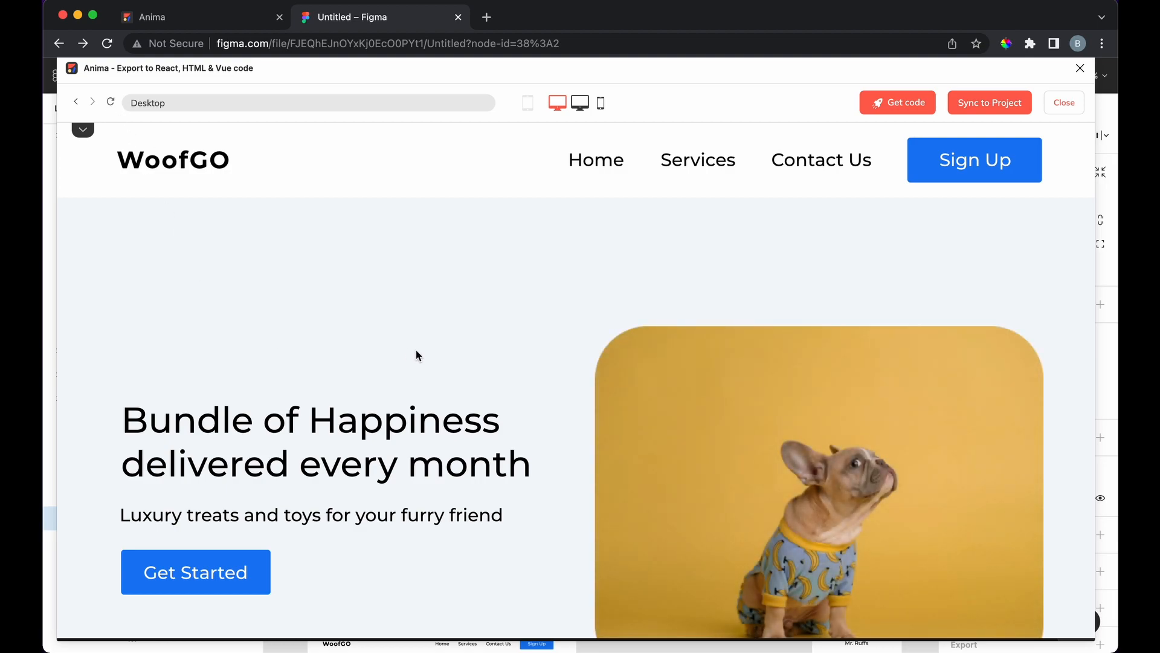
pyautogui.scroll(-3)
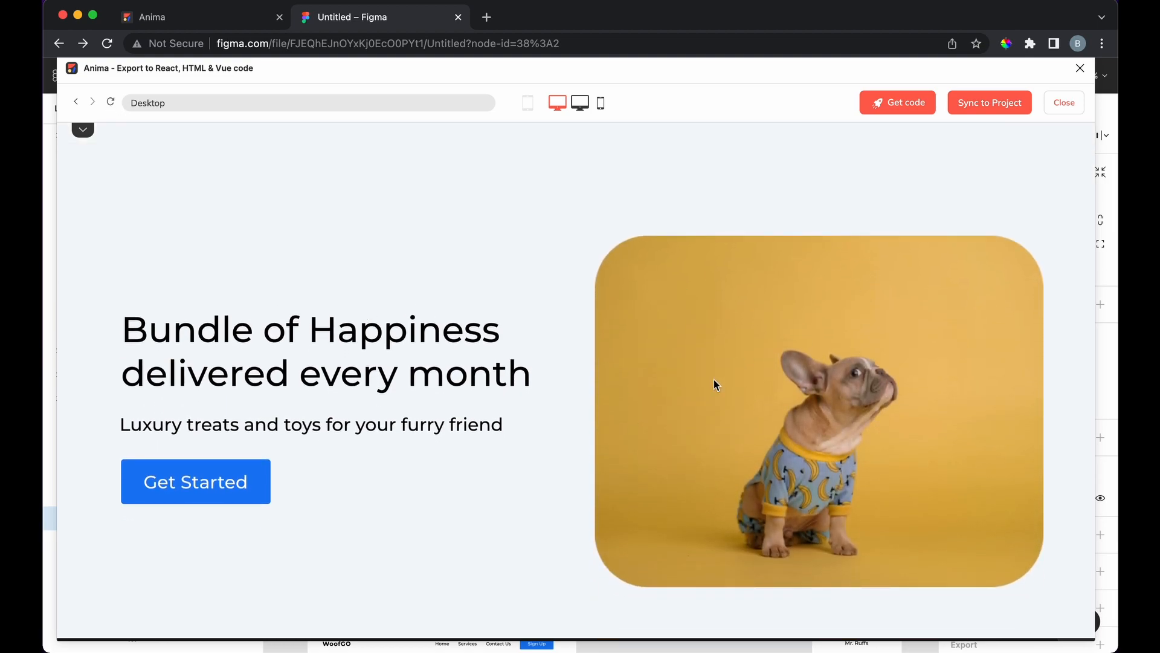
pyautogui.moveTo(927, 189)
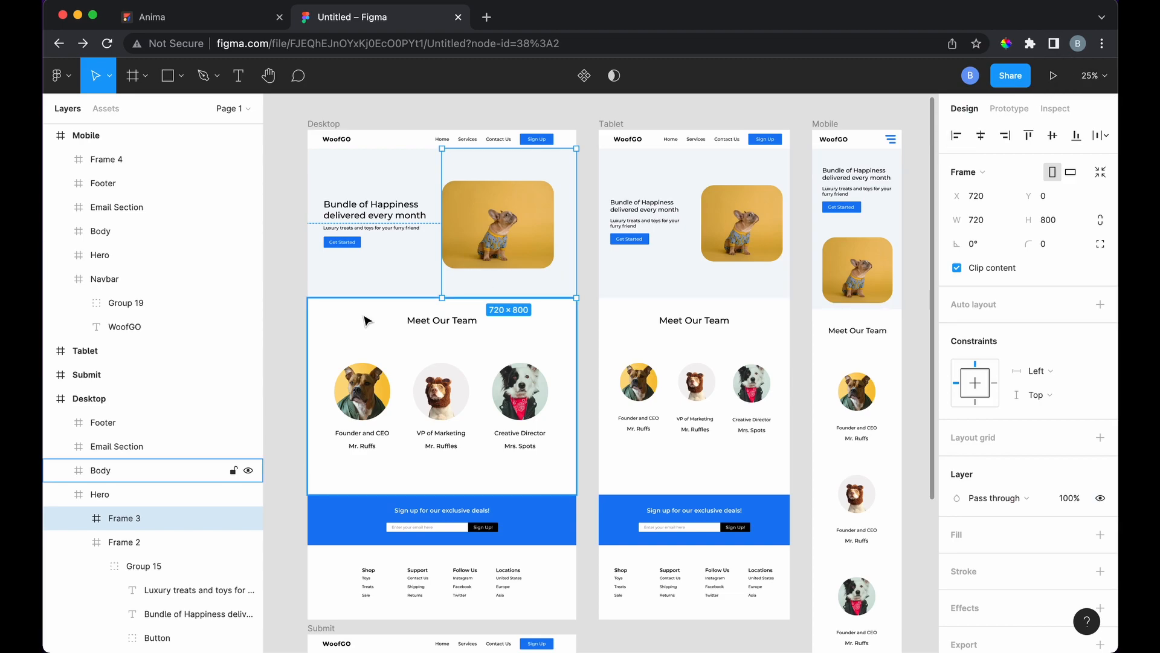
# Step: Launch Anima from the Meet Our Team heading, glance at Media, then select the email field
pyautogui.rightClick(421, 320)
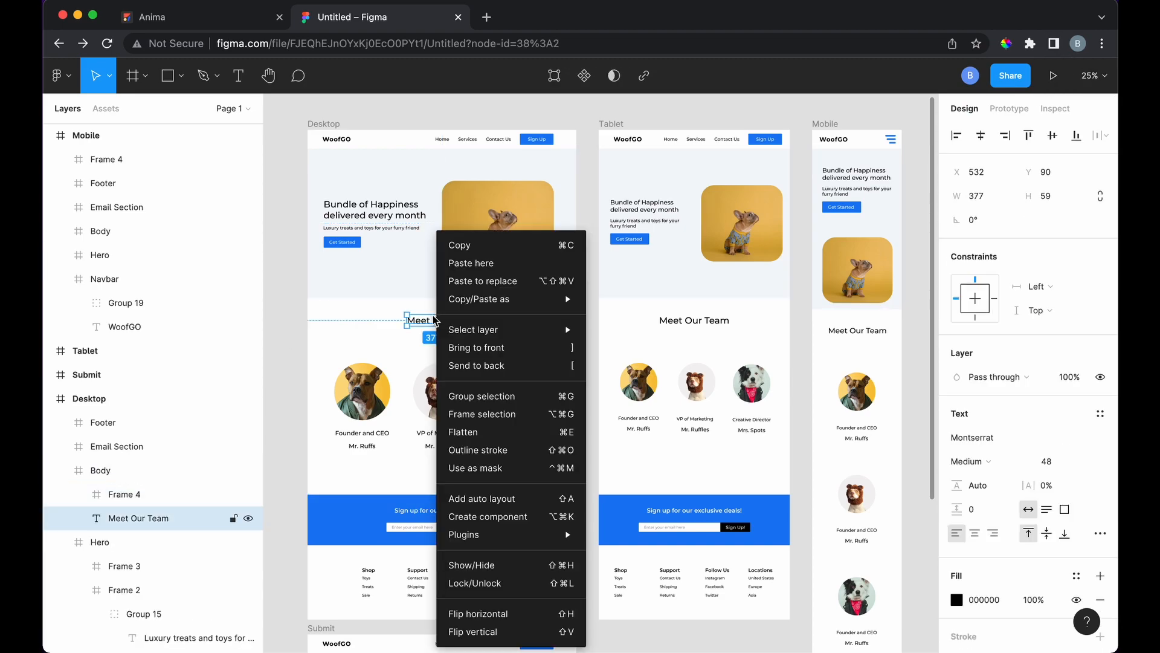
pyautogui.moveTo(464, 534)
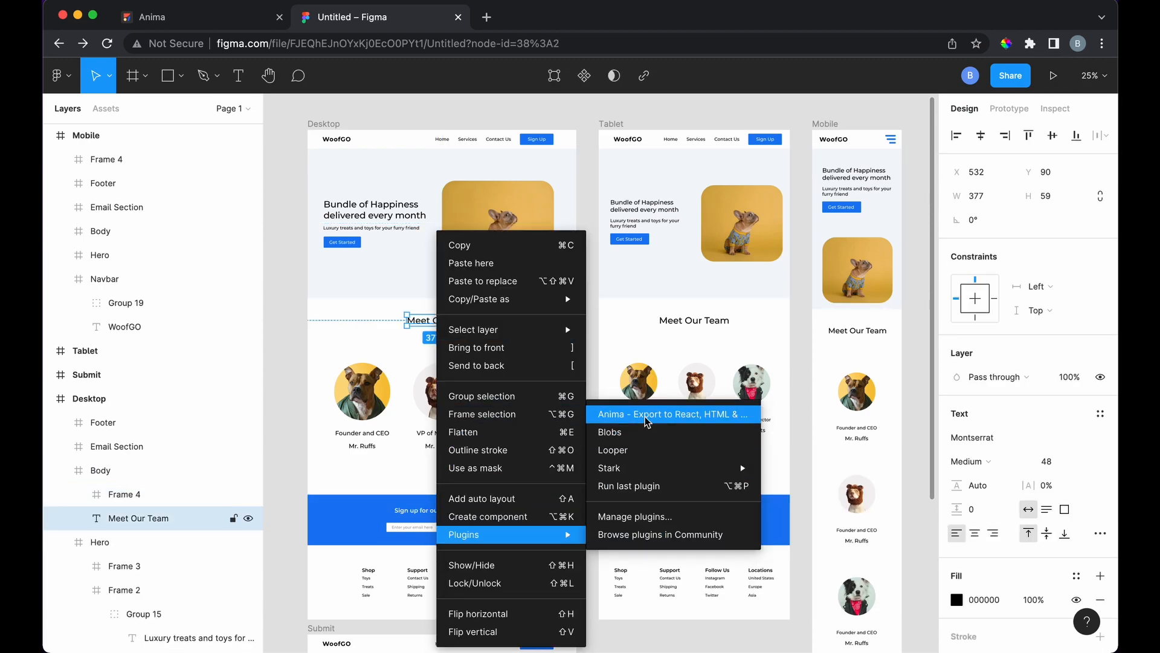
pyautogui.click(671, 413)
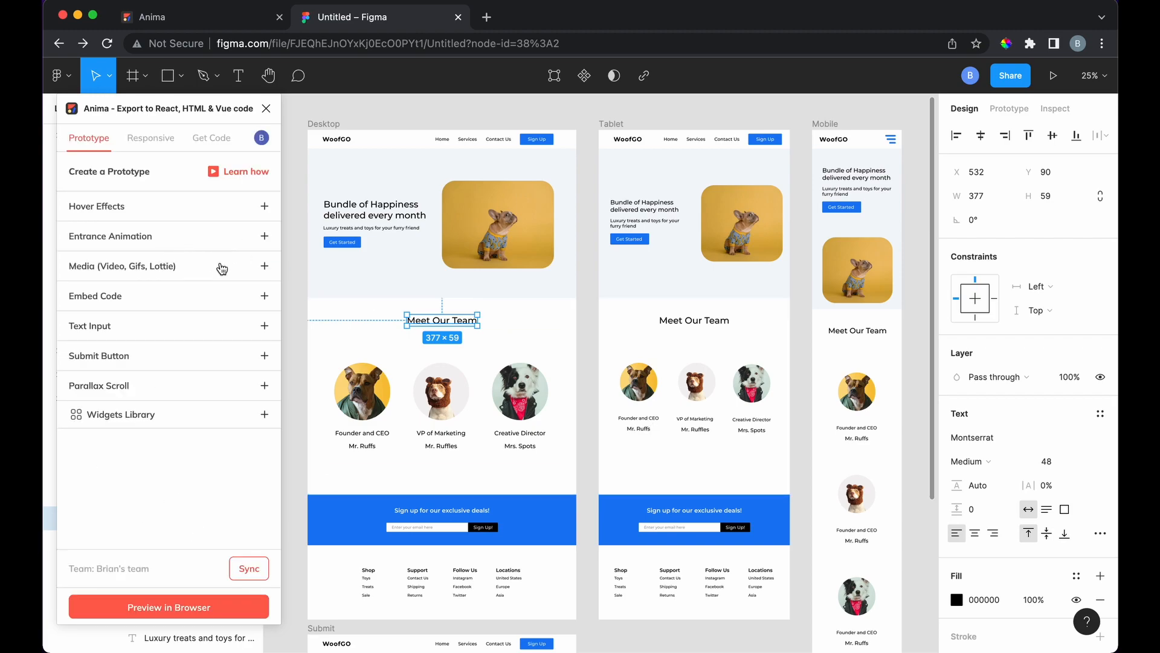
pyautogui.click(263, 266)
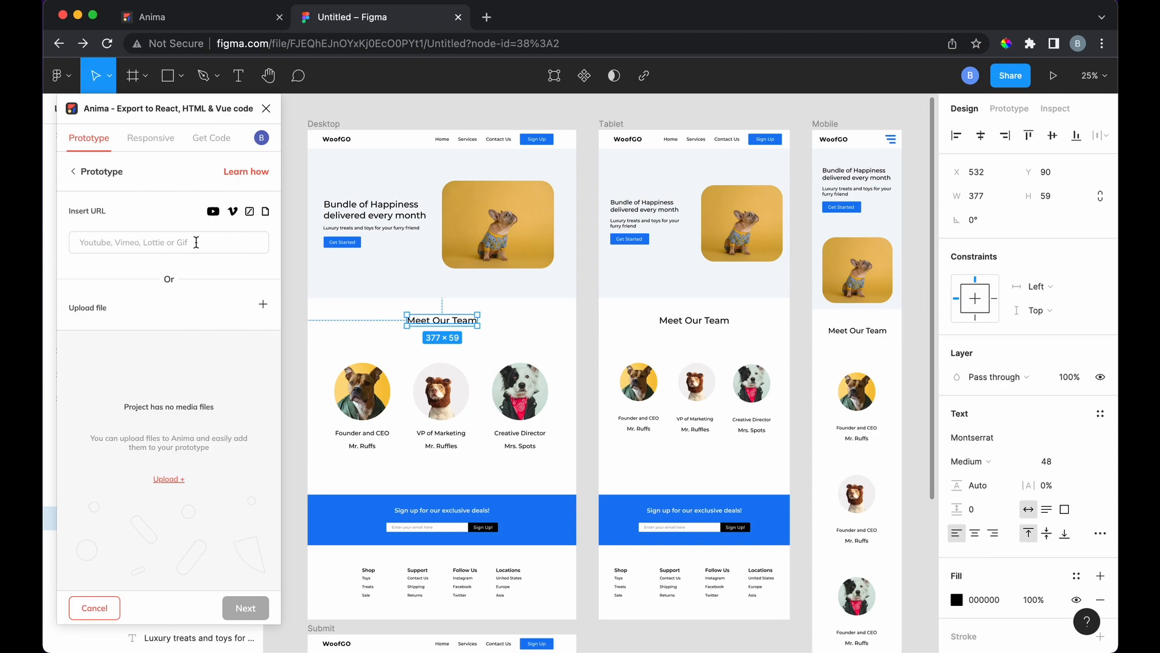
pyautogui.moveTo(122, 188)
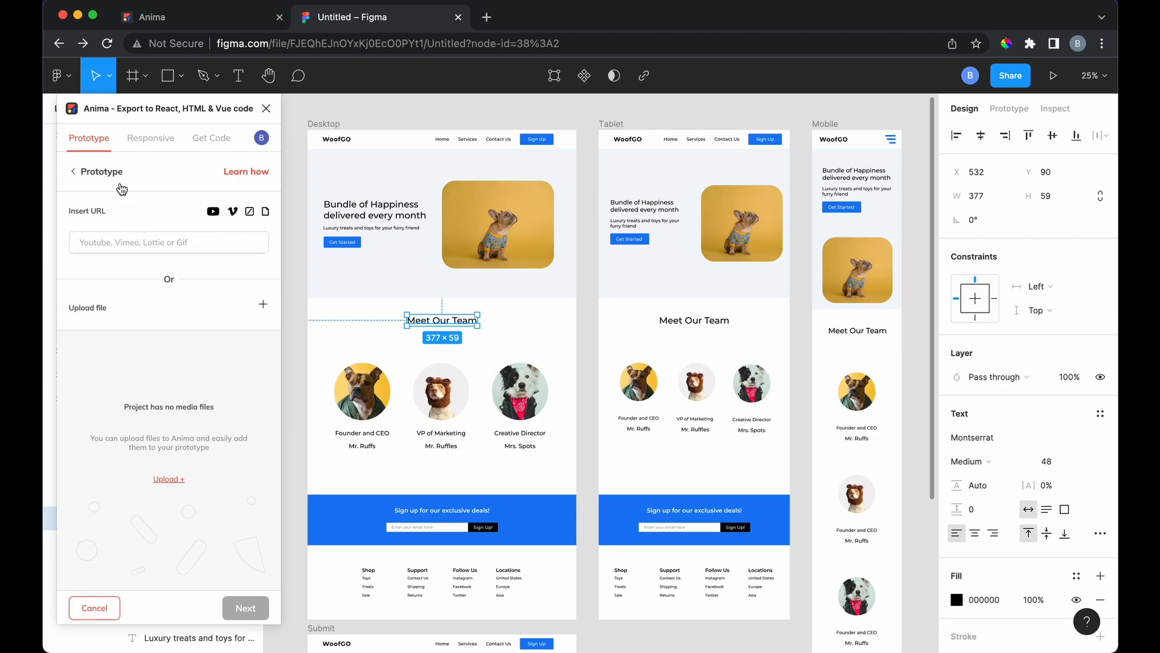
pyautogui.click(73, 171)
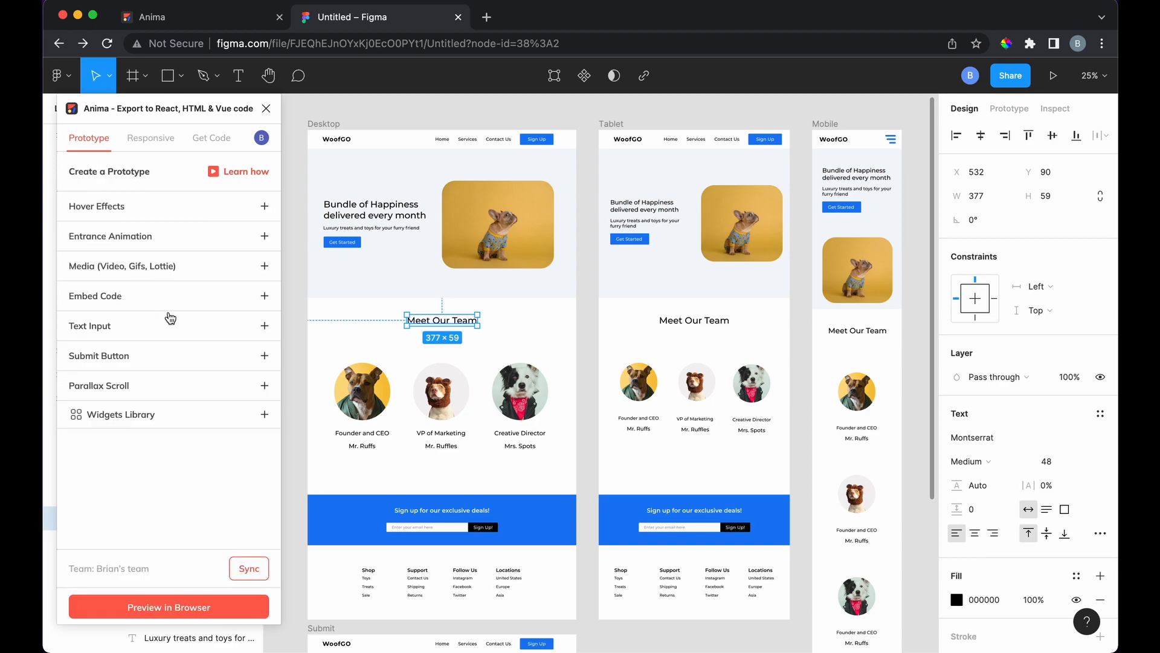
pyautogui.moveTo(175, 300)
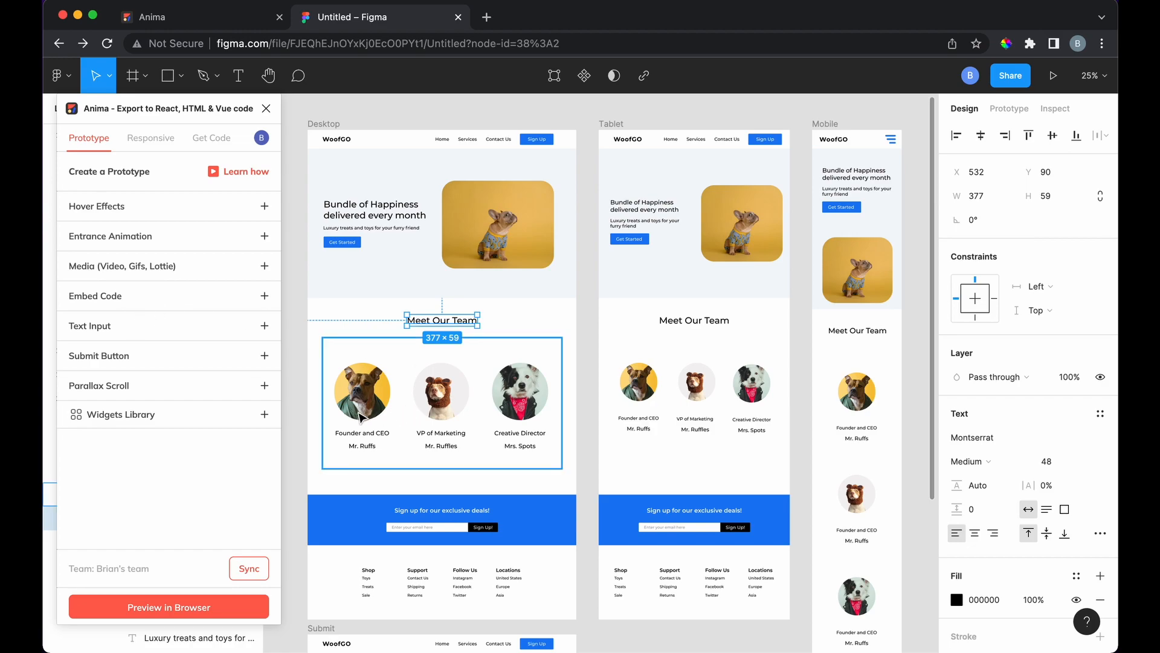
pyautogui.scroll(-3)
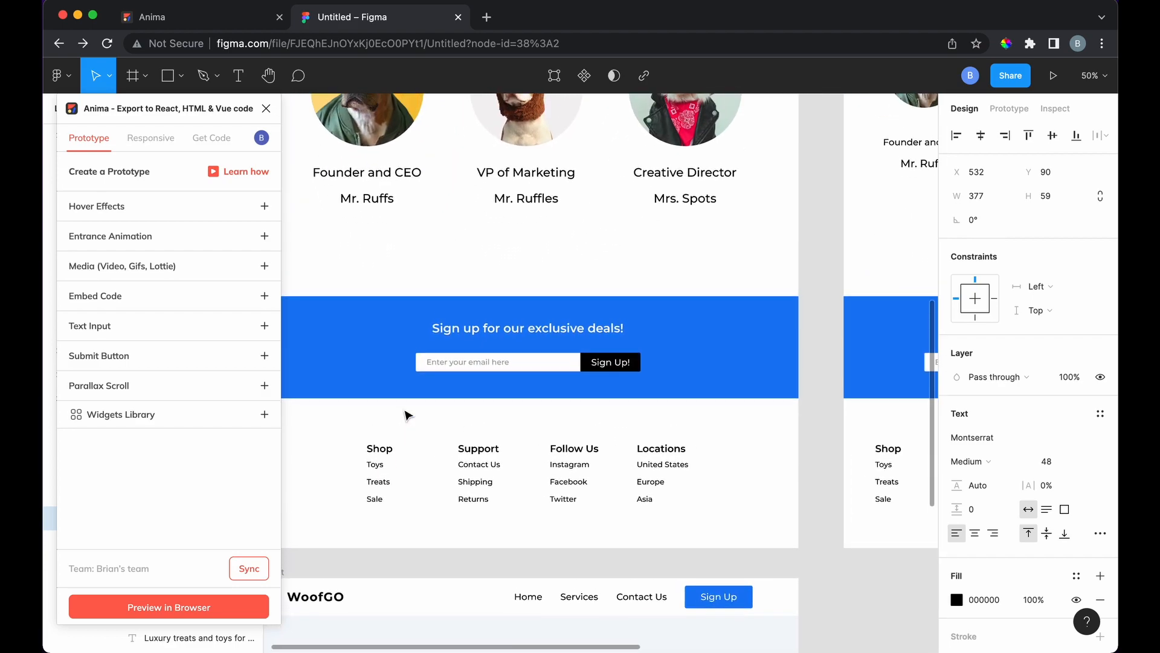
pyautogui.click(497, 361)
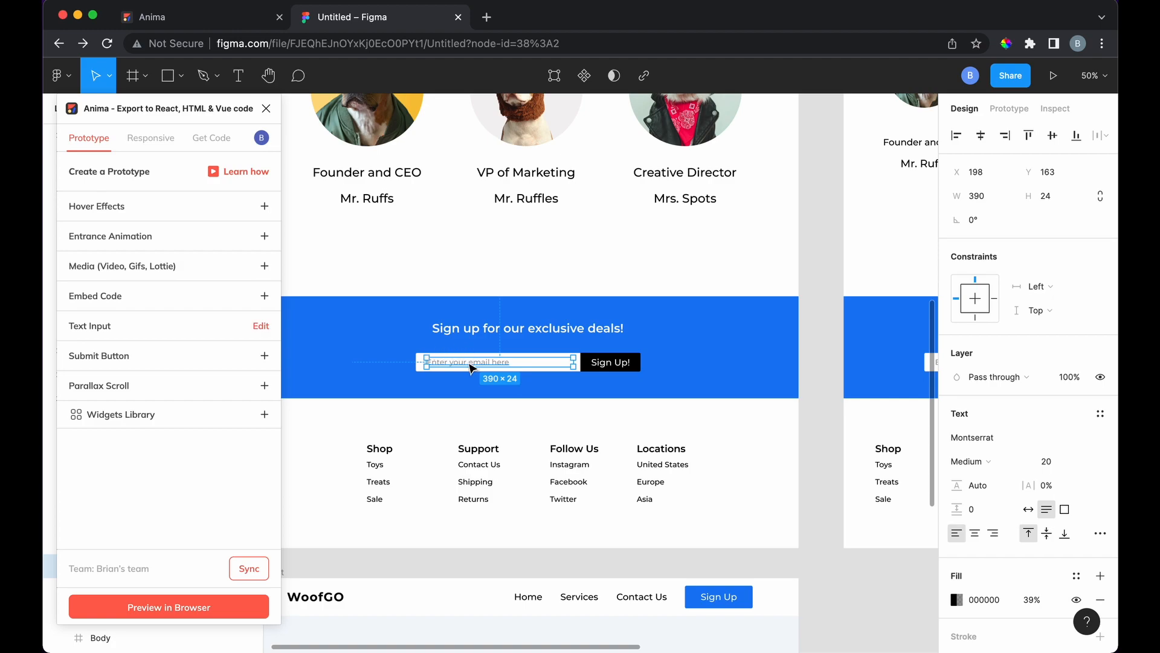
pyautogui.moveTo(574, 369)
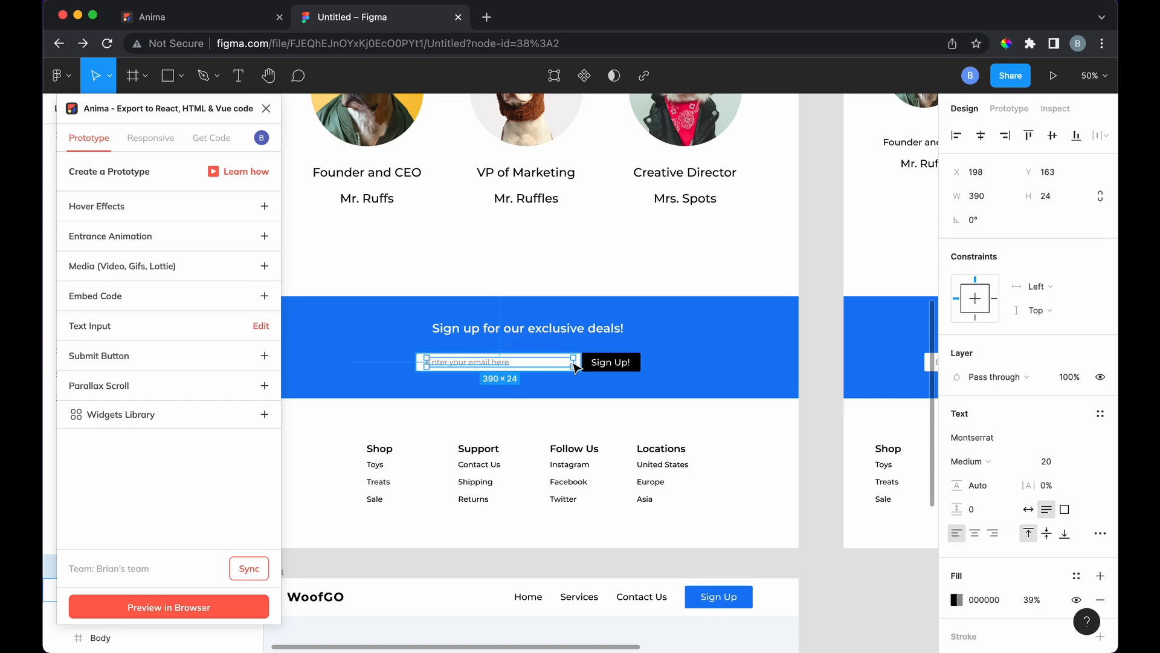
pyautogui.moveTo(503, 368)
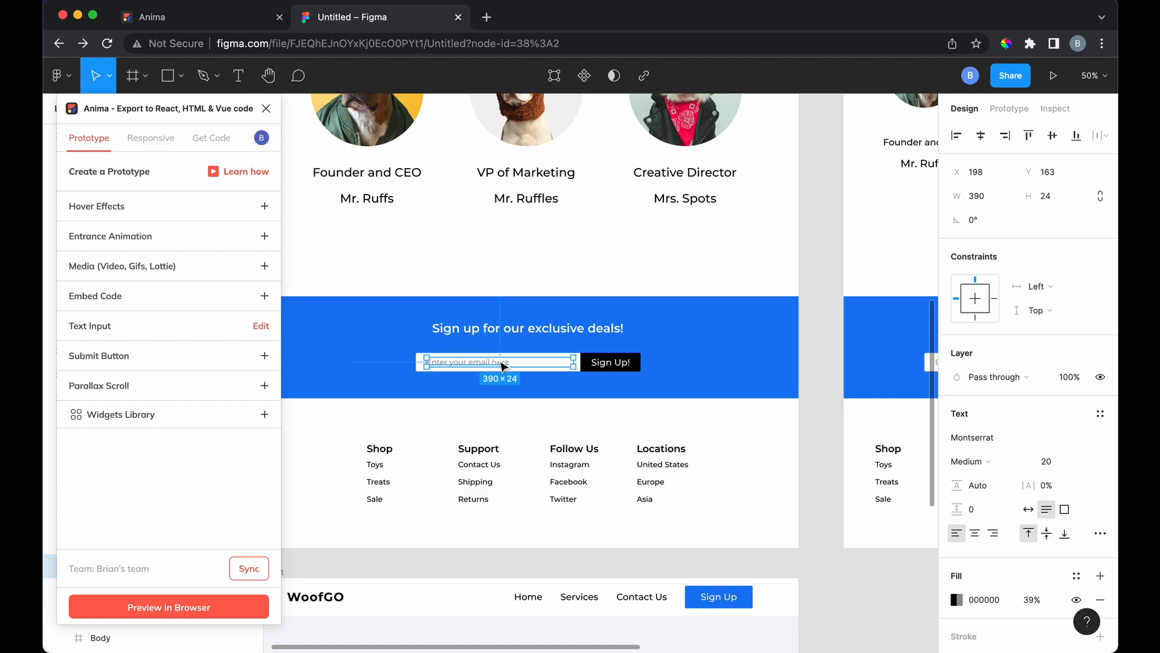
pyautogui.moveTo(287, 339)
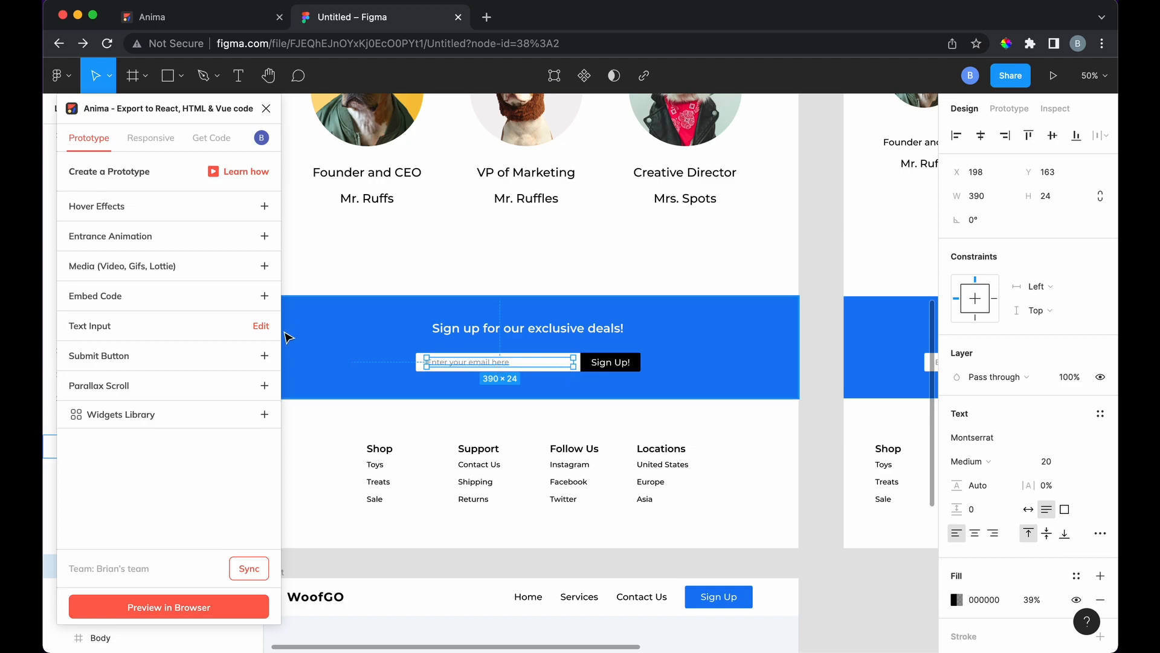
# Step: Make the sign-up email field an optional Email-type text input and save it
pyautogui.click(261, 325)
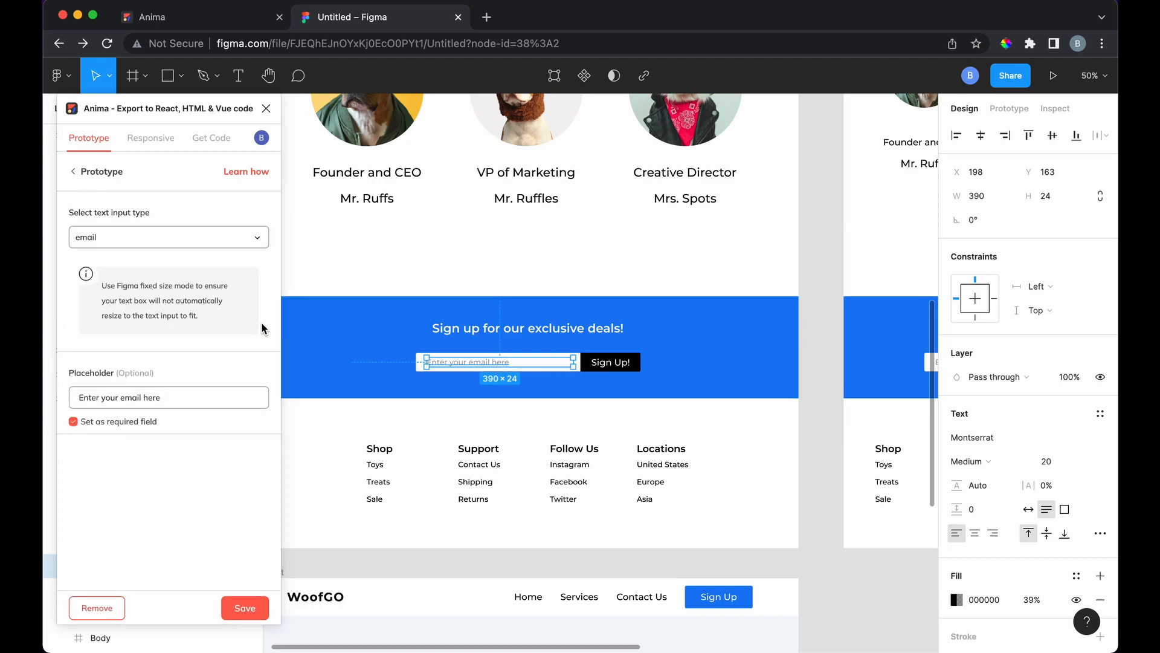
pyautogui.click(168, 237)
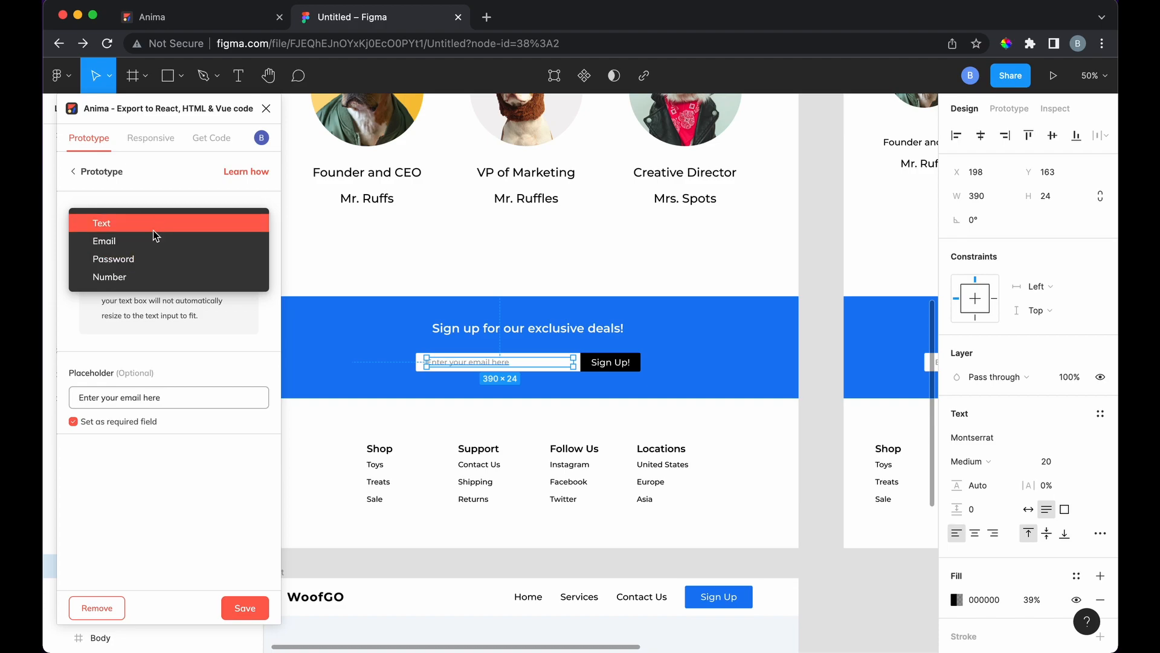
pyautogui.moveTo(158, 240)
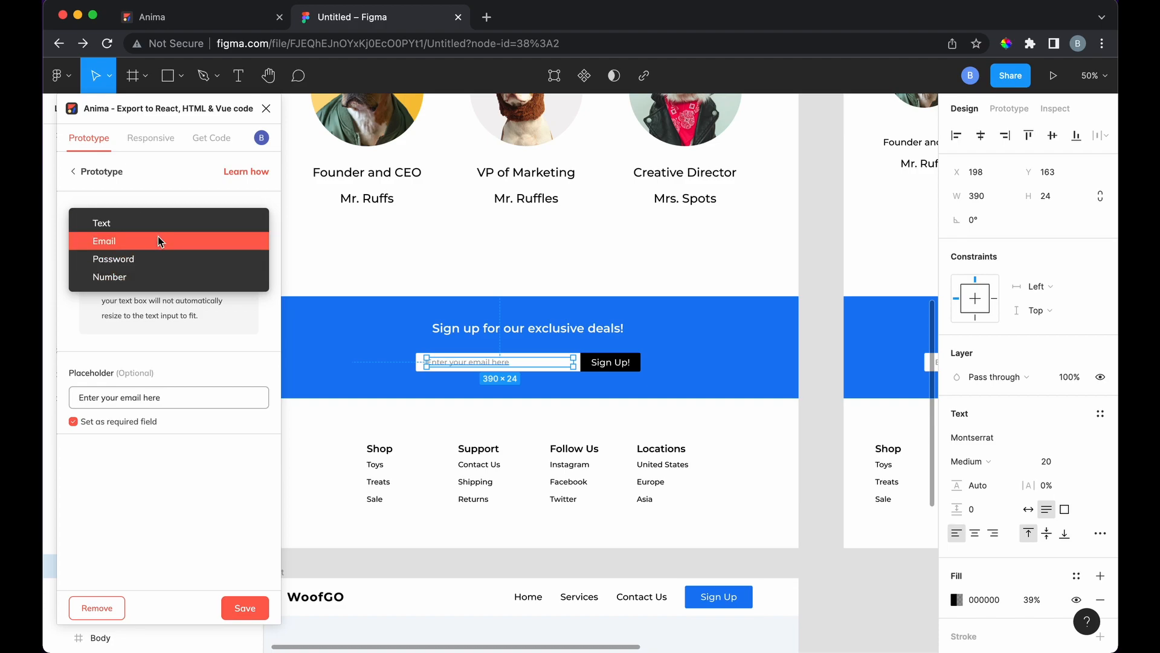
pyautogui.click(105, 240)
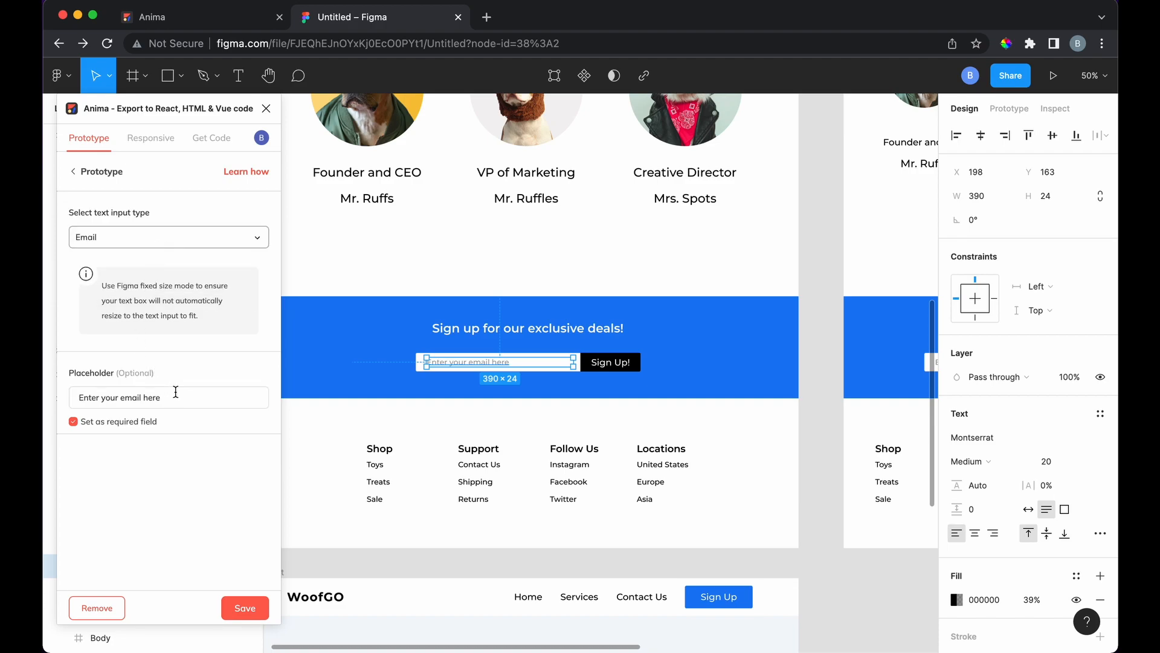
pyautogui.click(168, 398)
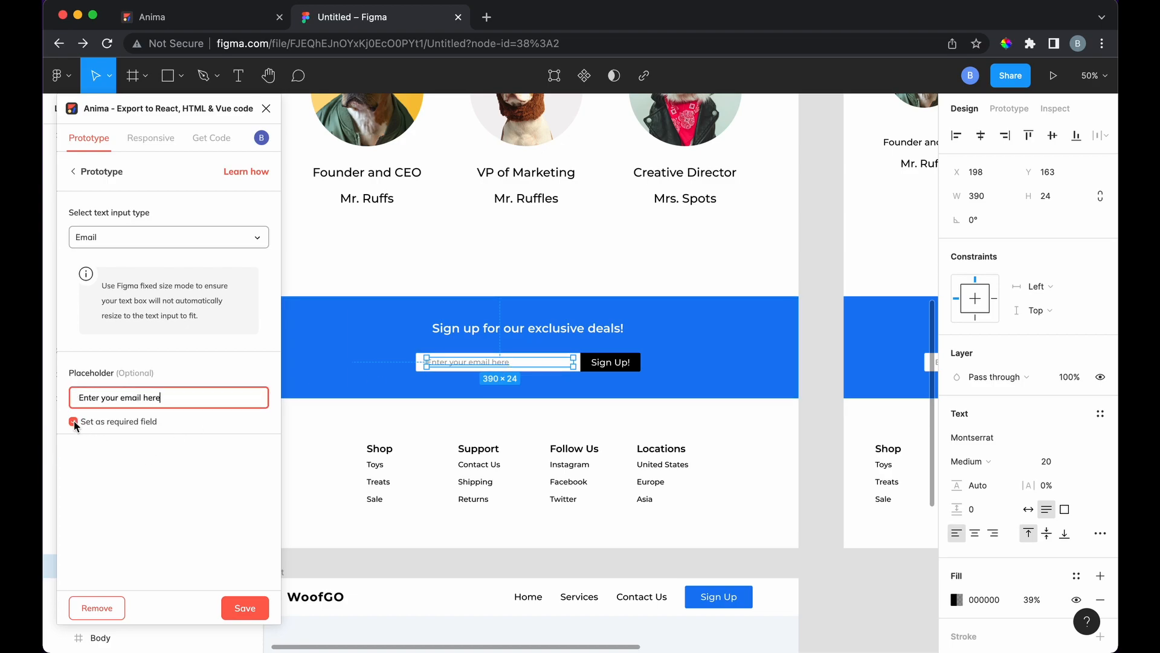
pyautogui.click(73, 421)
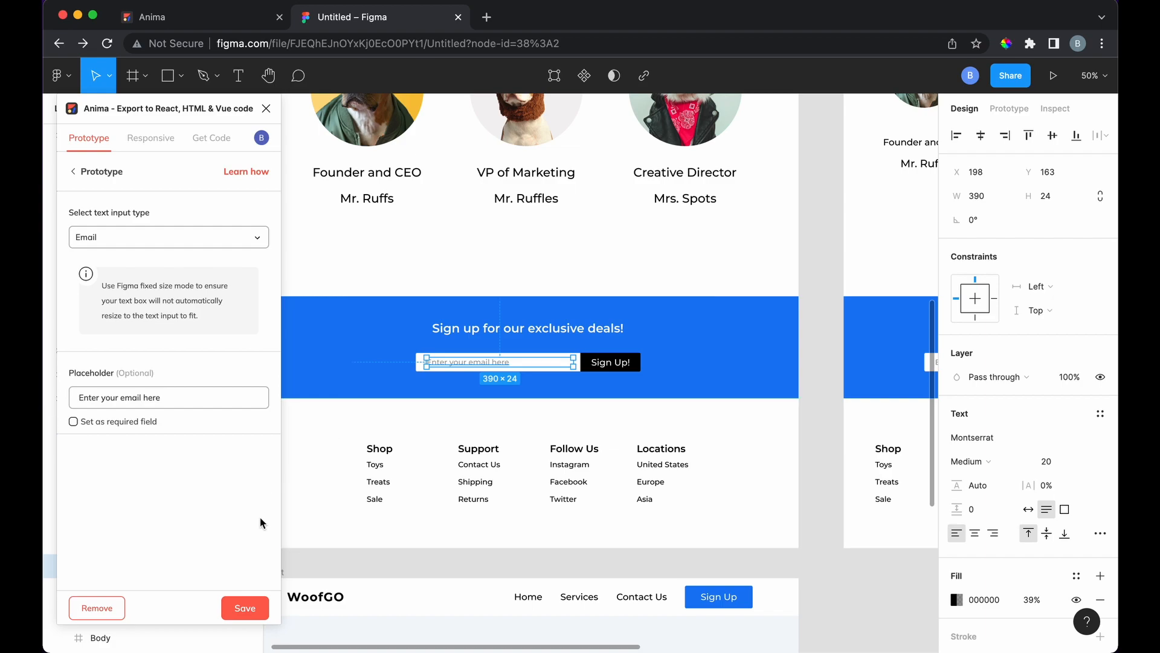
pyautogui.click(244, 608)
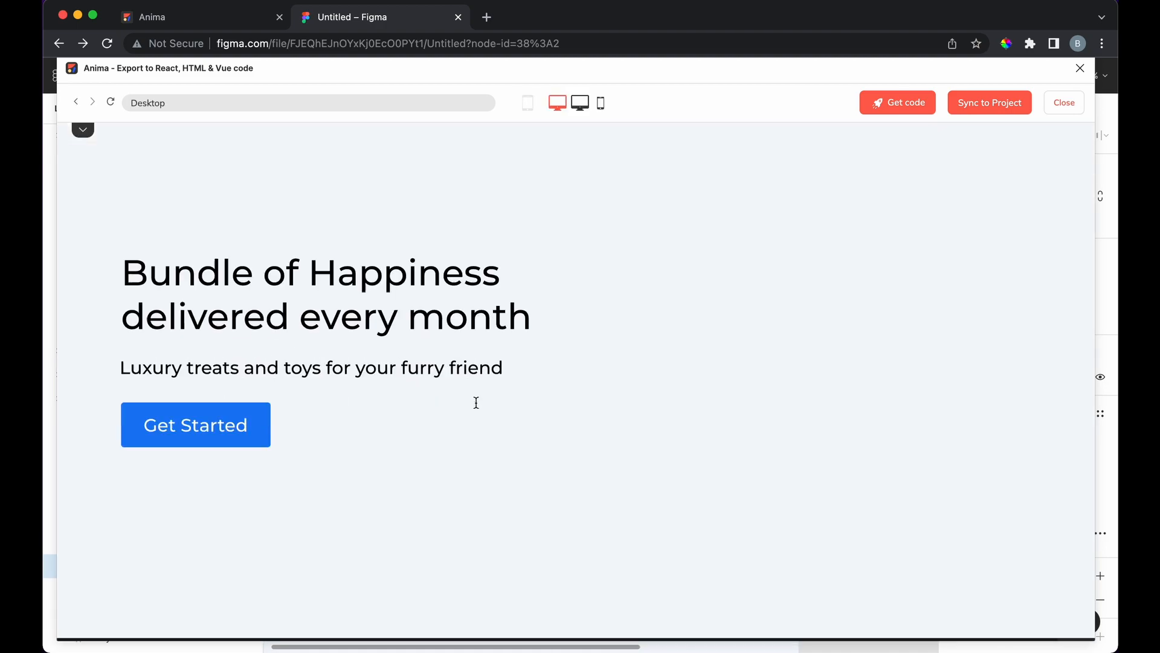
pyautogui.scroll(-3)
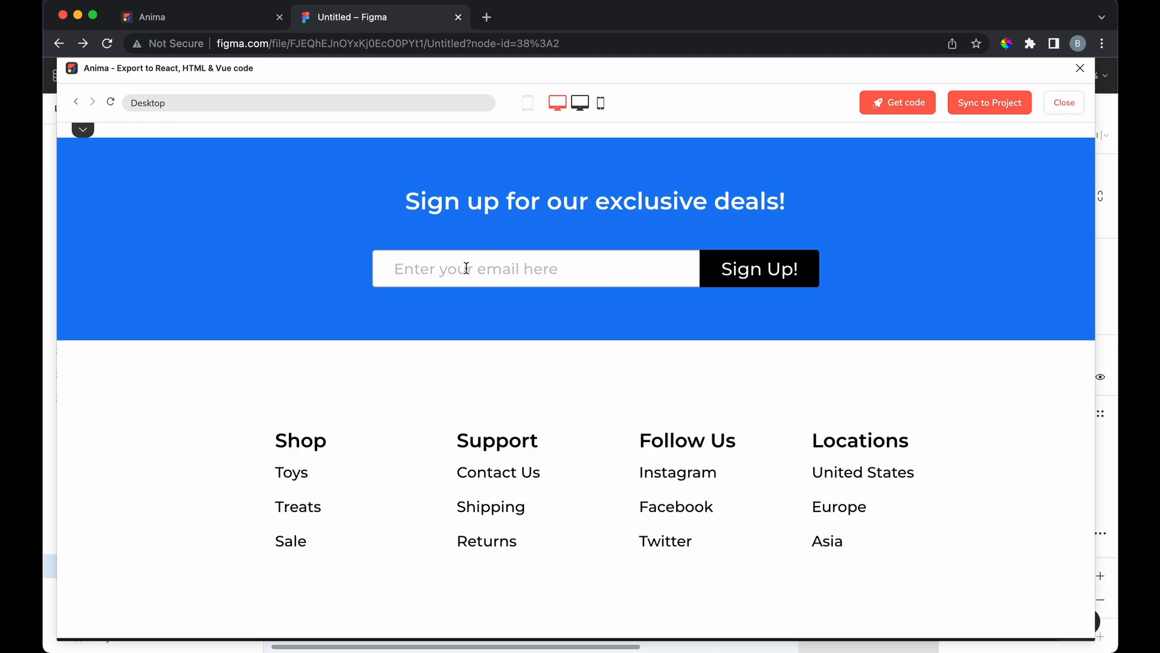
pyautogui.write('fffffffffff')
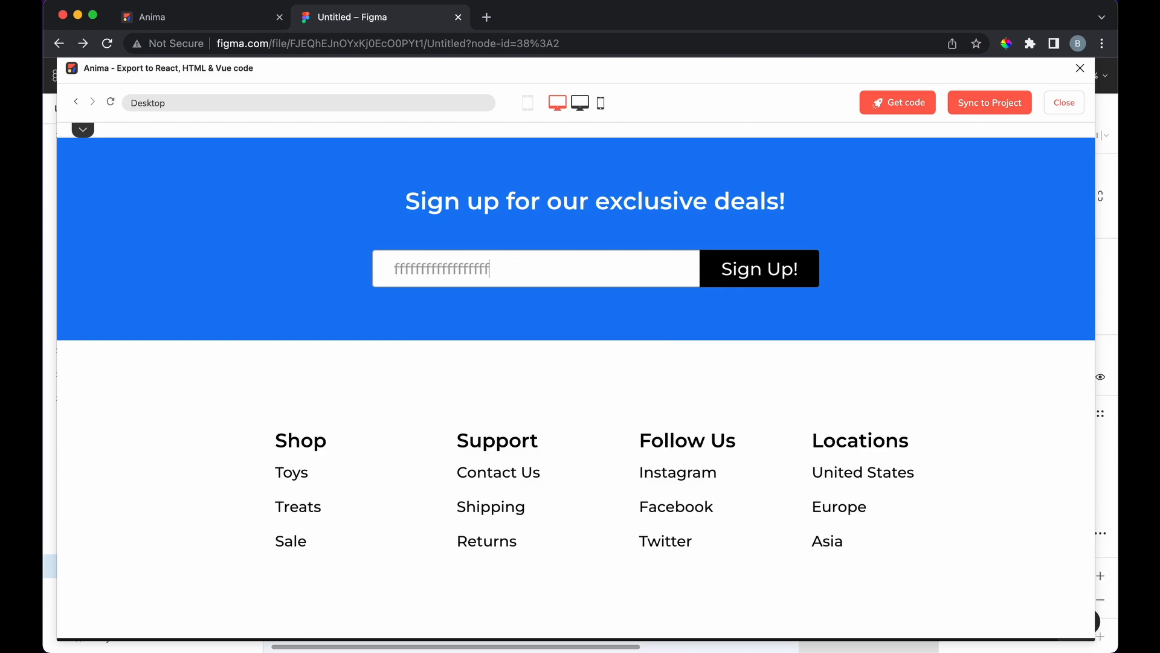
pyautogui.write('ffffffff')
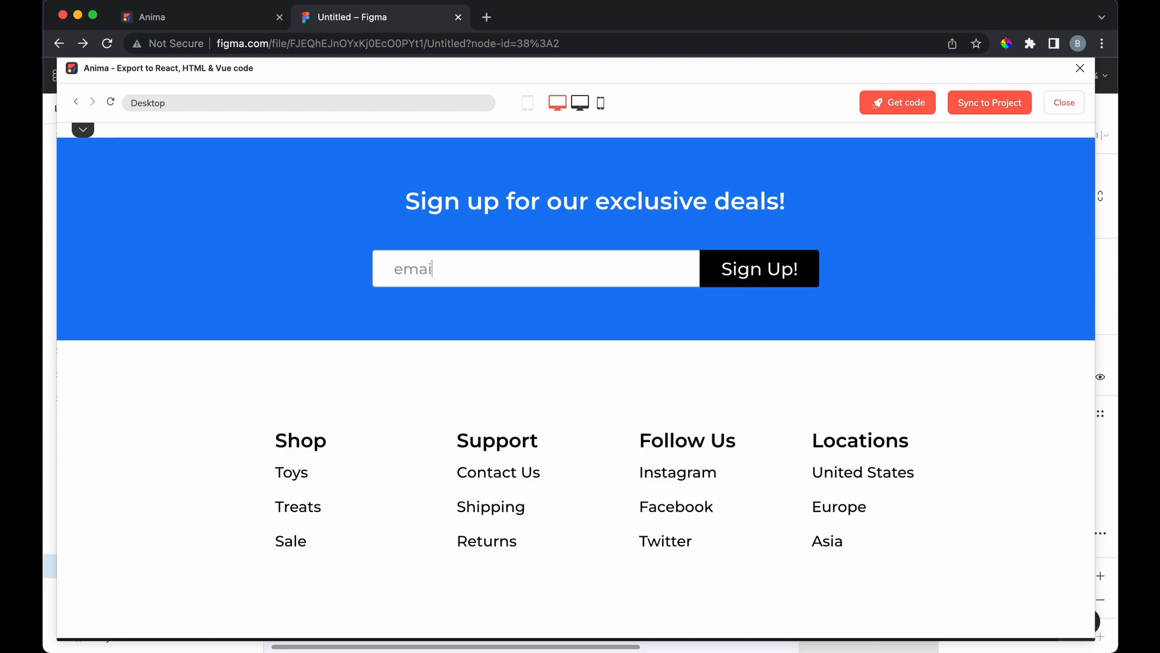
pyautogui.write('email@email.com')
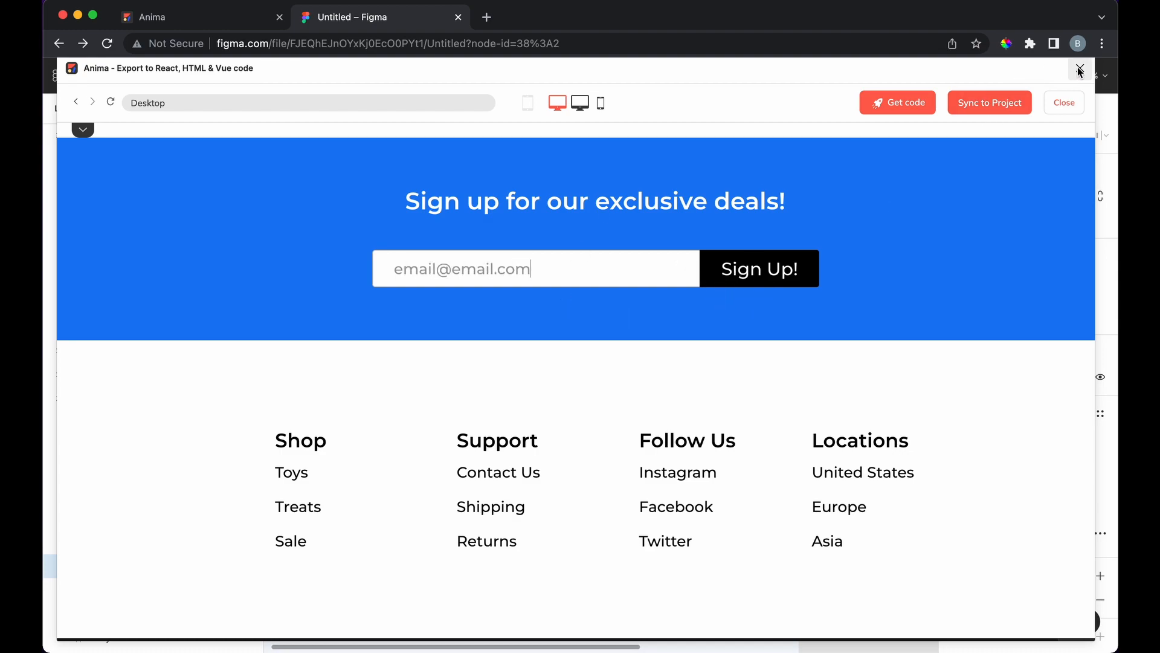
pyautogui.click(1078, 70)
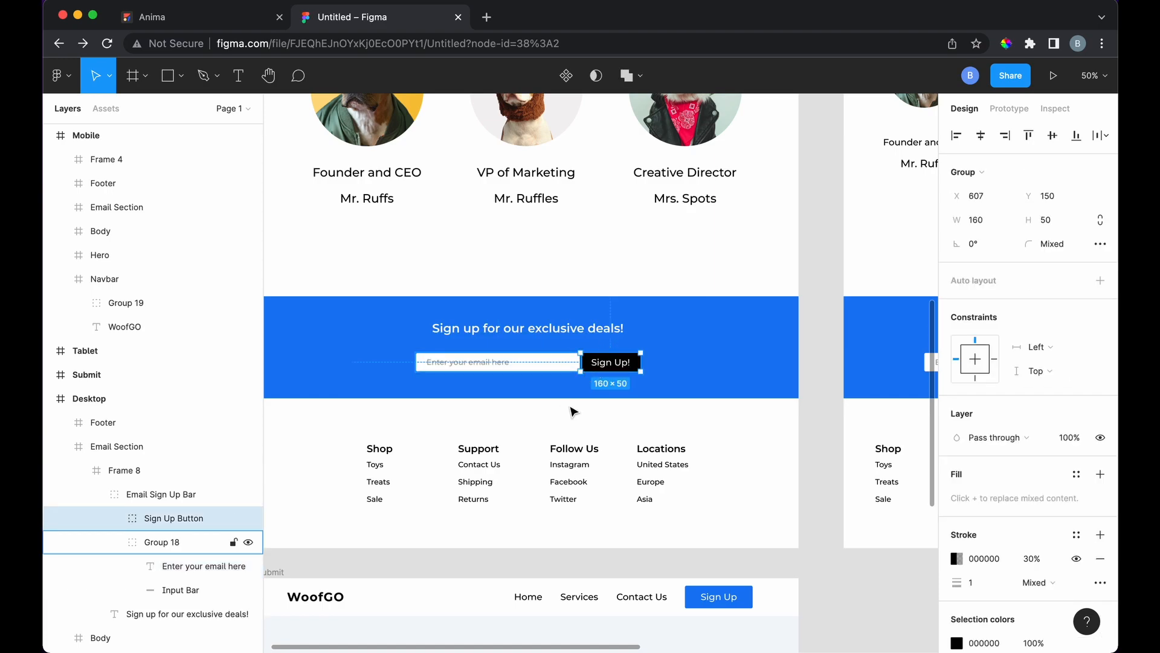
# Step: Launch the Anima export plugin on the Sign Up button in the email section
pyautogui.scroll(-3)
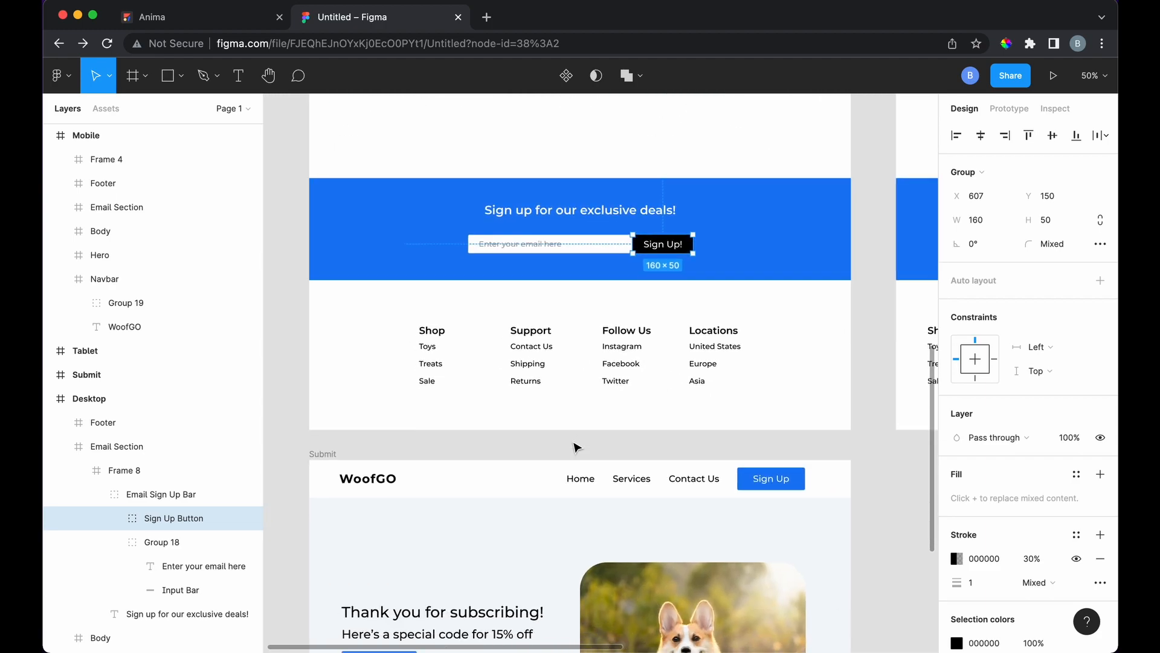
pyautogui.scroll(-3)
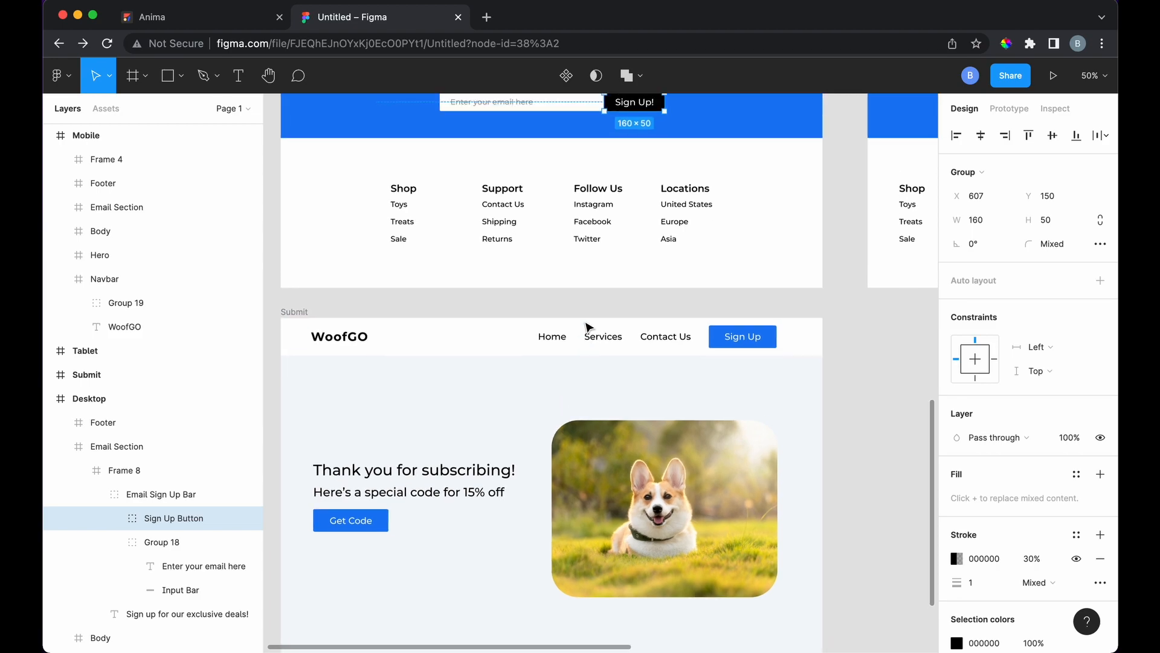
pyautogui.scroll(3)
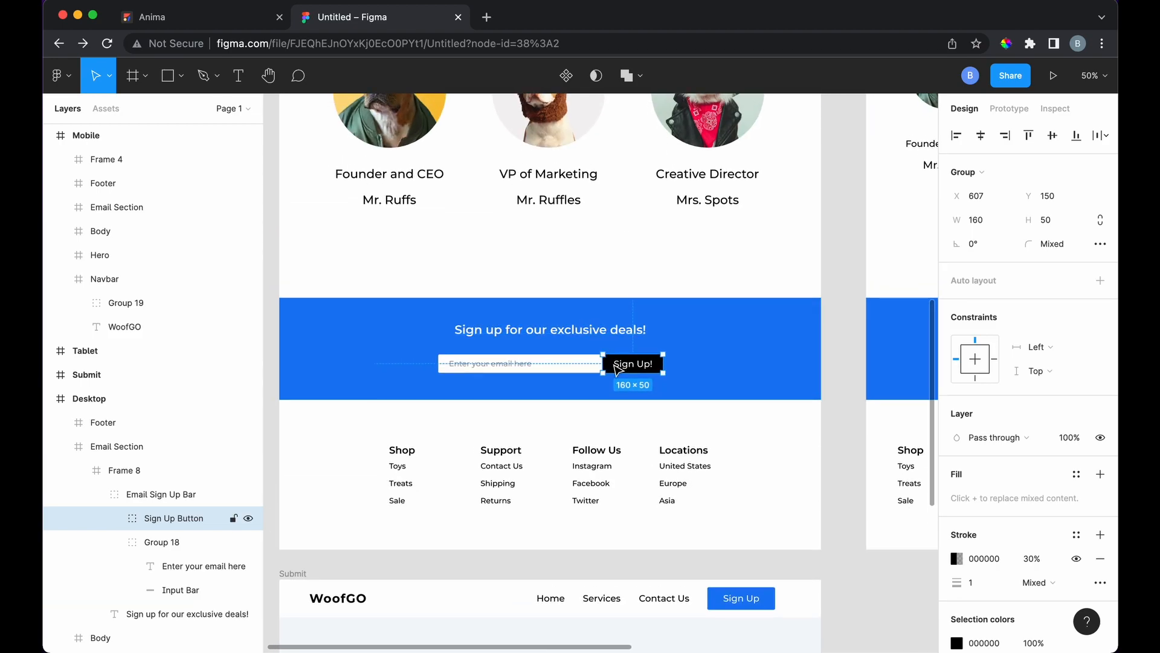
pyautogui.rightClick(632, 363)
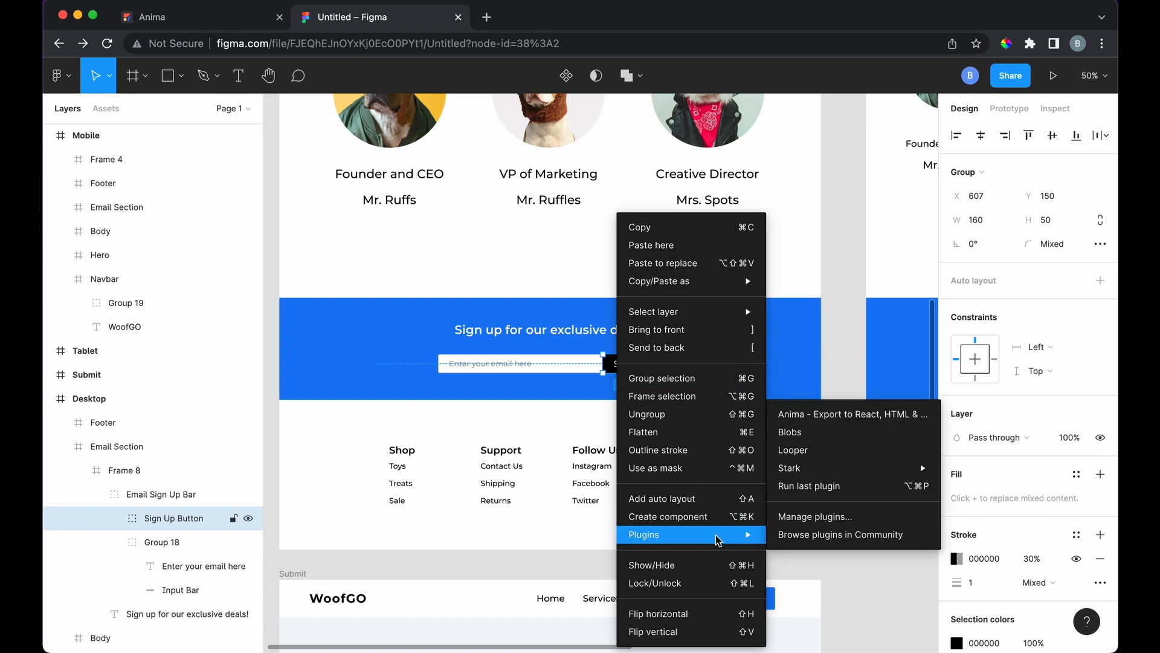
pyautogui.click(853, 413)
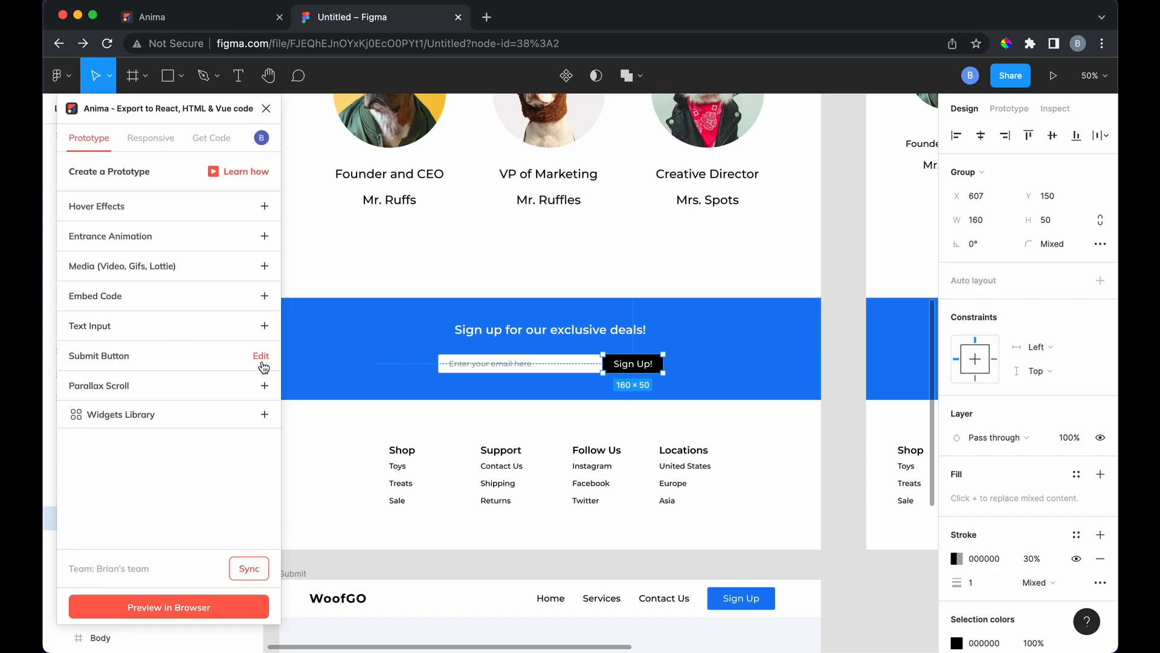
# Step: Have Sign Up email responses, go to Submit on success and Desktop on failure, then preview
pyautogui.click(261, 356)
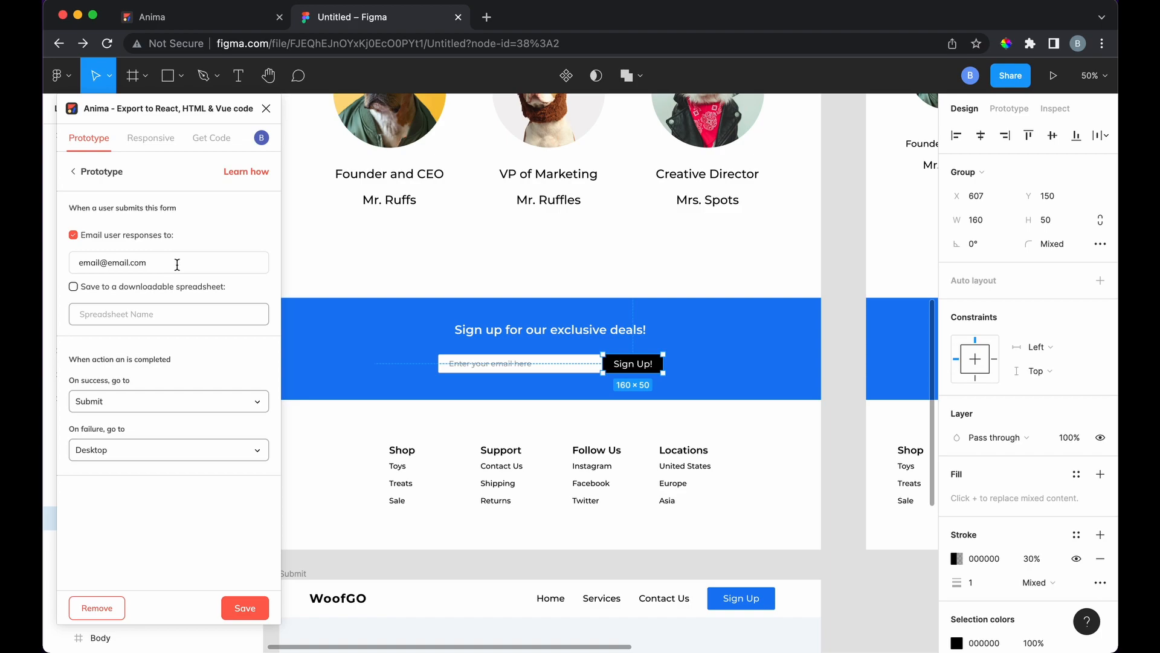
pyautogui.moveTo(161, 303)
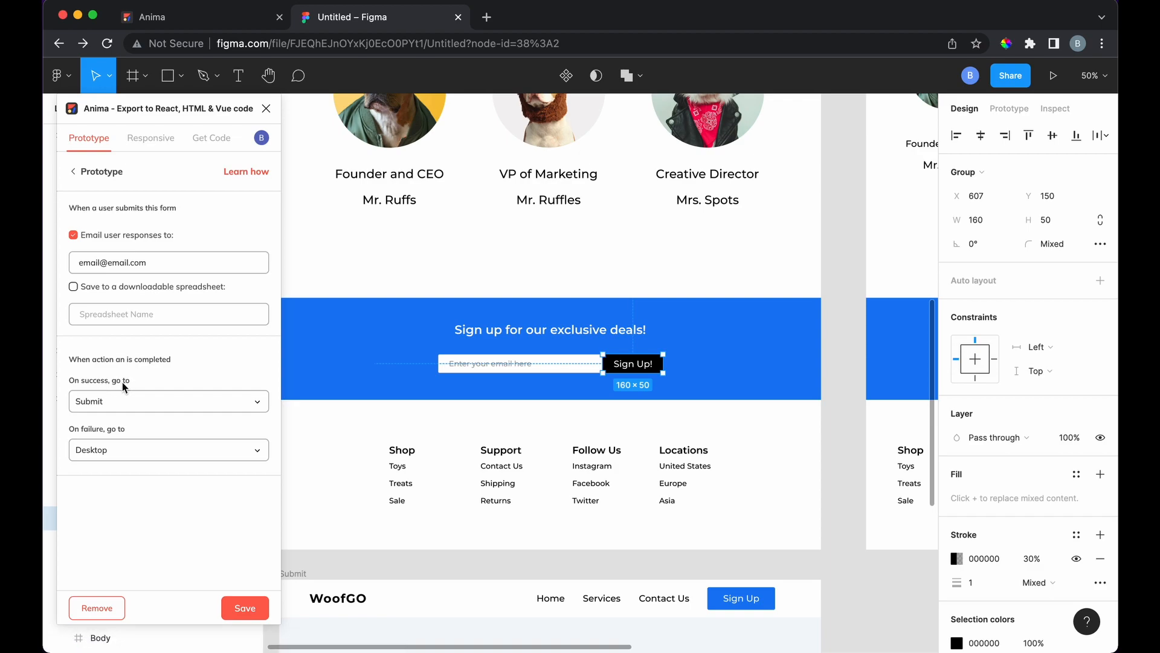
pyautogui.scroll(-3)
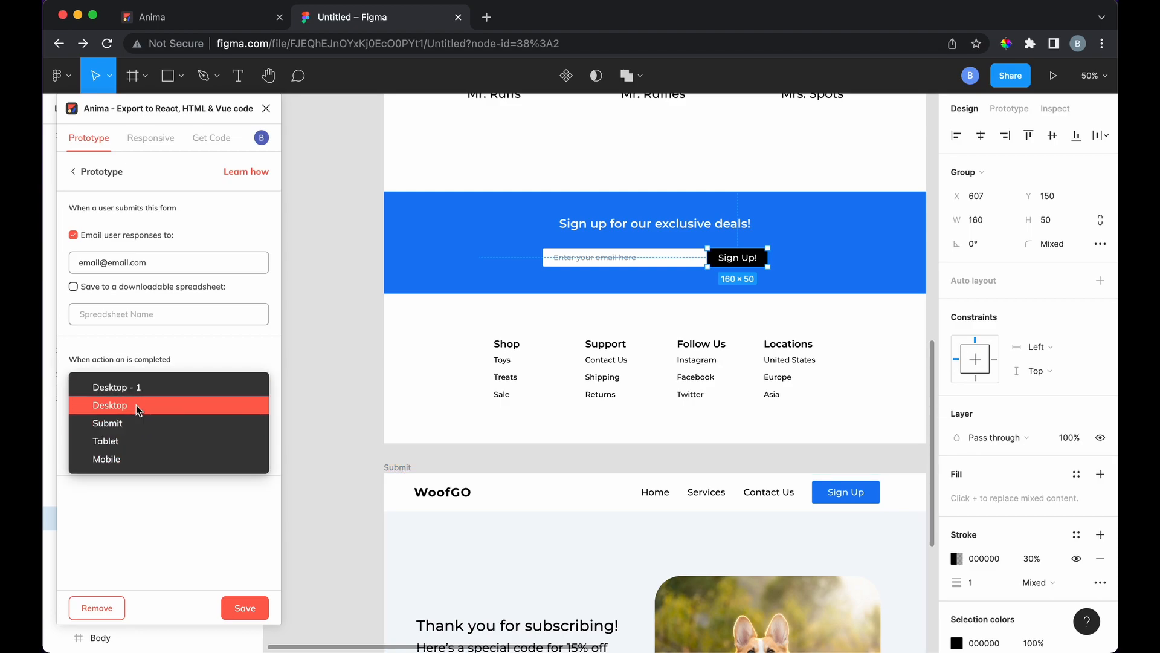
pyautogui.moveTo(156, 440)
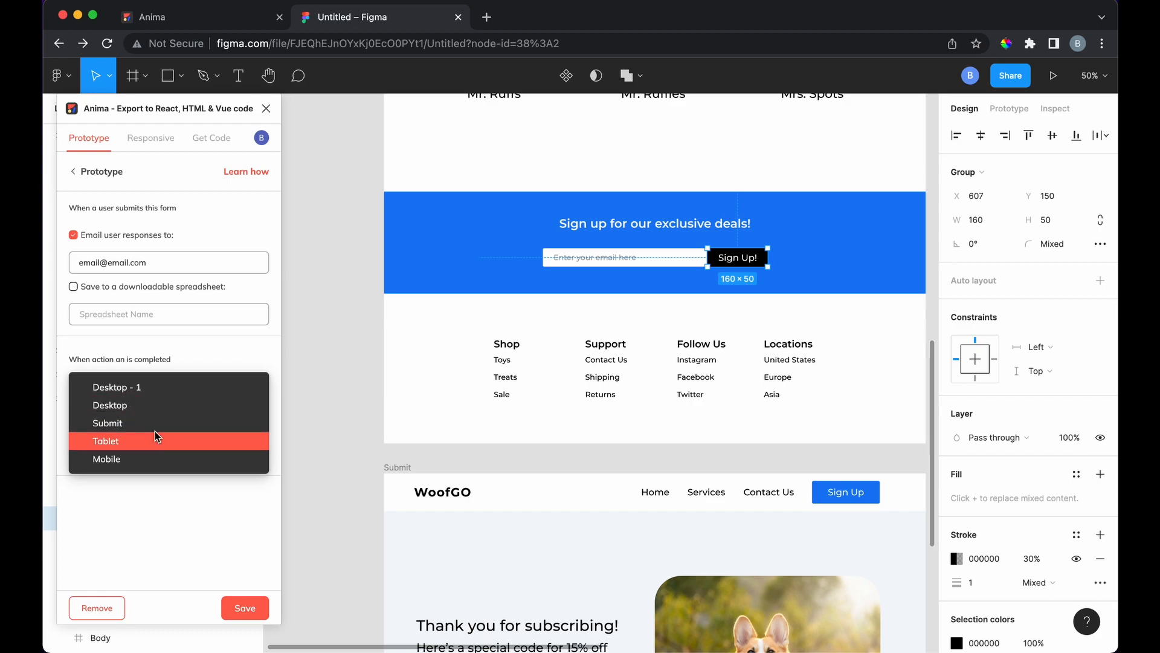
pyautogui.click(108, 423)
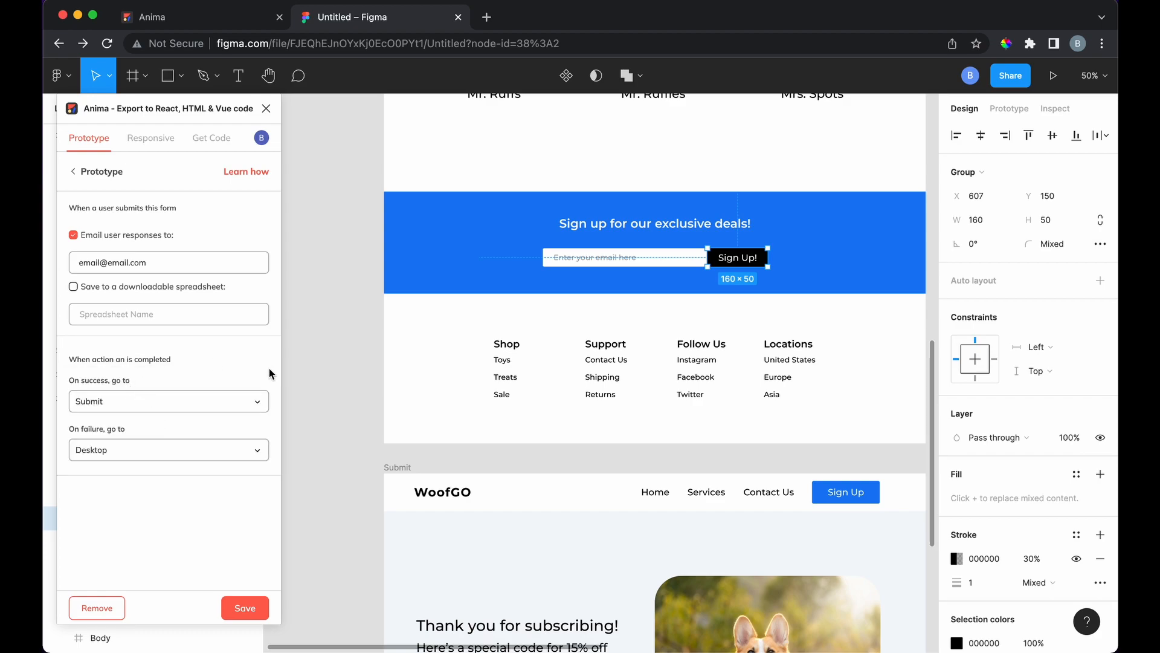
pyautogui.moveTo(296, 389)
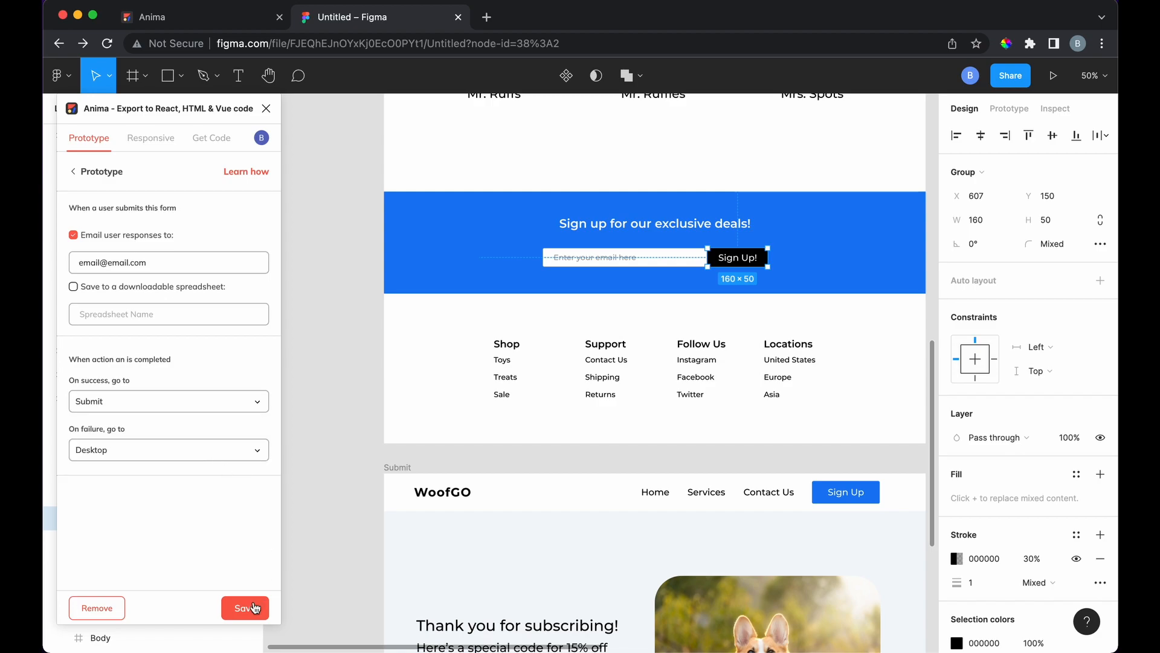
pyautogui.click(244, 607)
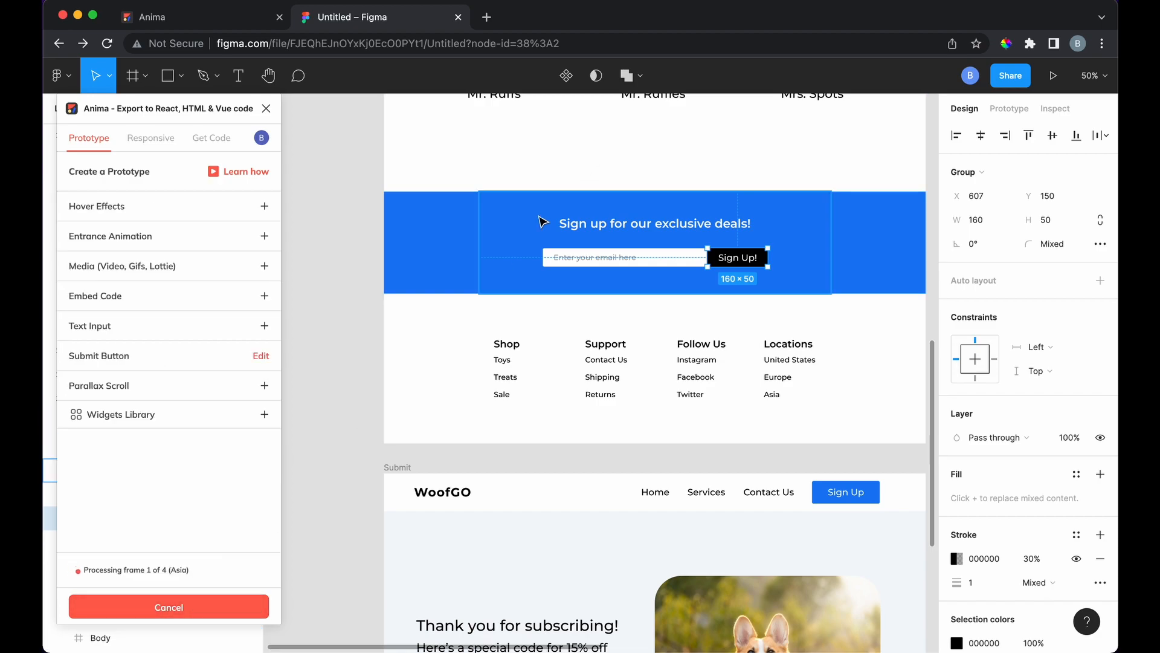
pyautogui.click(211, 137)
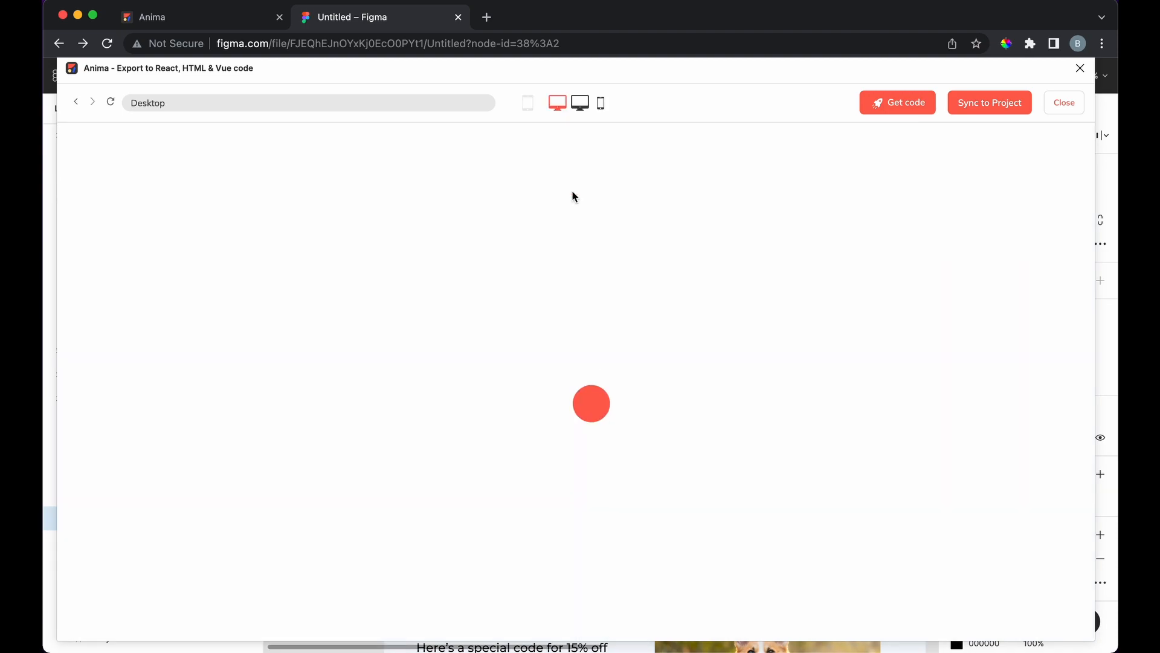
pyautogui.moveTo(500, 468)
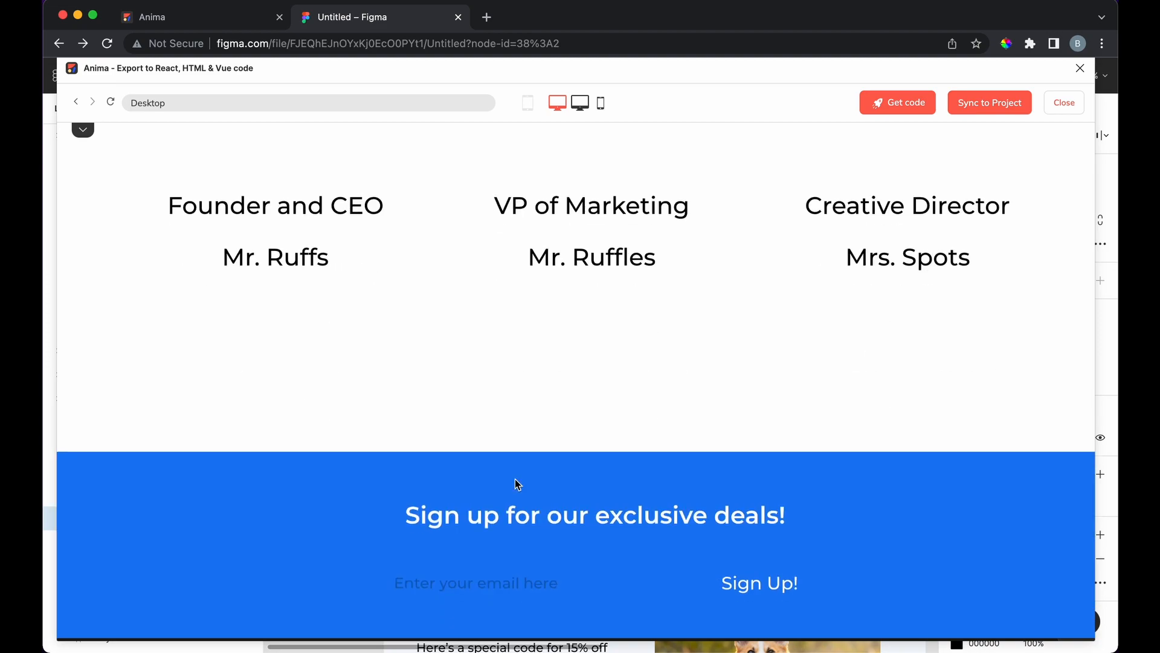
# Step: Submit a saved email through Sign Up! to reach the thank-you page, then close the preview
pyautogui.scroll(-3)
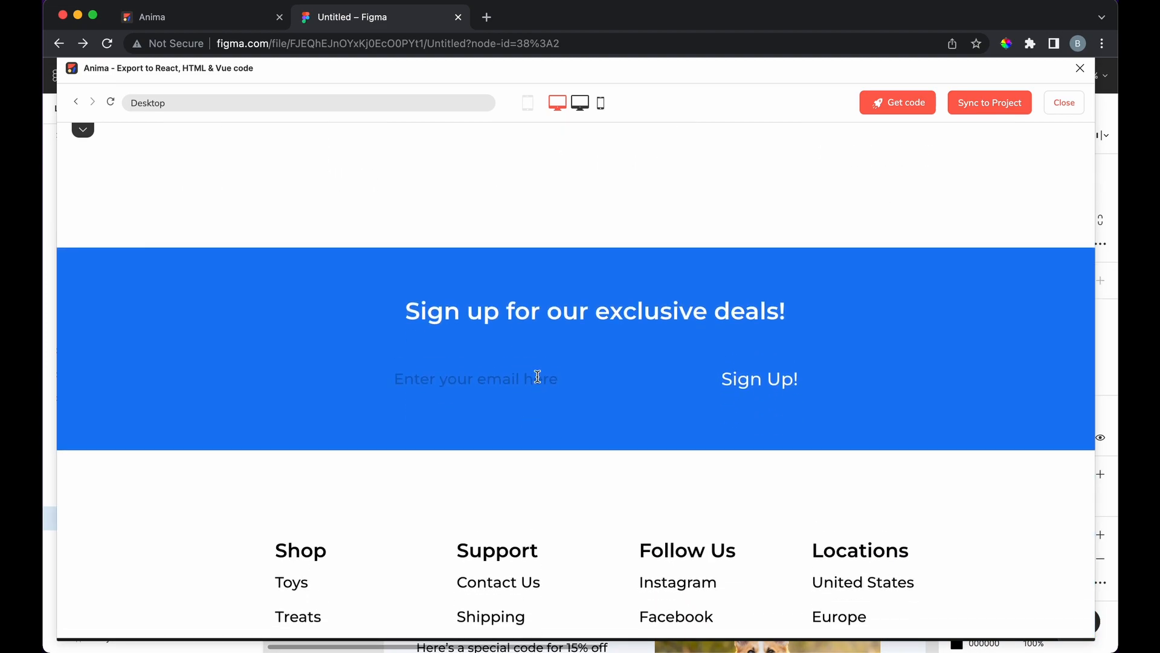
pyautogui.click(475, 378)
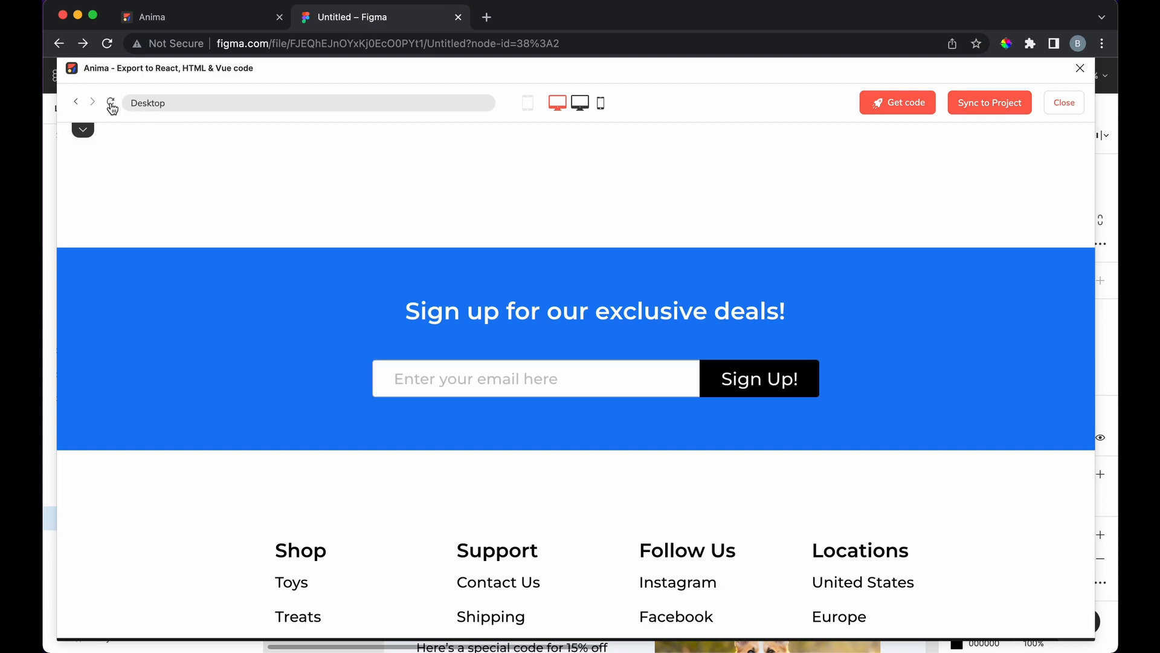
pyautogui.click(535, 379)
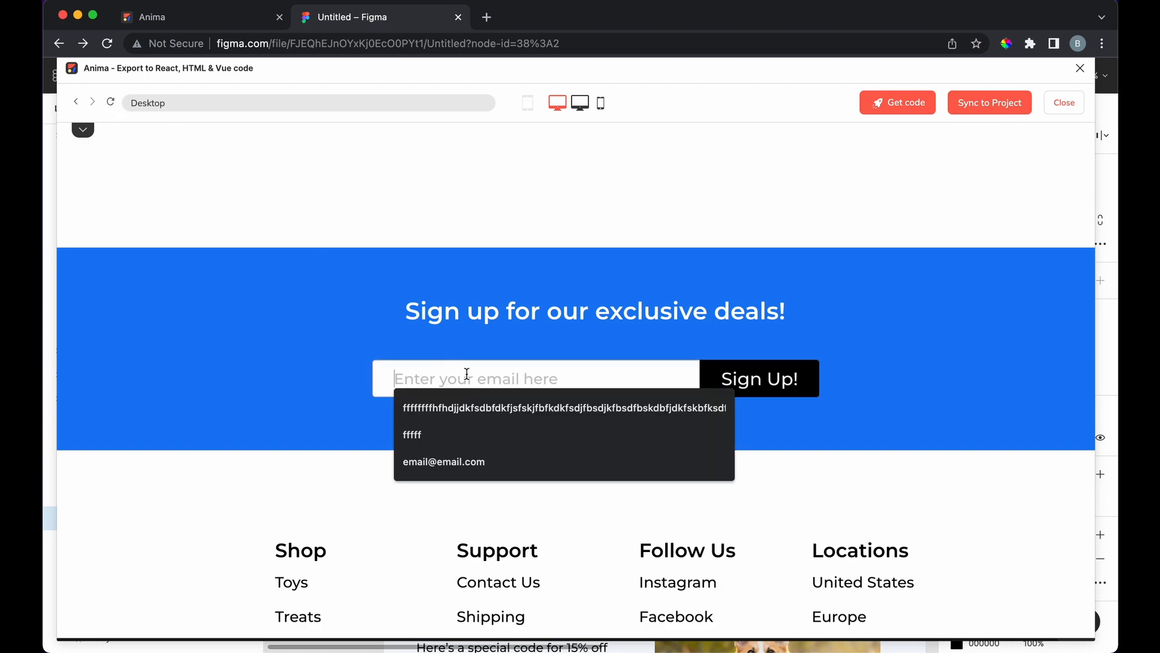
pyautogui.click(445, 461)
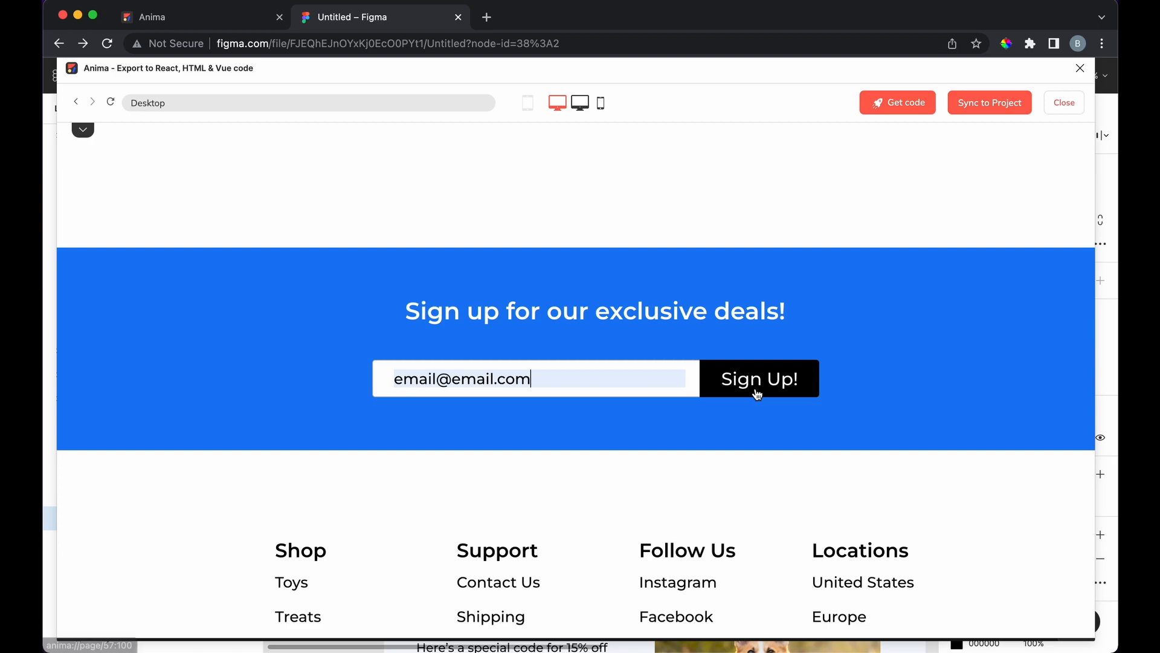
pyautogui.click(758, 379)
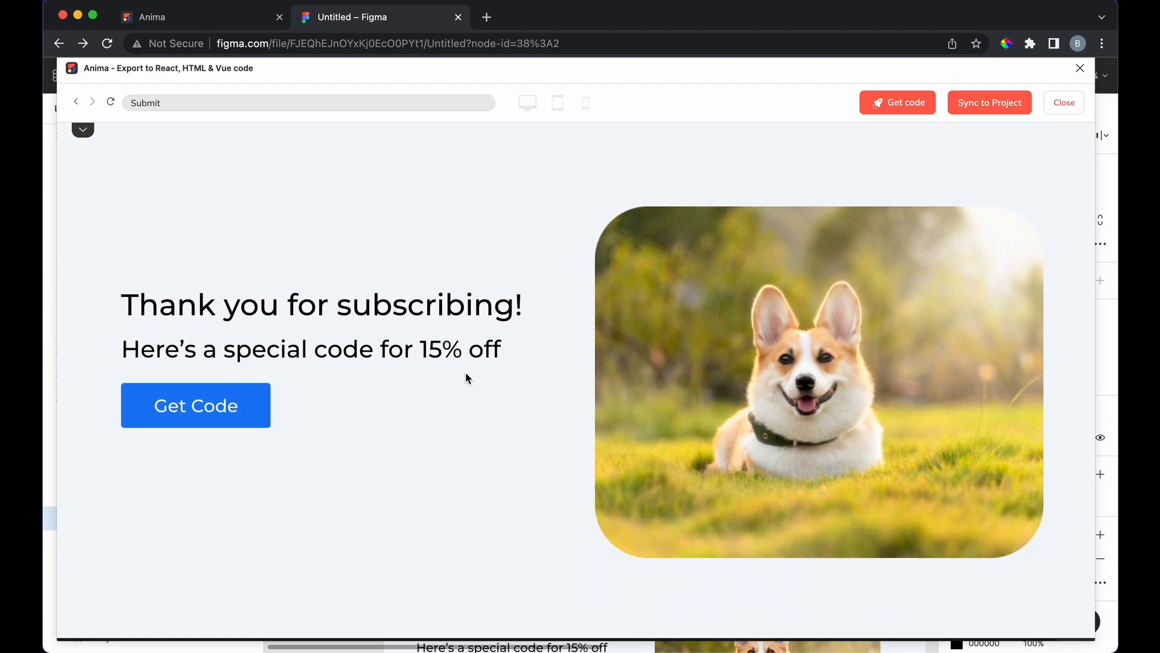
pyautogui.click(1063, 102)
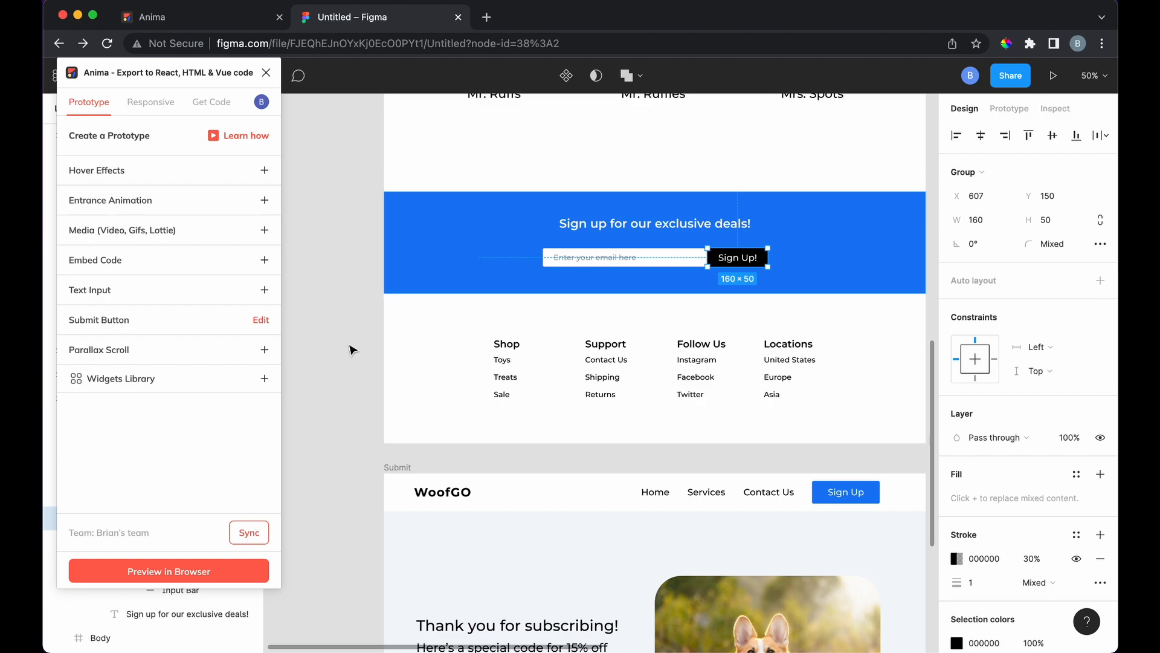
pyautogui.moveTo(345, 304)
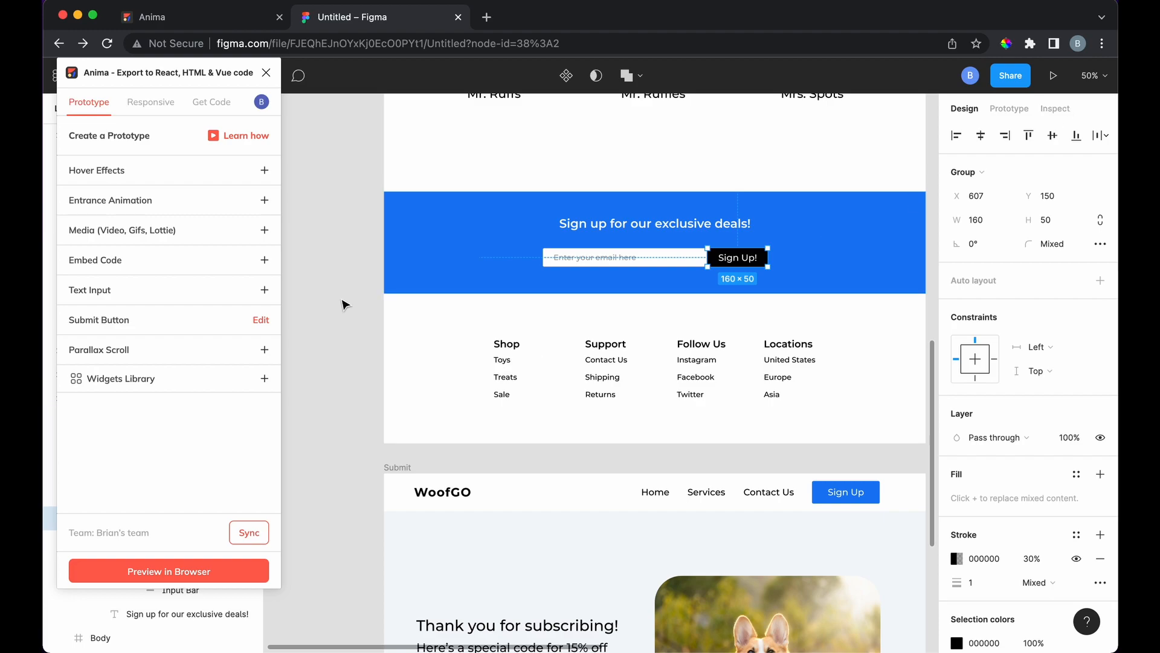
pyautogui.moveTo(348, 295)
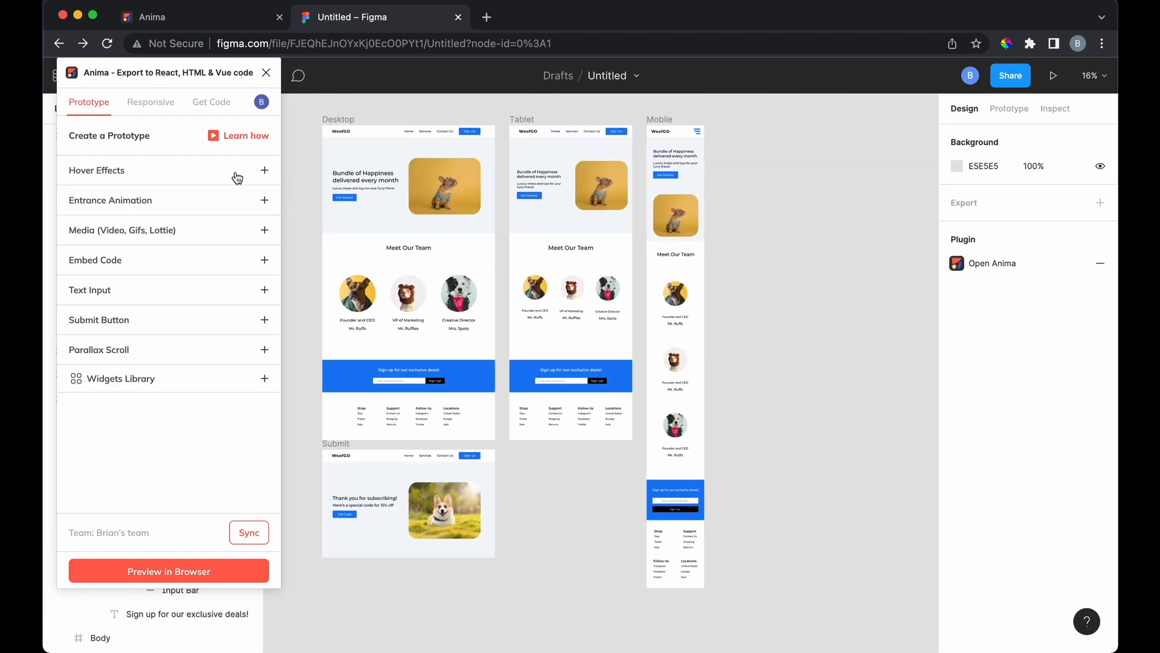
# Step: Switch the Anima panel to its code export options
pyautogui.click(211, 102)
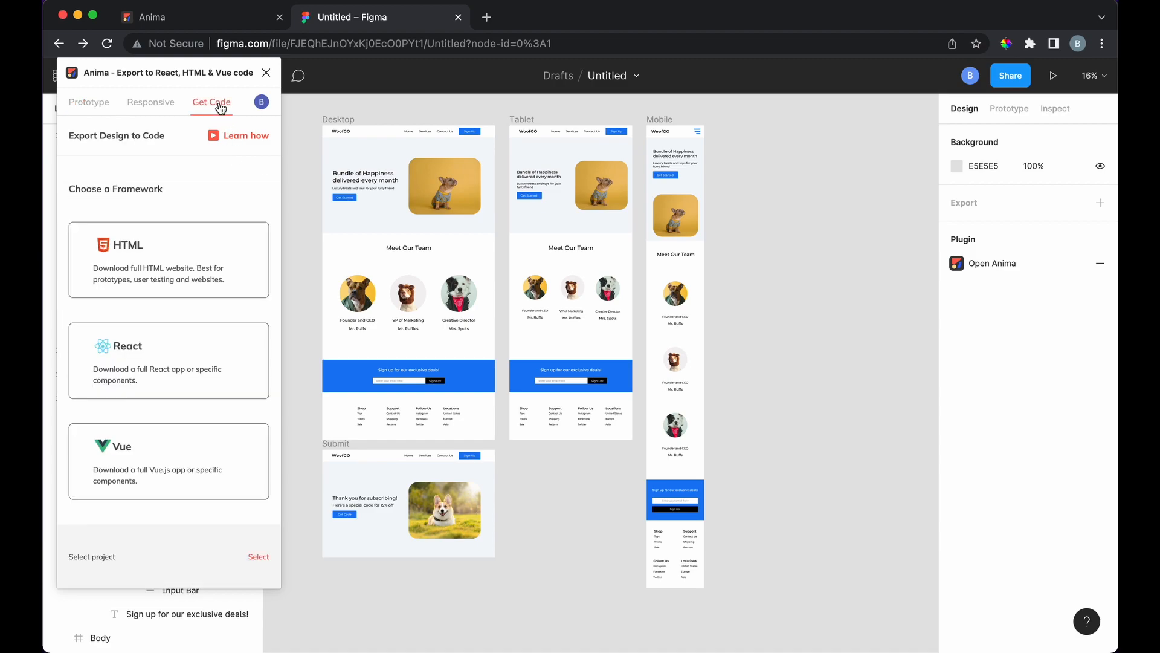
pyautogui.moveTo(160, 328)
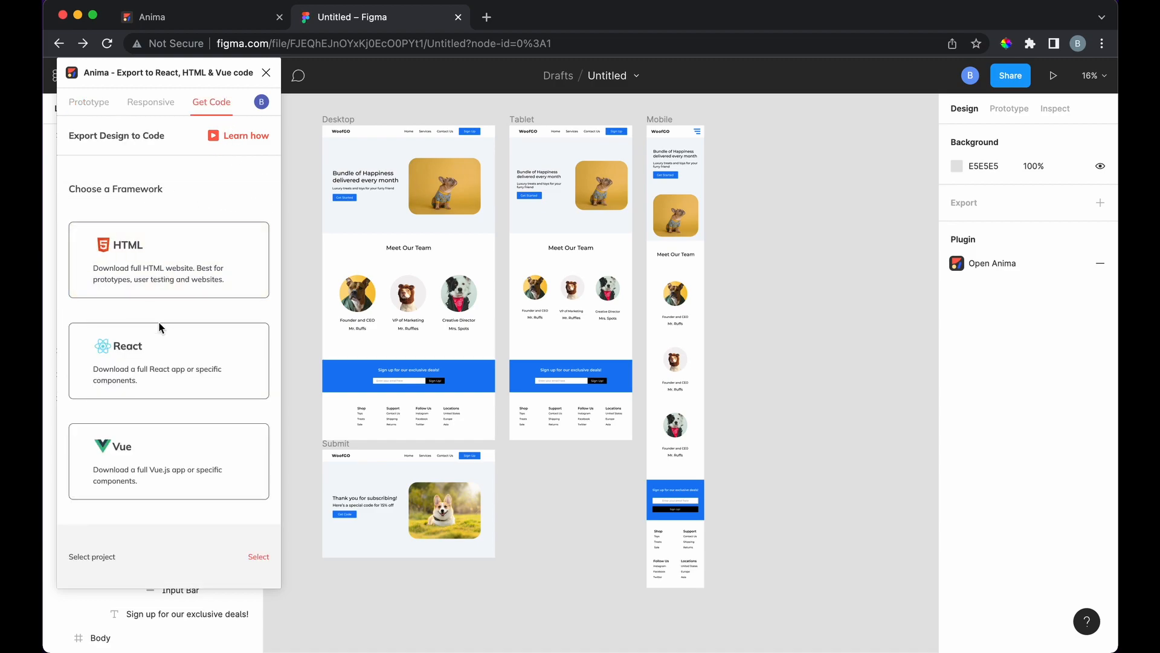
pyautogui.moveTo(219, 320)
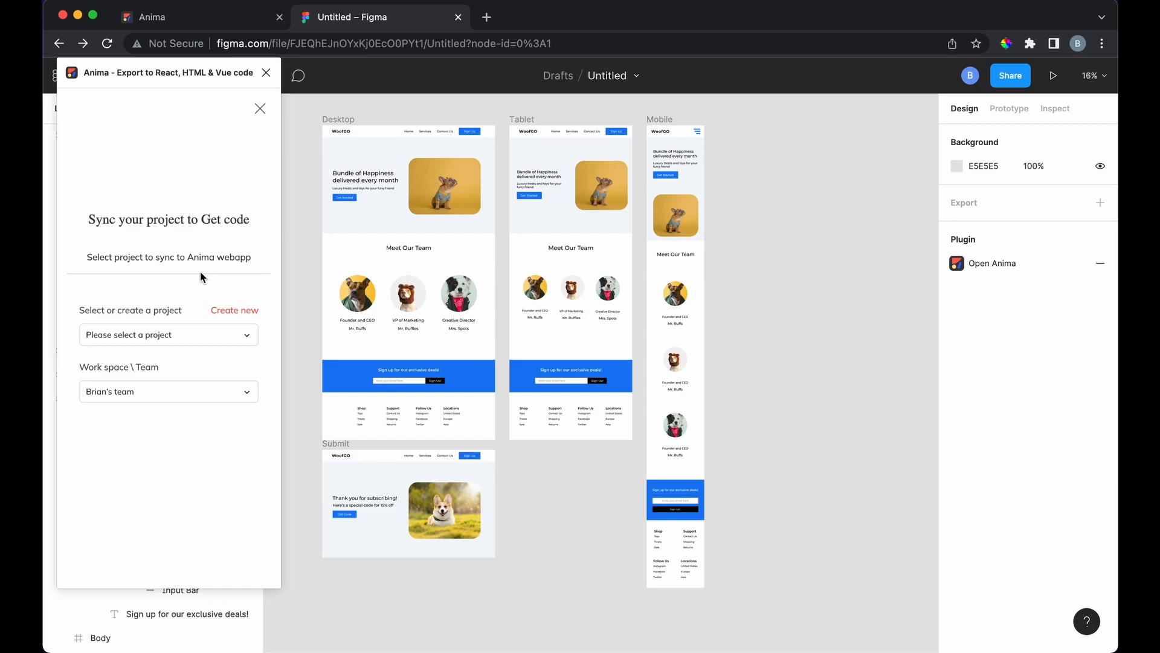
# Step: Create a new Anima project named 'Woof Website' and sync the design to generate code
pyautogui.click(235, 310)
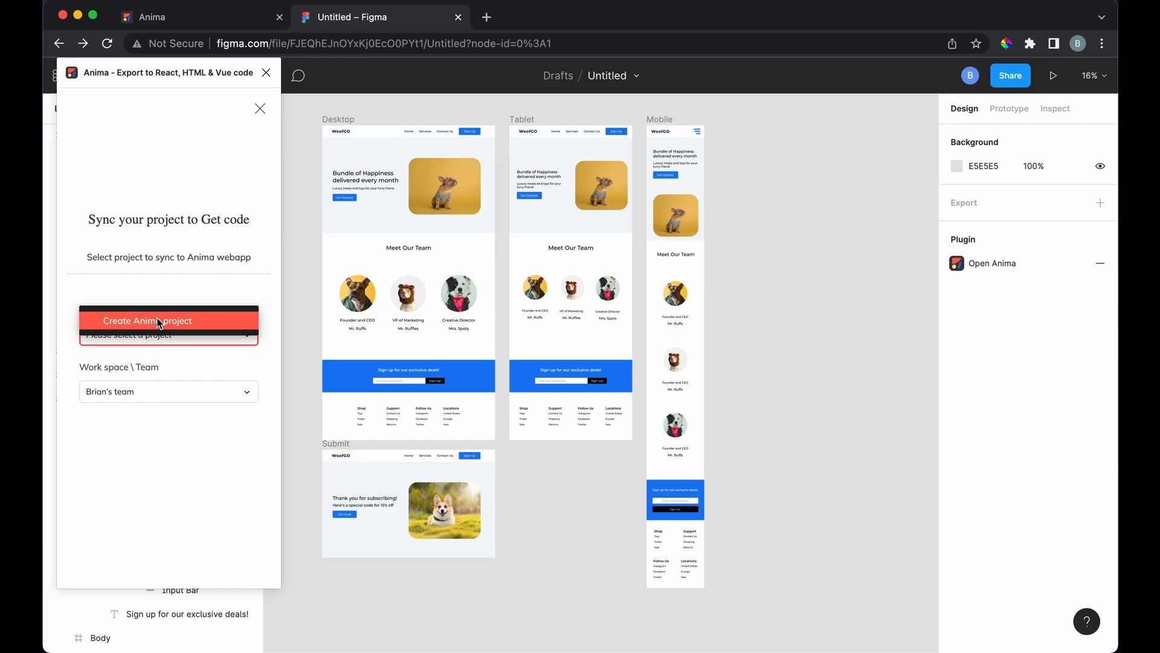
pyautogui.click(168, 321)
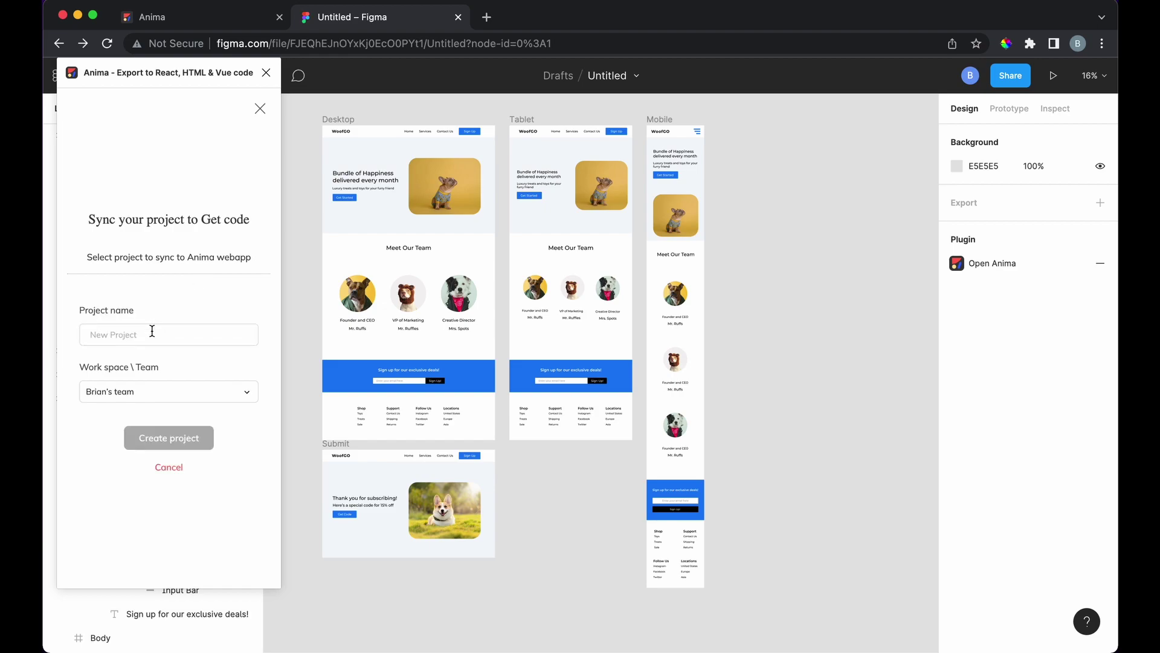
pyautogui.click(168, 334)
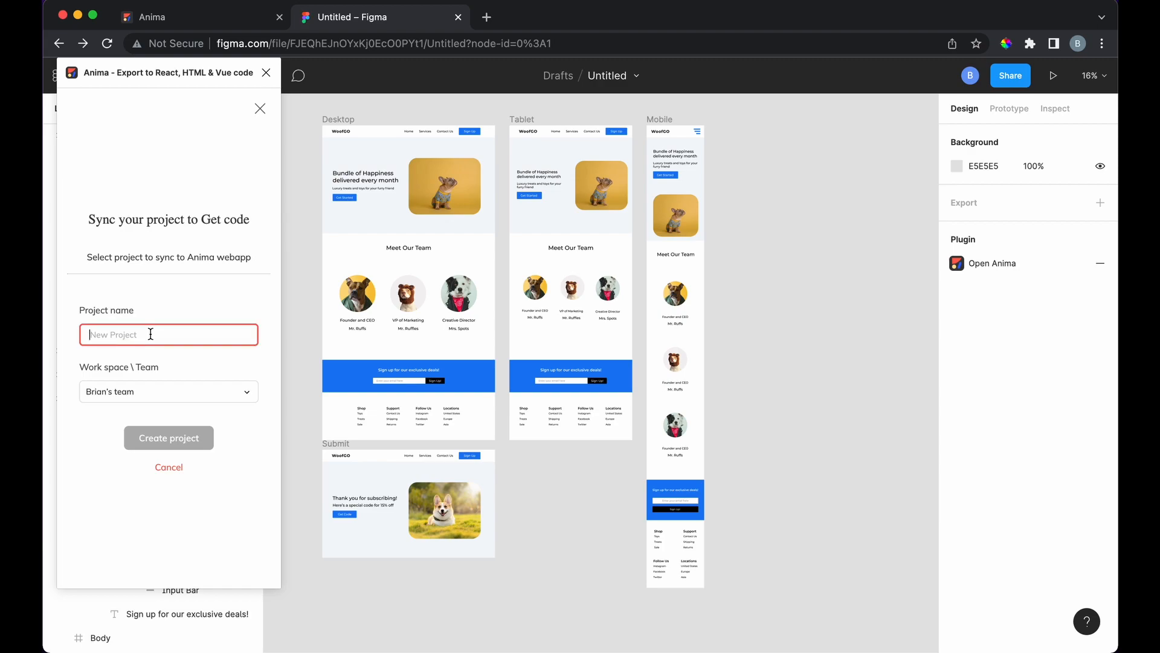
pyautogui.write('Woof Websirte')
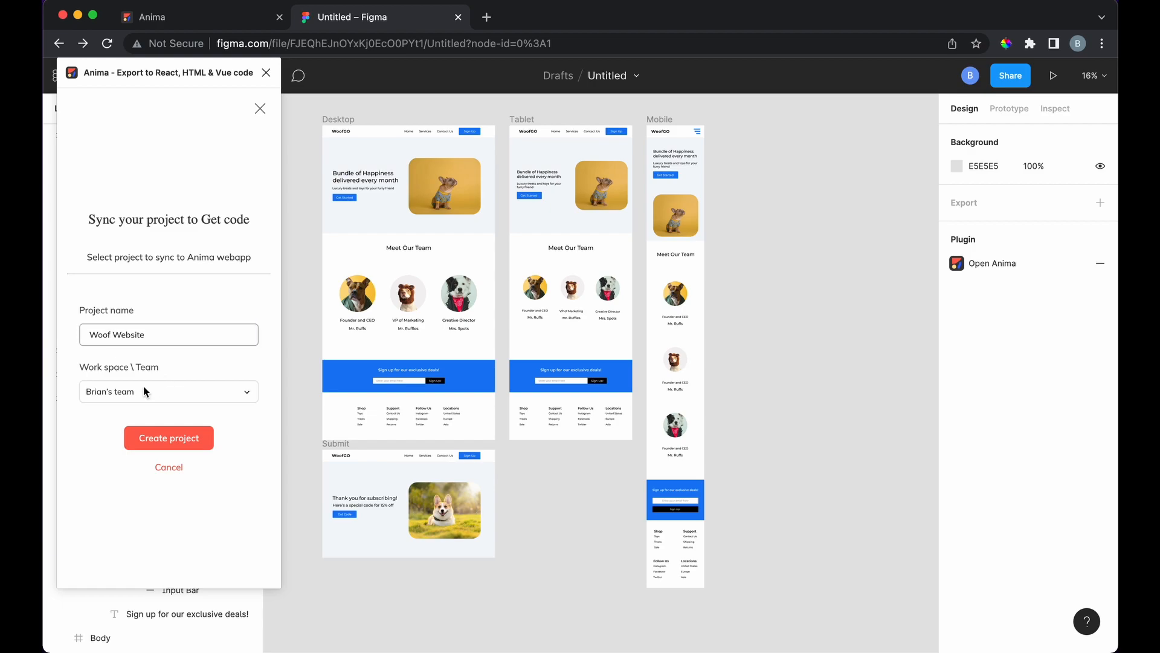
pyautogui.click(168, 438)
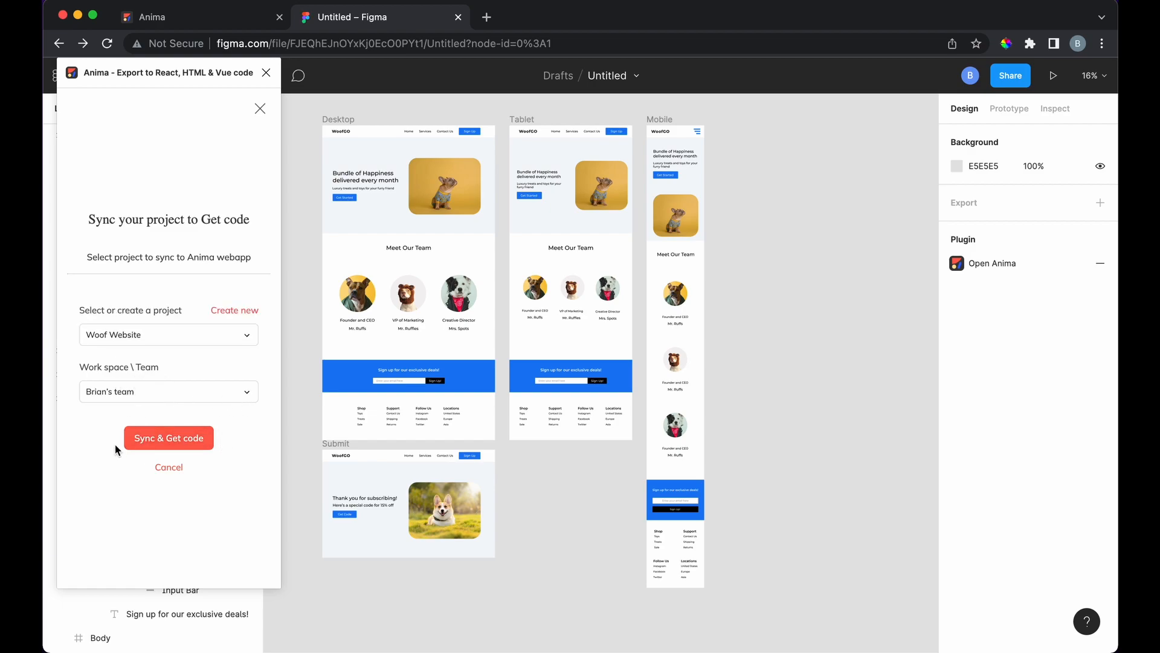
pyautogui.click(168, 437)
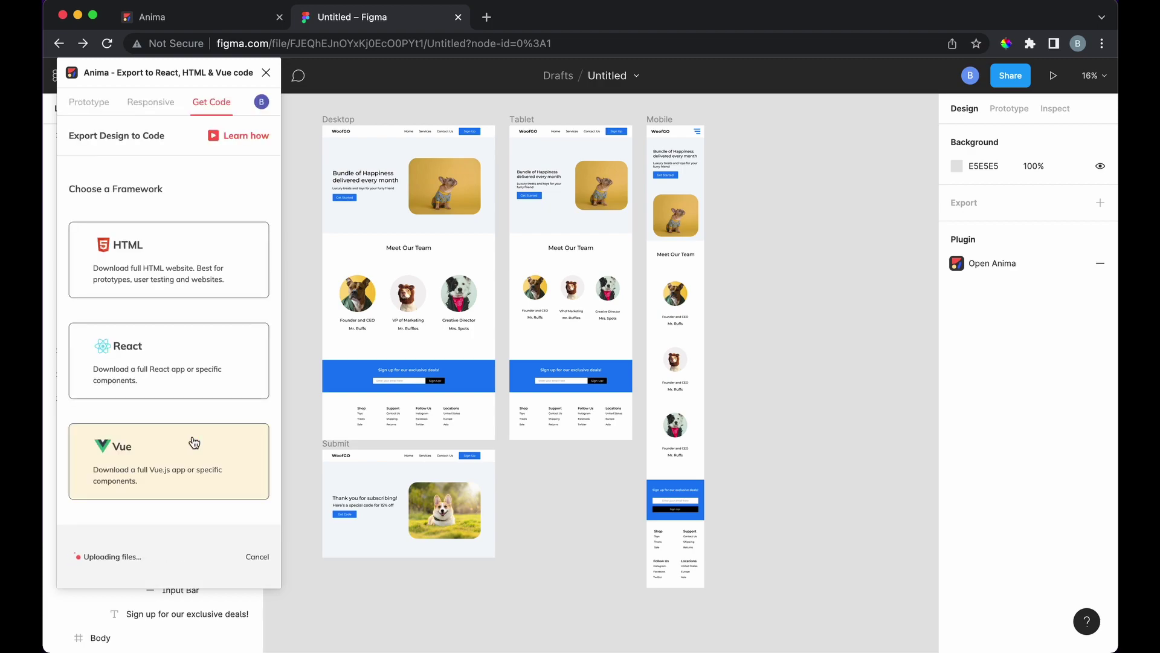
pyautogui.moveTo(270, 313)
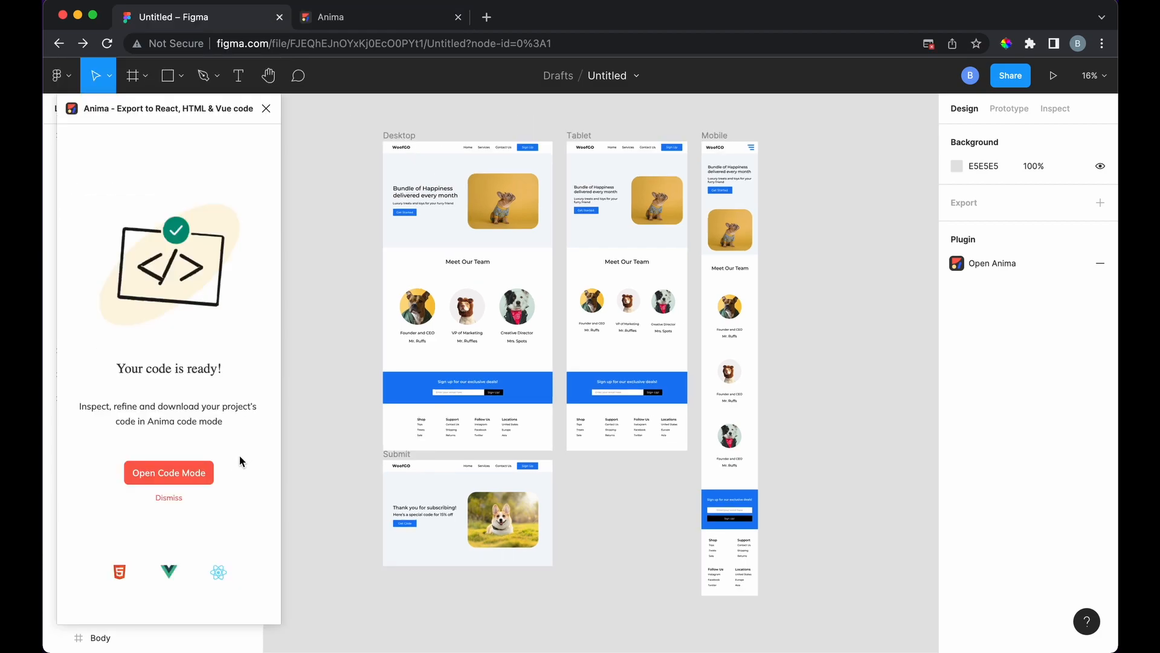
# Step: Export the Submit screen from Anima code mode to CodeSandbox using Pure HTML and Flexbox
pyautogui.click(168, 472)
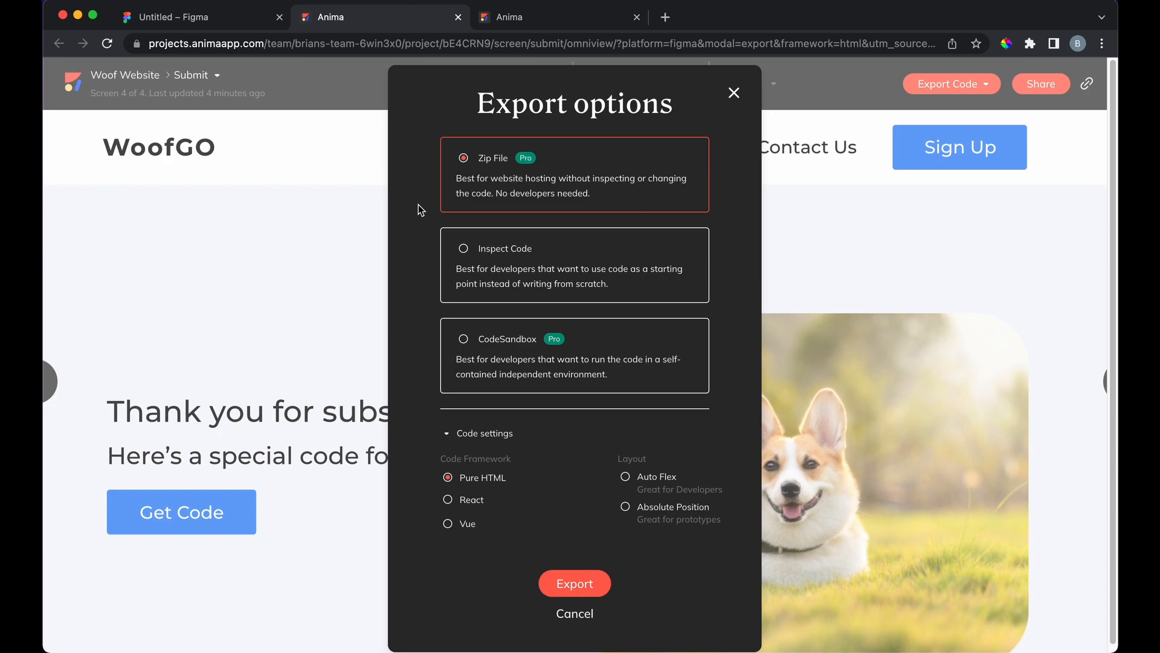
pyautogui.moveTo(472, 211)
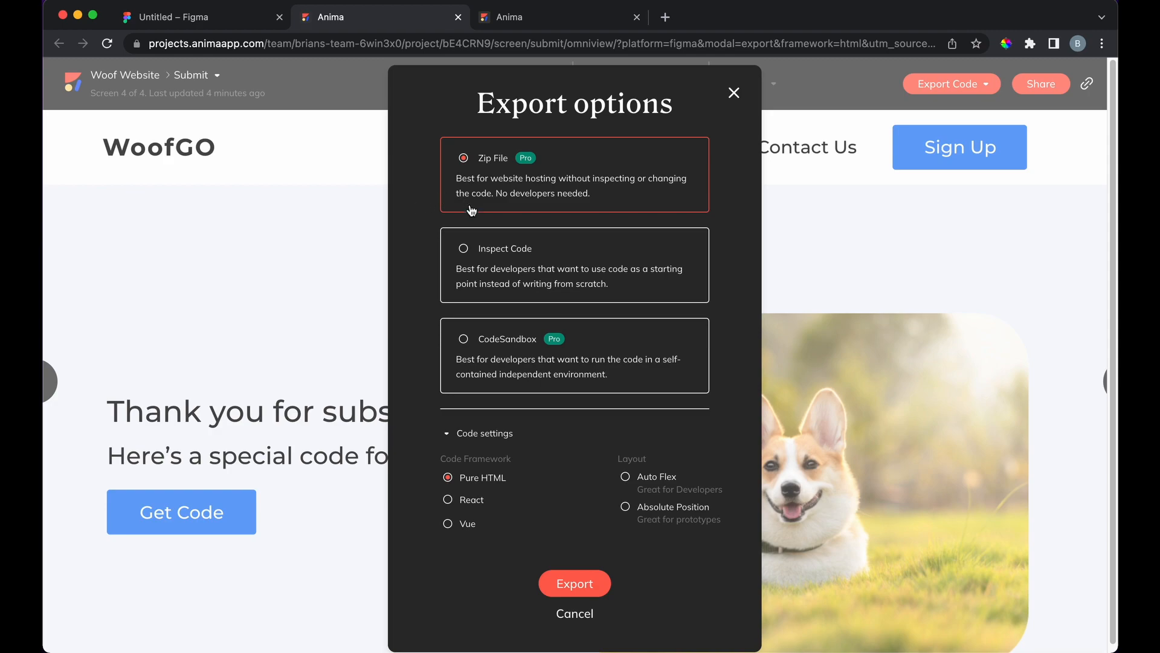
pyautogui.click(464, 248)
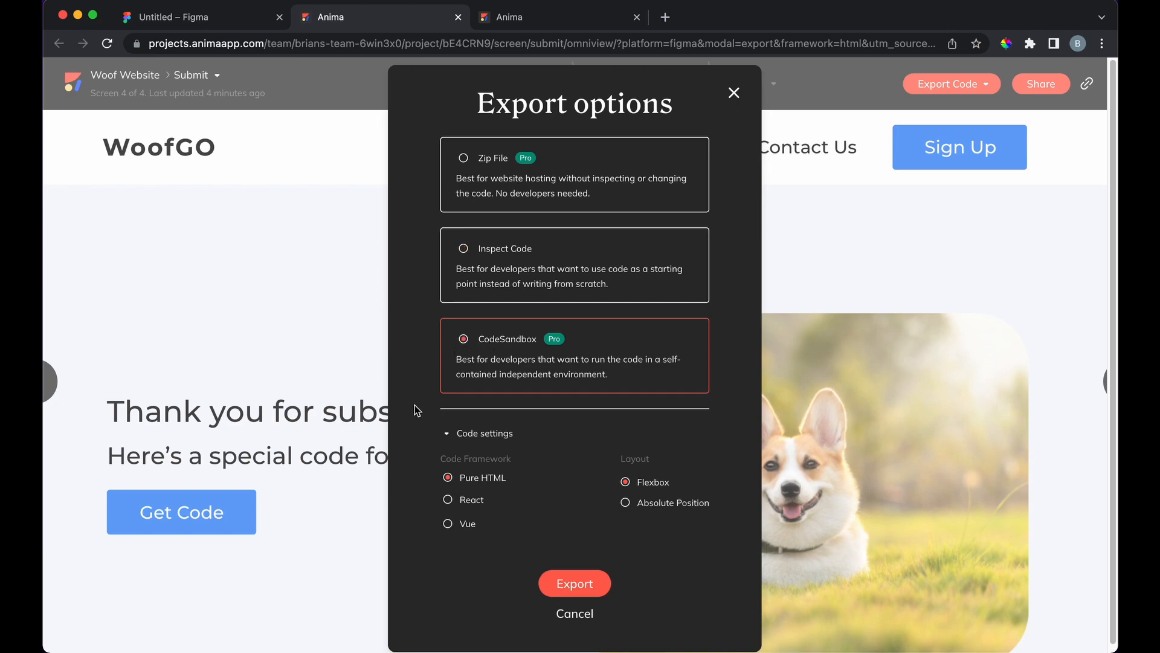
pyautogui.moveTo(413, 391)
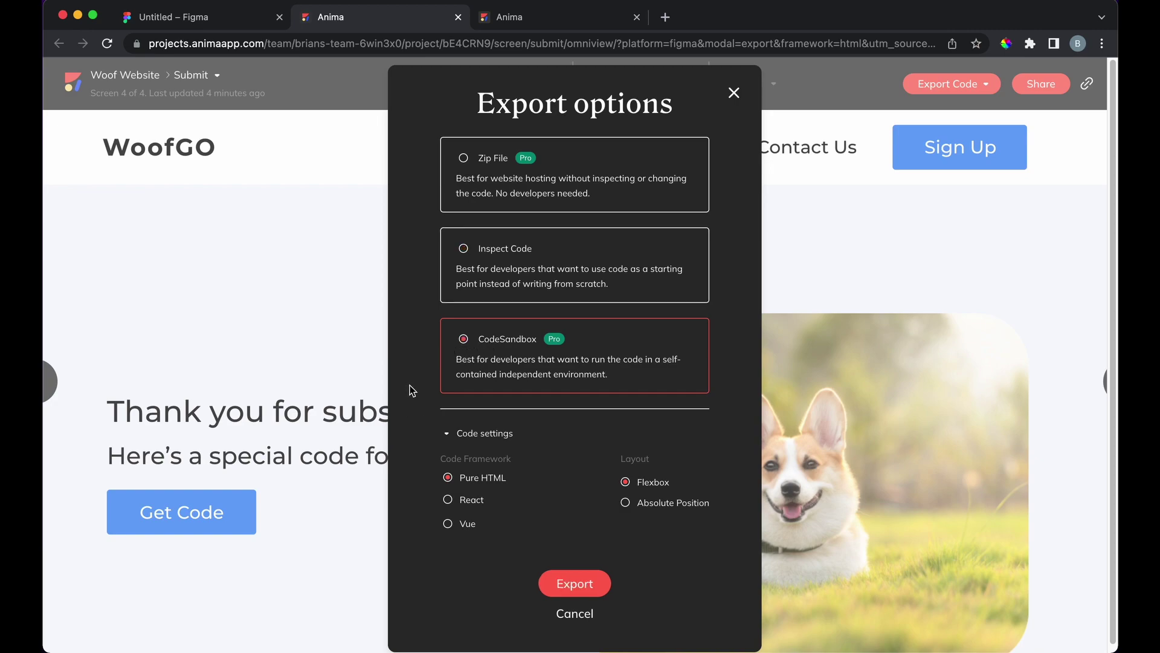
pyautogui.moveTo(548, 382)
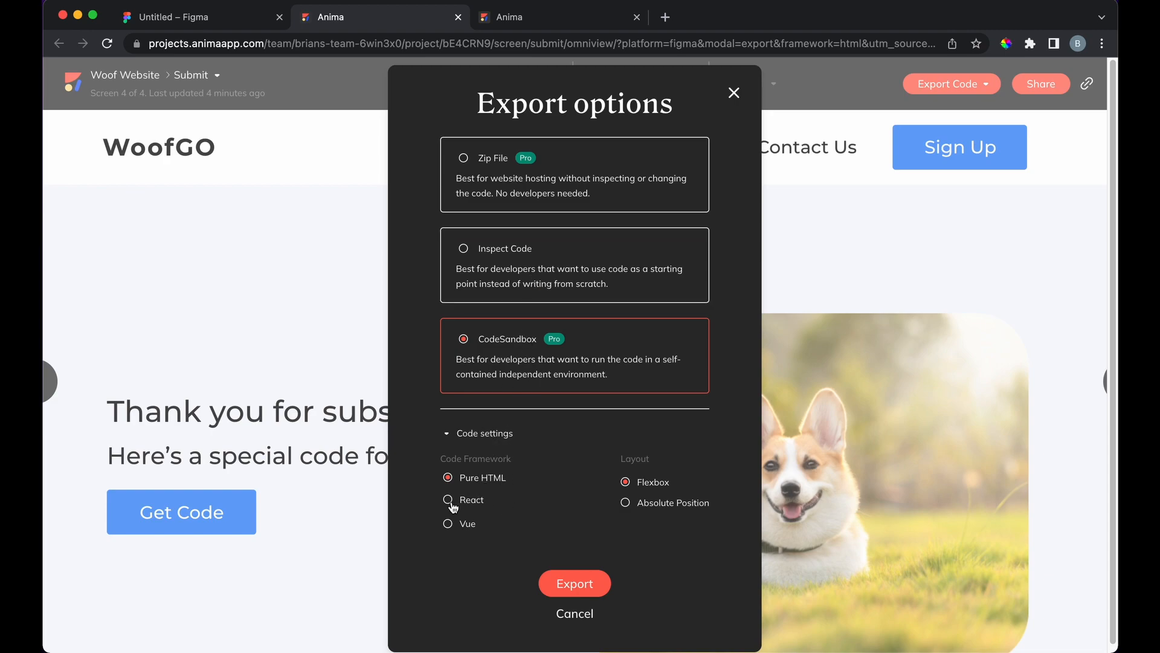
pyautogui.click(449, 523)
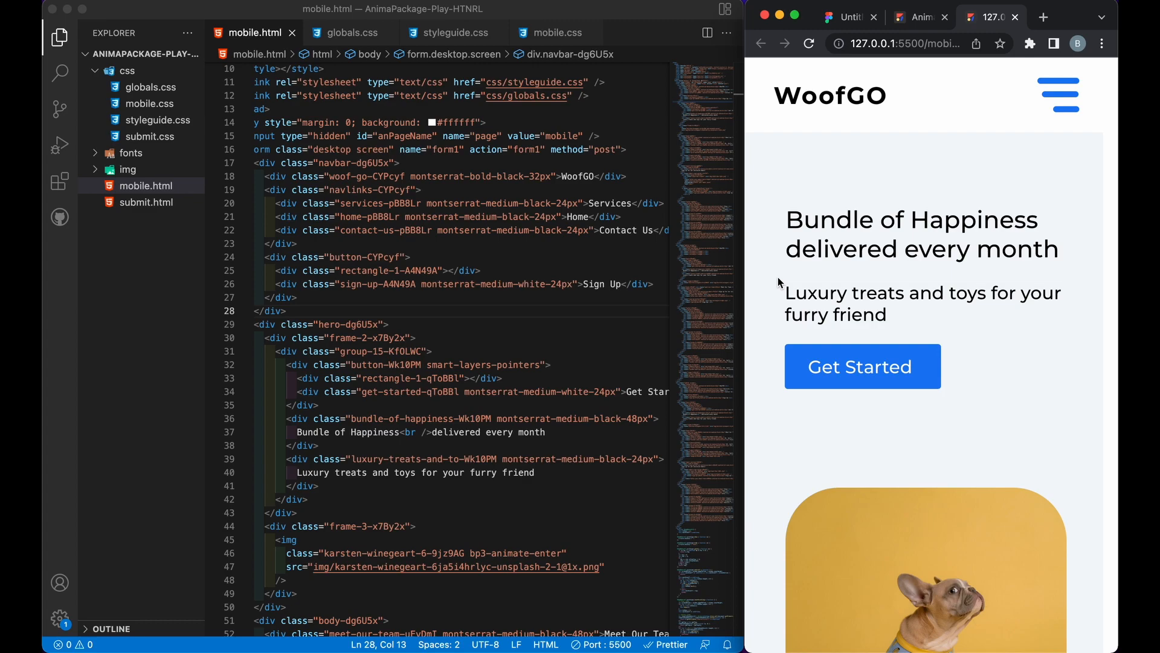
pyautogui.scroll(-3)
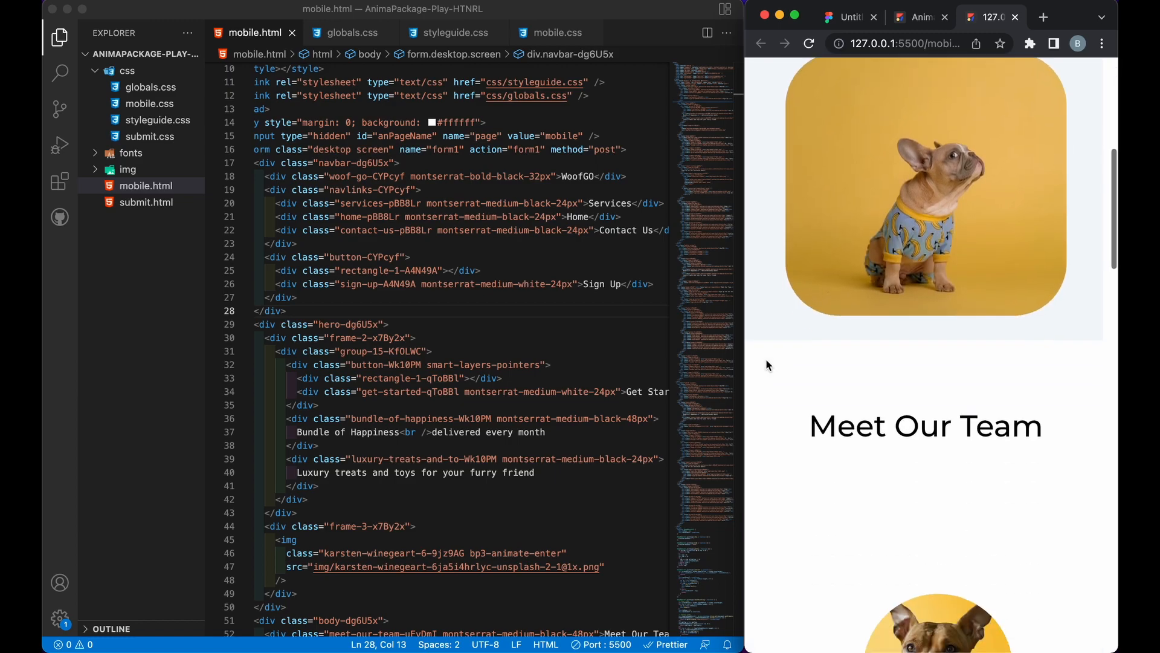
pyautogui.scroll(-3)
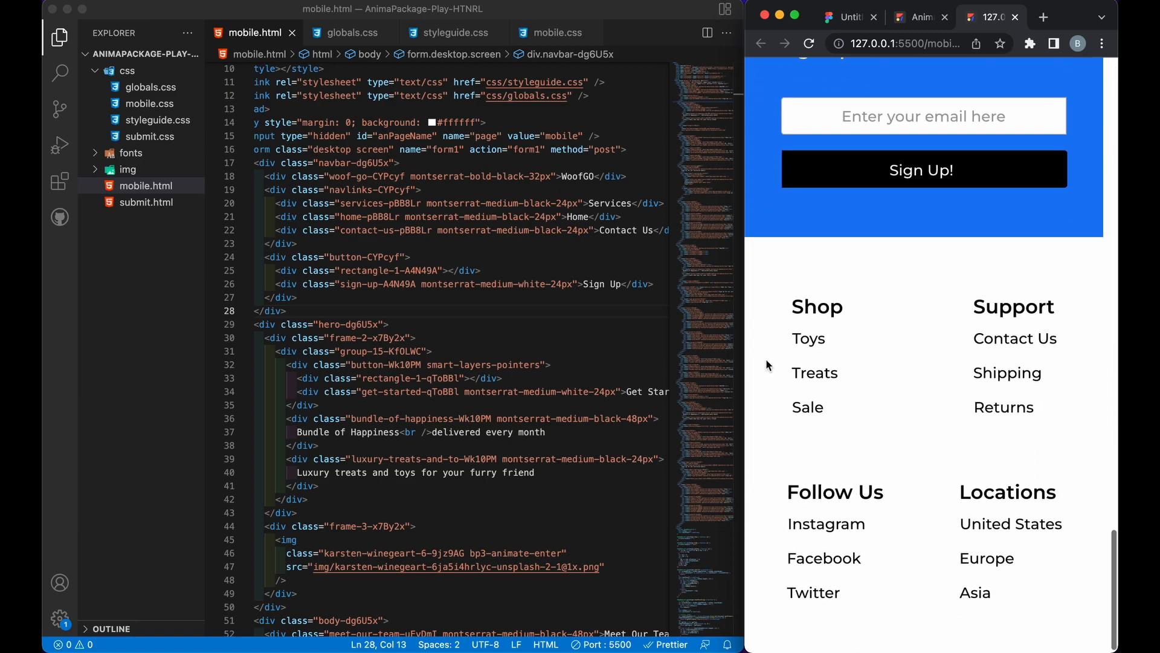
pyautogui.scroll(3)
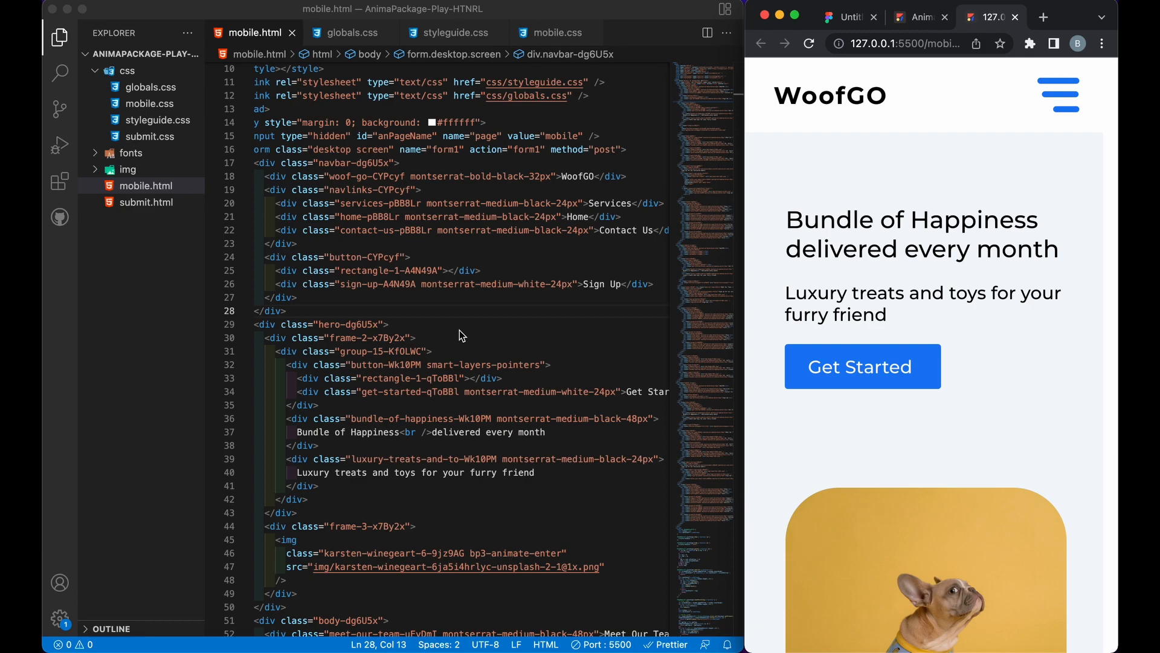
pyautogui.moveTo(462, 300)
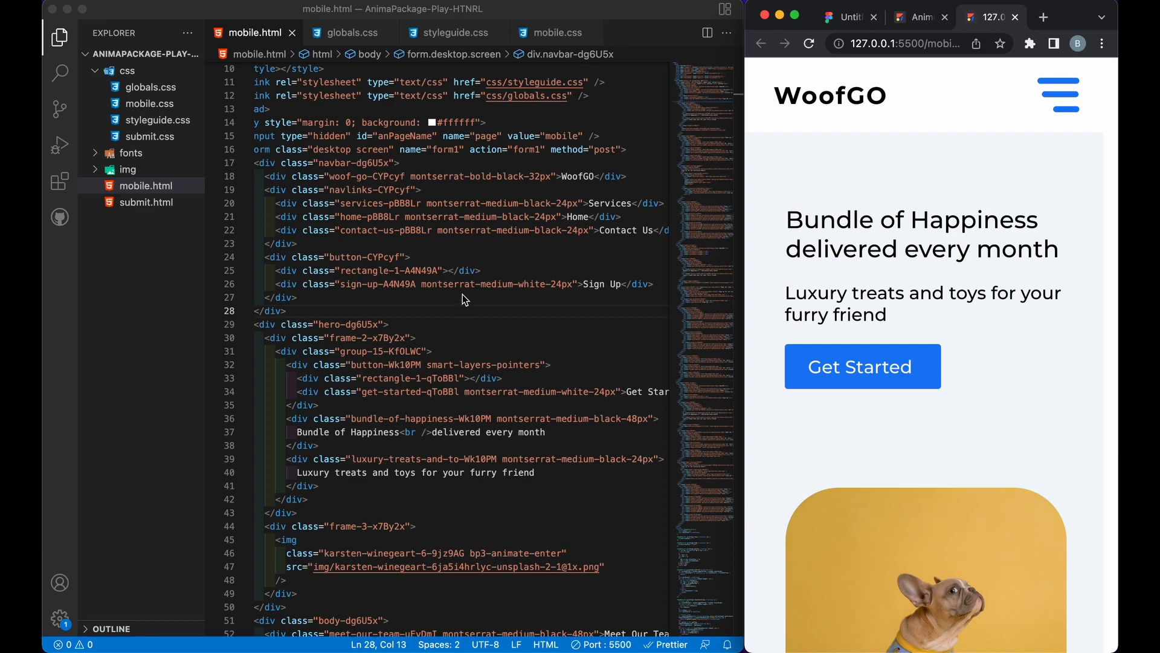
pyautogui.moveTo(577, 288)
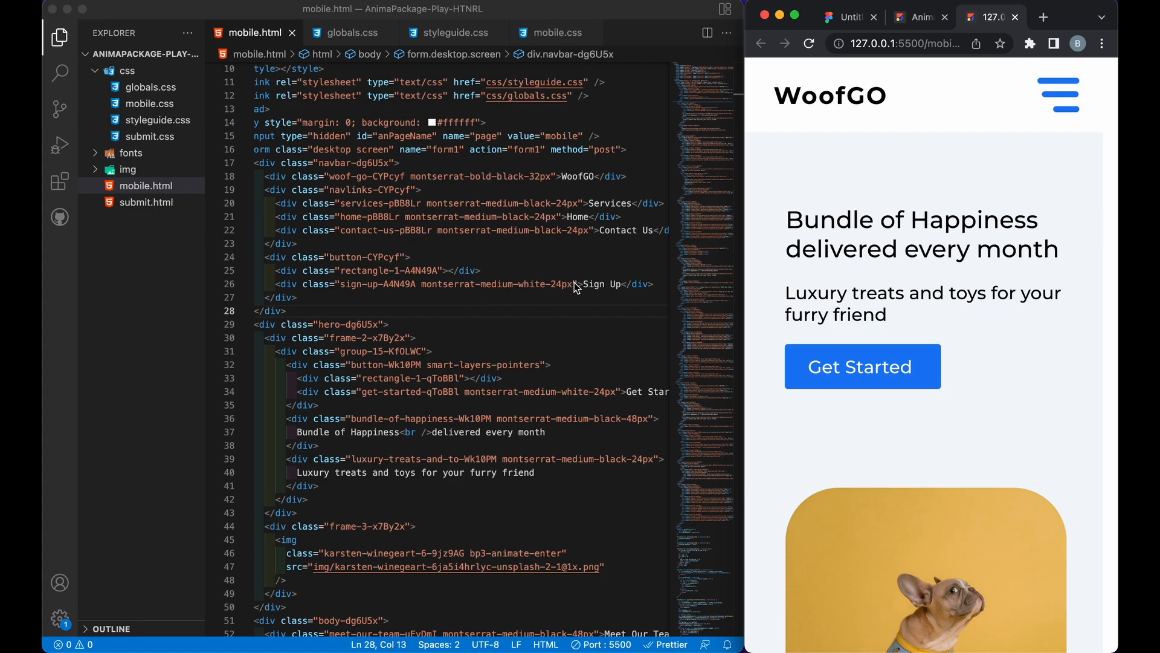
pyautogui.moveTo(571, 268)
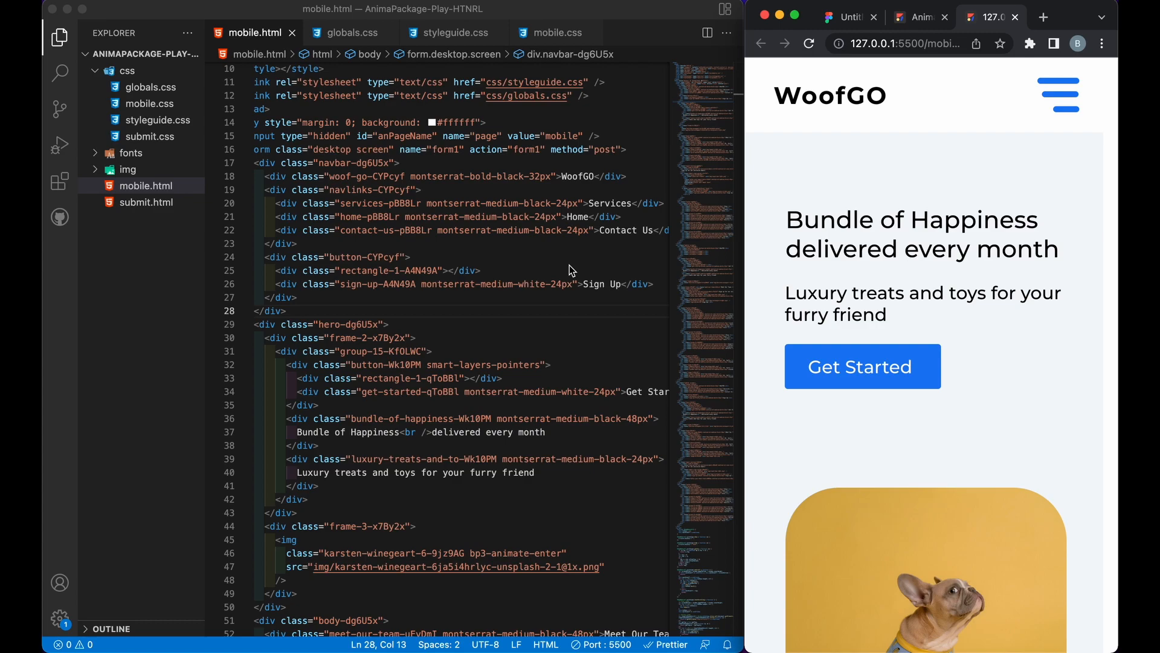
pyautogui.moveTo(573, 236)
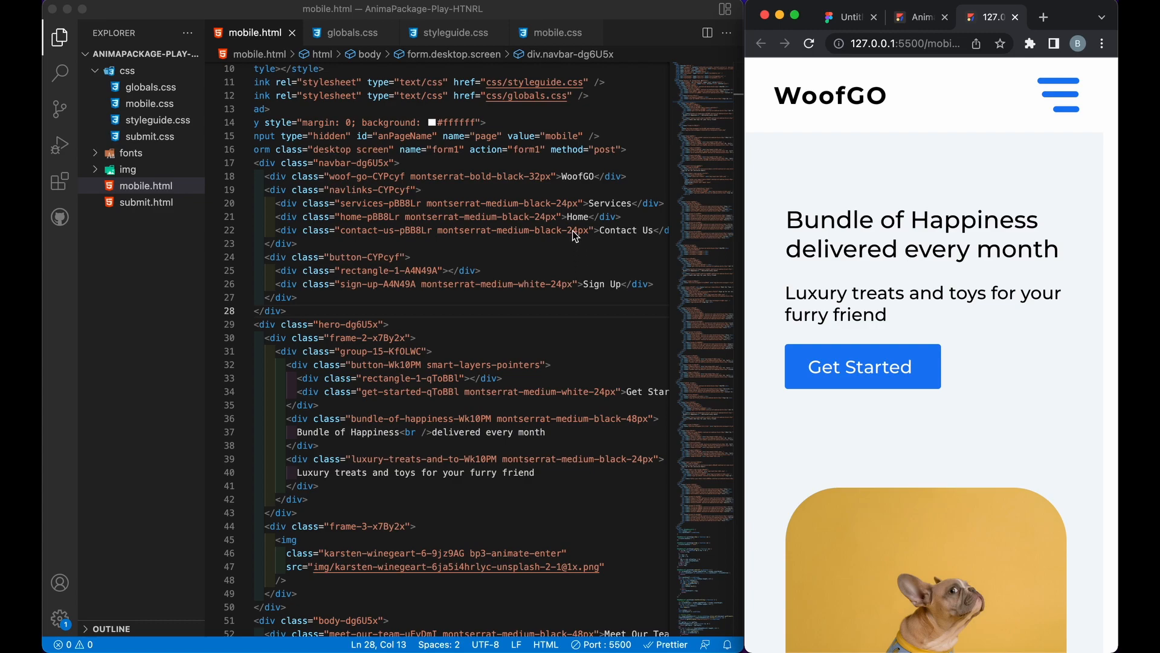
pyautogui.moveTo(514, 197)
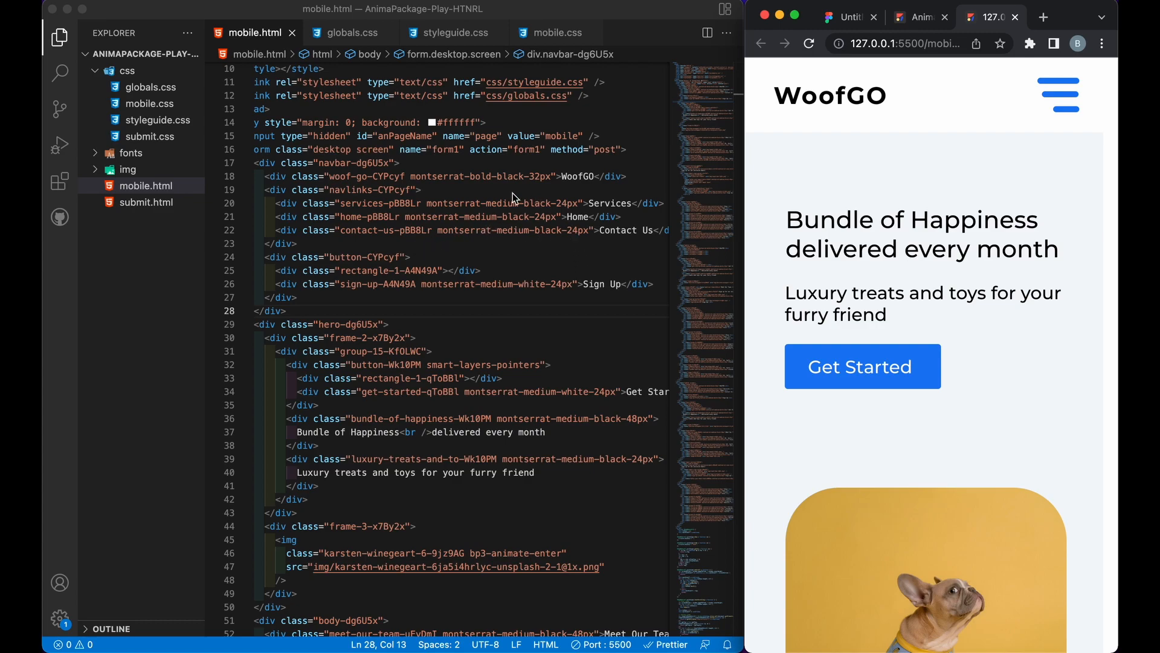
pyautogui.moveTo(468, 206)
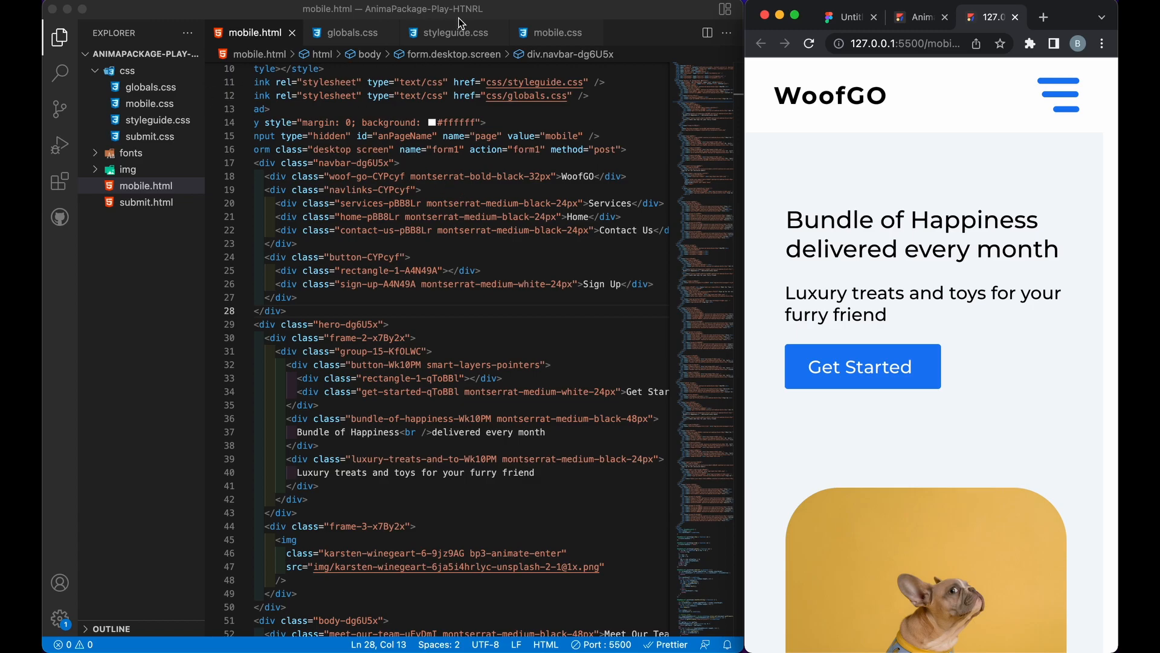
# Step: In styleguide.css, preview --black as #ff0000 (red text), then restore it to #000000
pyautogui.click(452, 33)
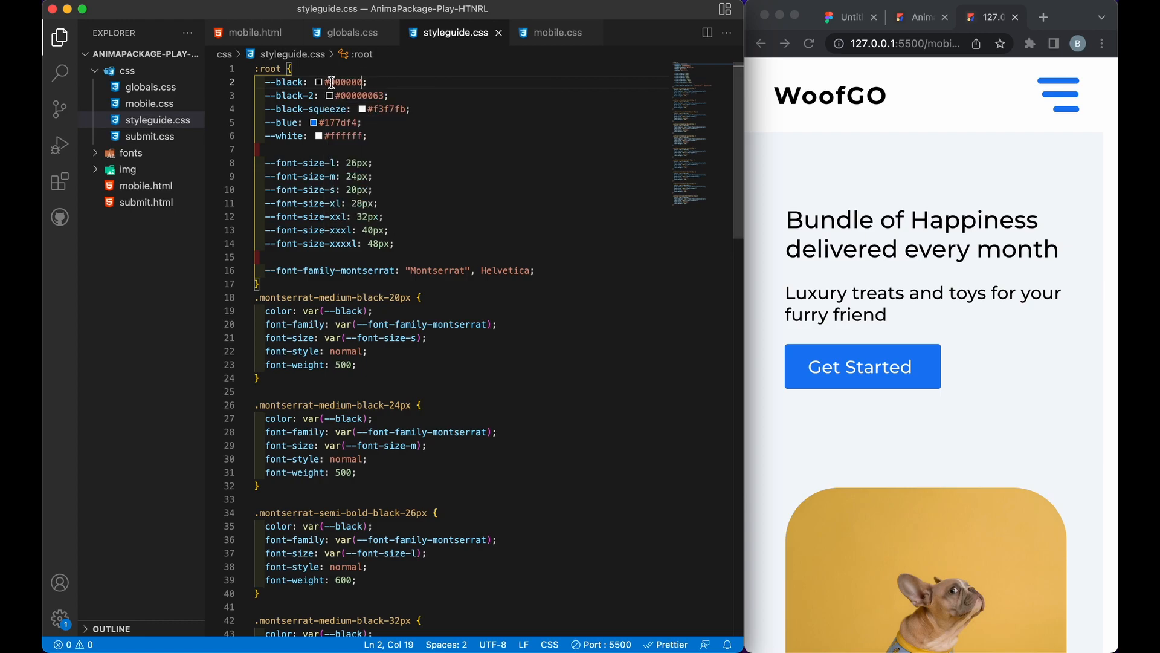
pyautogui.click(319, 83)
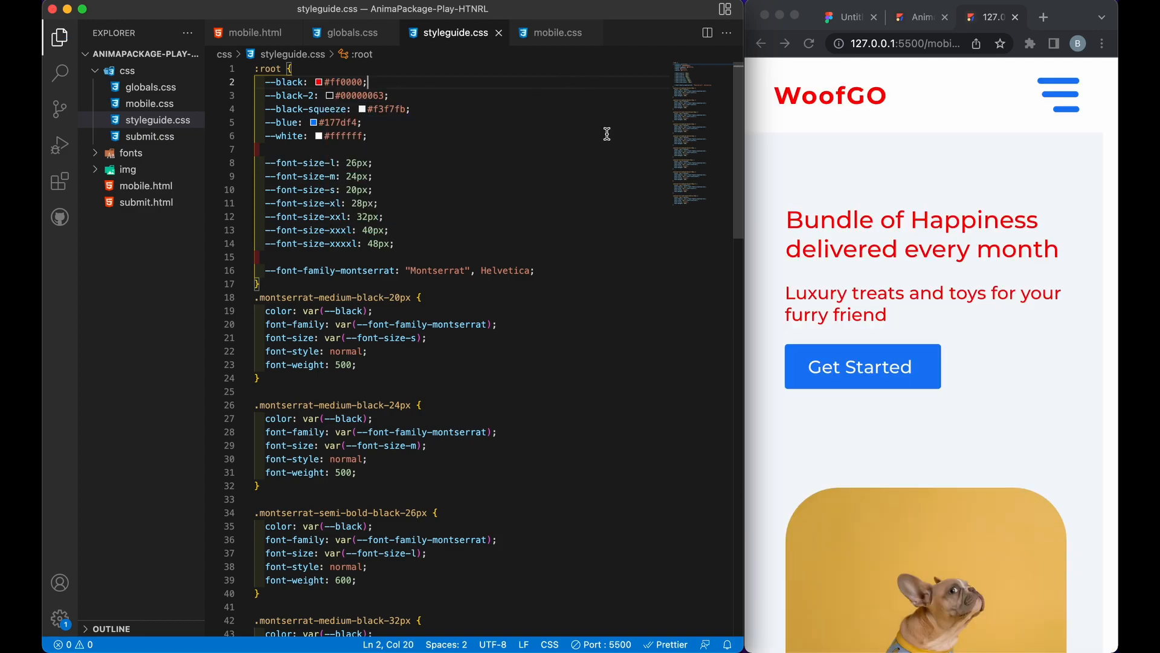
pyautogui.scroll(-3)
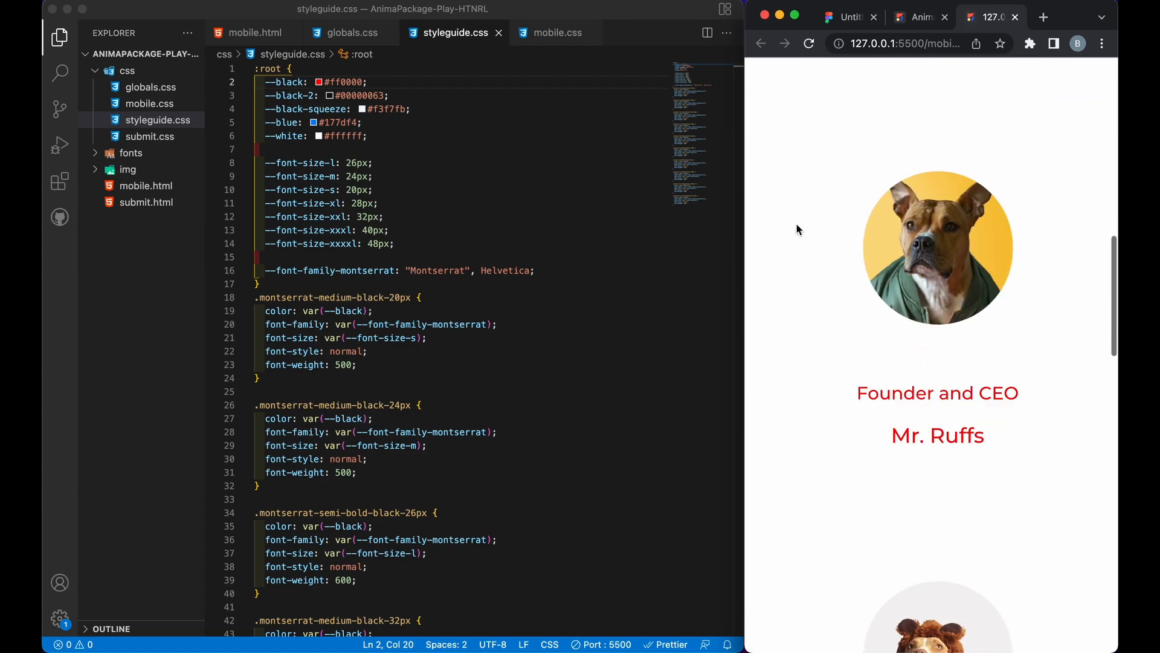
pyautogui.scroll(-3)
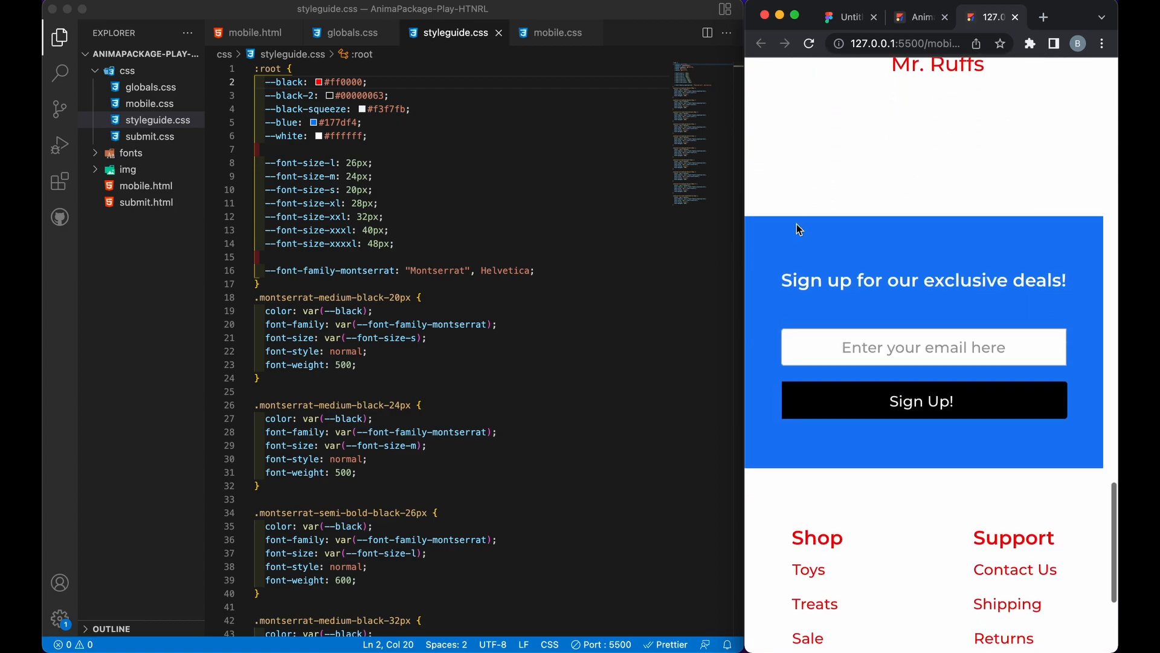
pyautogui.scroll(3)
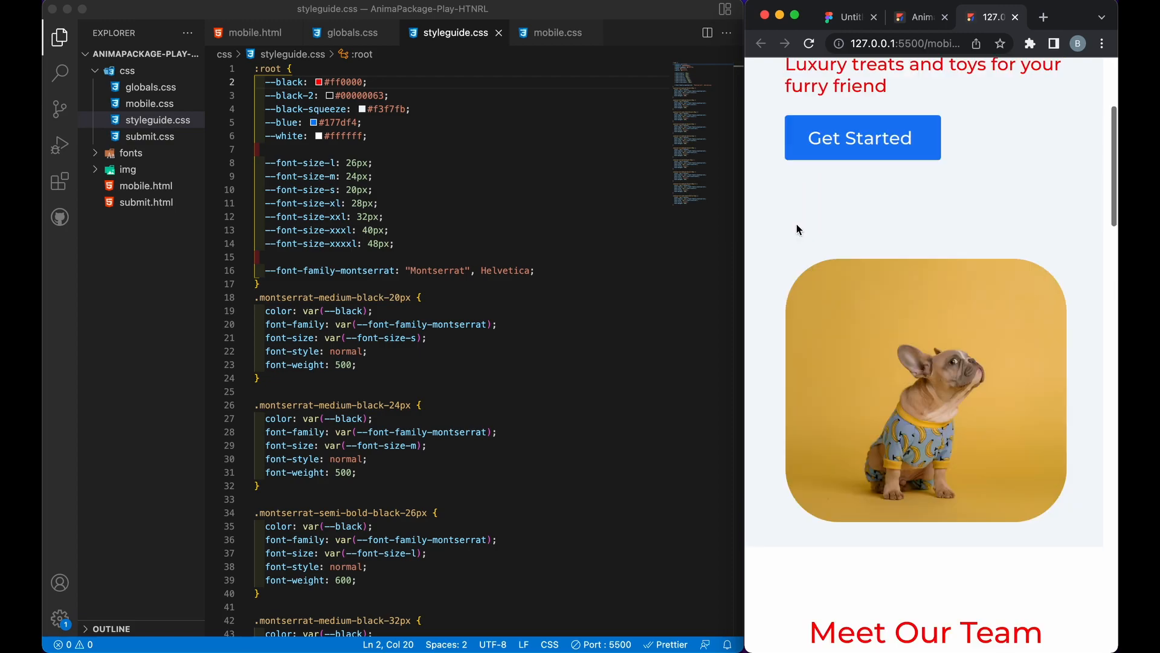
pyautogui.scroll(3)
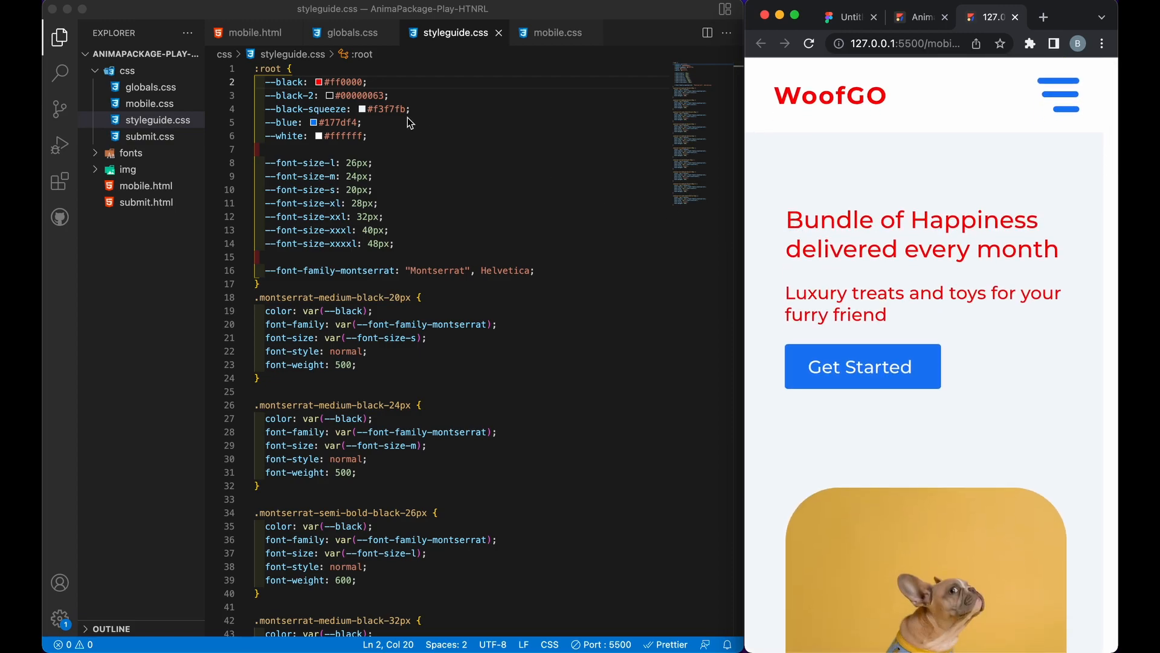
pyautogui.click(340, 82)
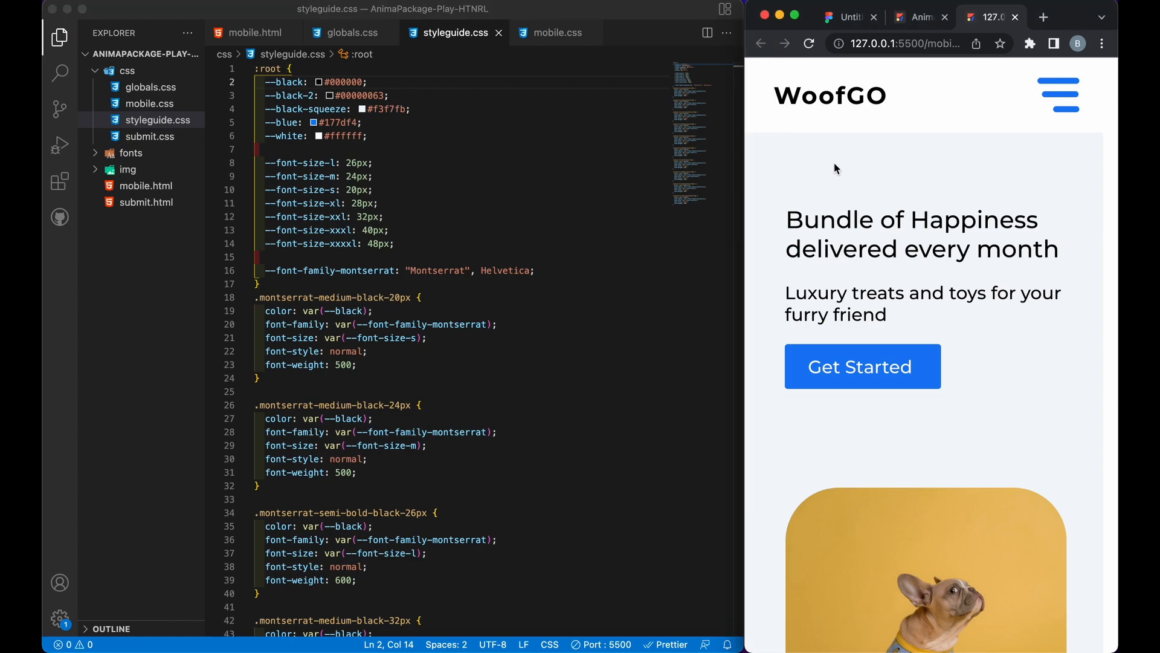
pyautogui.moveTo(758, 336)
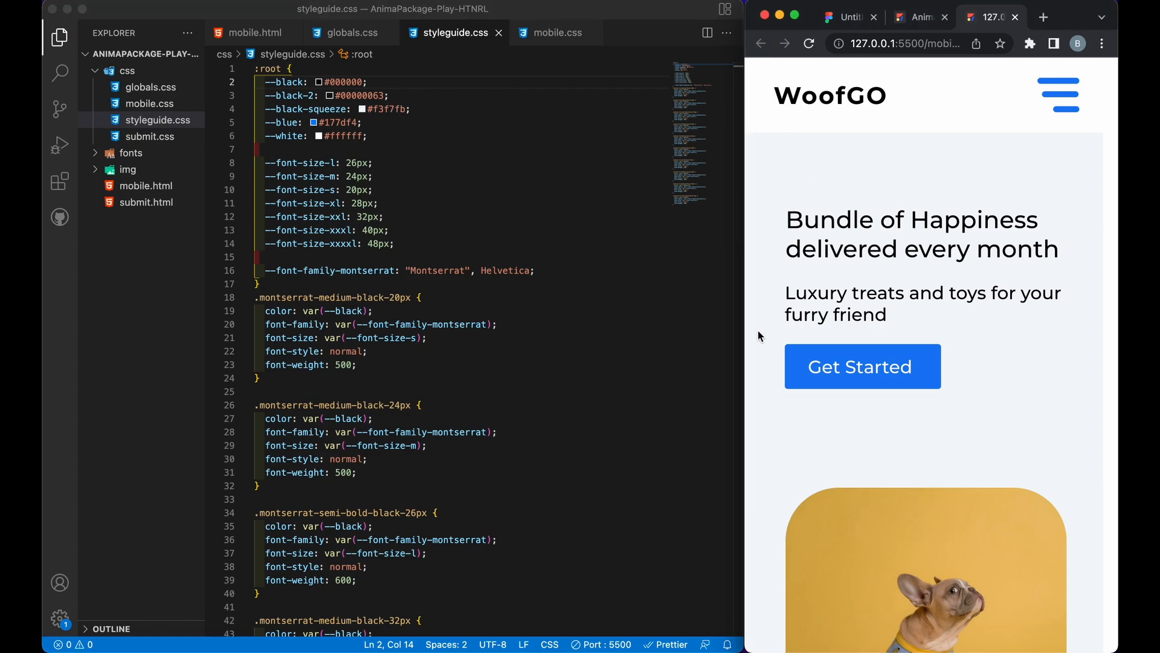
pyautogui.scroll(-3)
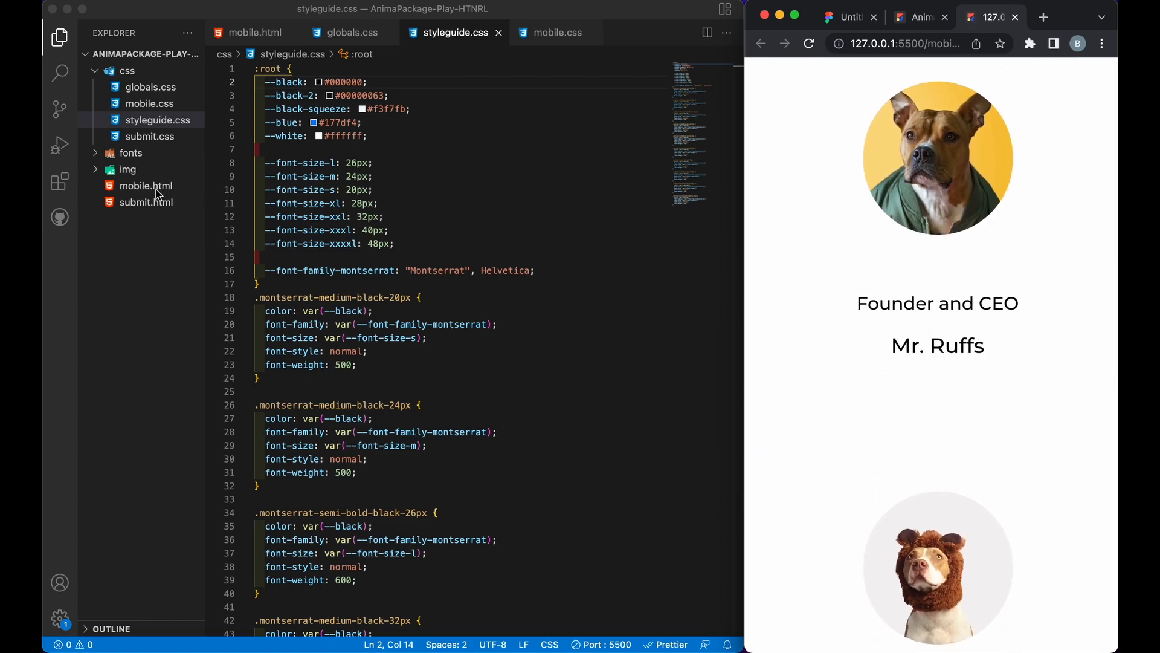
pyautogui.moveTo(880, 268)
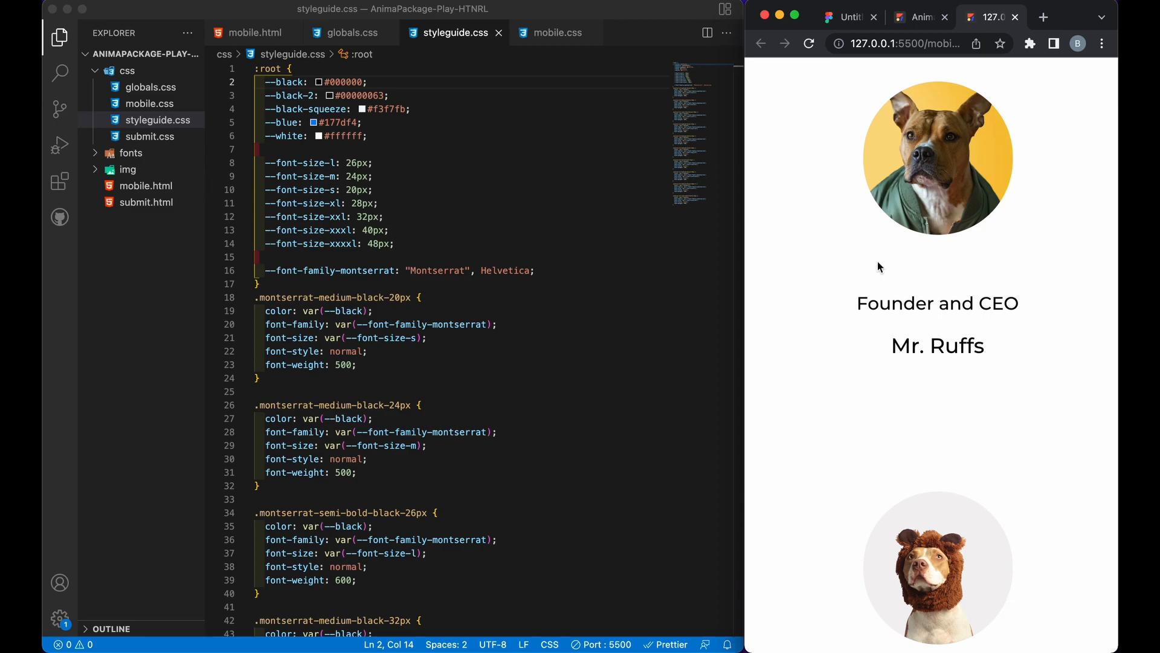